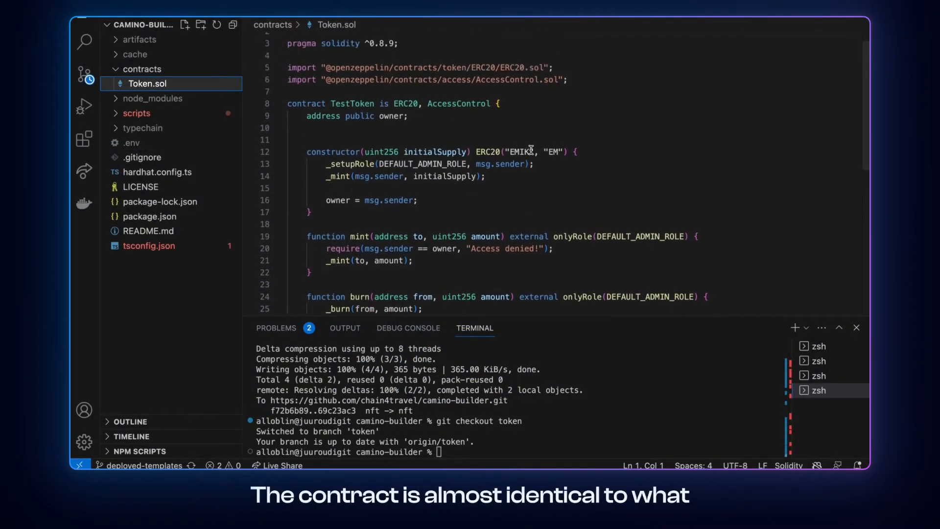
Open scripts/deploy.ts to review the contract-factory token deployment code.
{"action": "scroll", "scroll_direction": "up", "scroll_amount": 3}
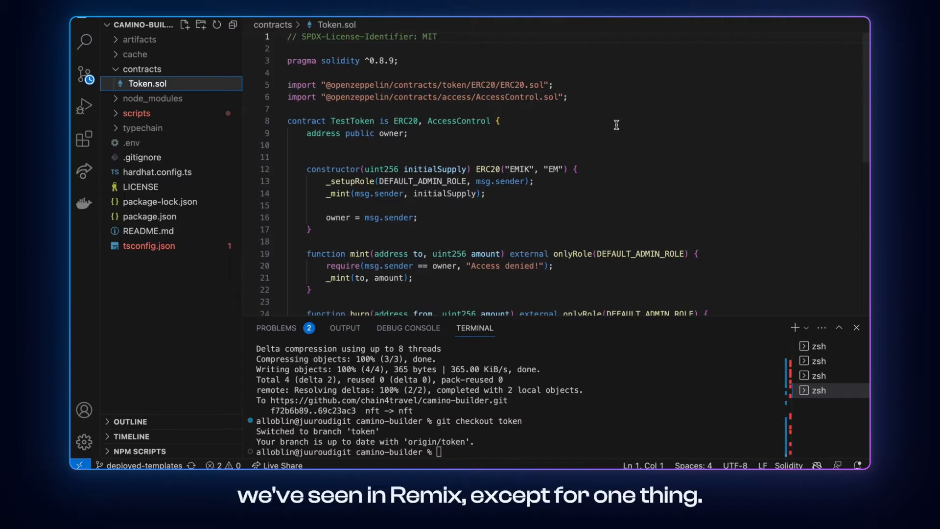
{"action": "mouse_move", "coordinate": [543, 150]}
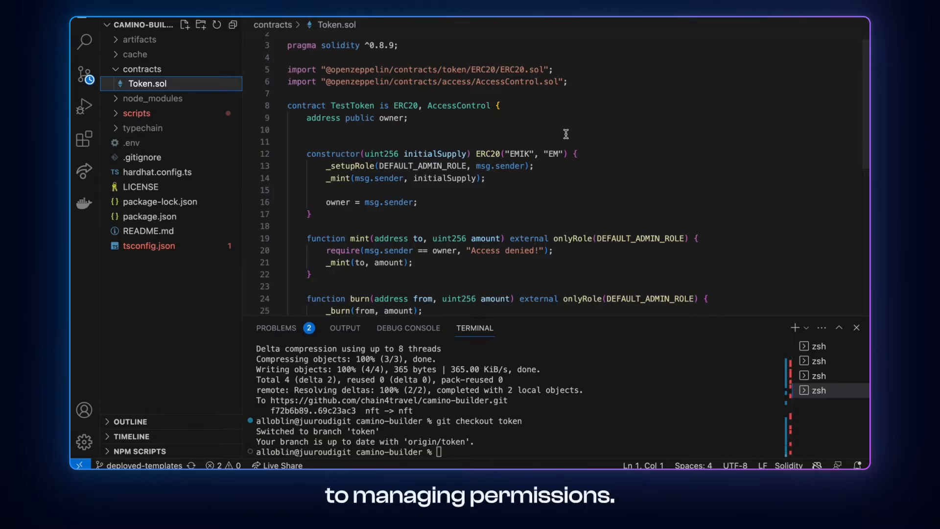
{"action": "mouse_move", "coordinate": [393, 117]}
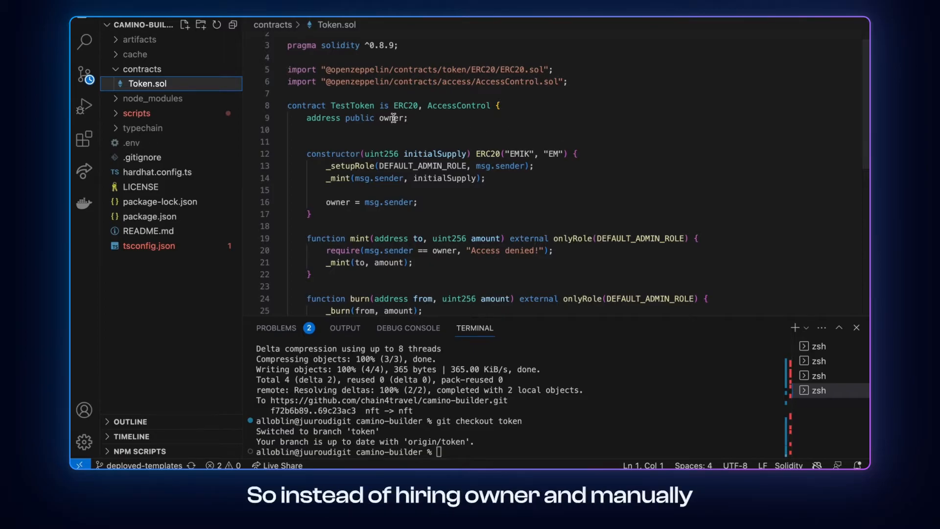
{"action": "scroll", "scroll_direction": "down", "scroll_amount": 3}
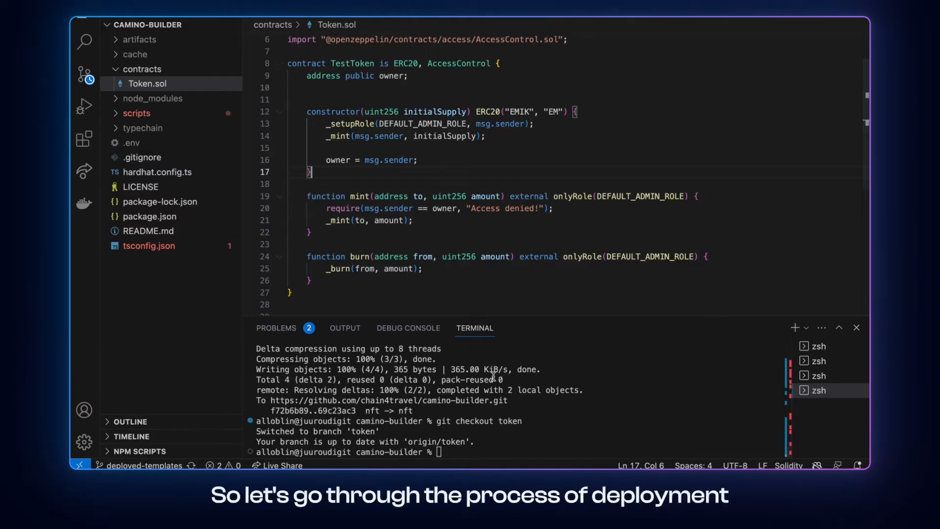
{"action": "mouse_move", "coordinate": [558, 267]}
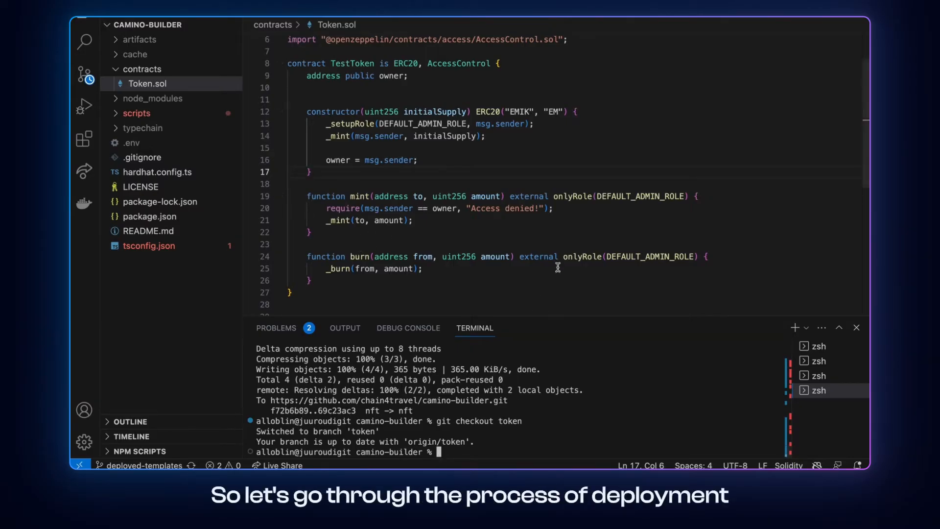
{"action": "mouse_move", "coordinate": [182, 129]}
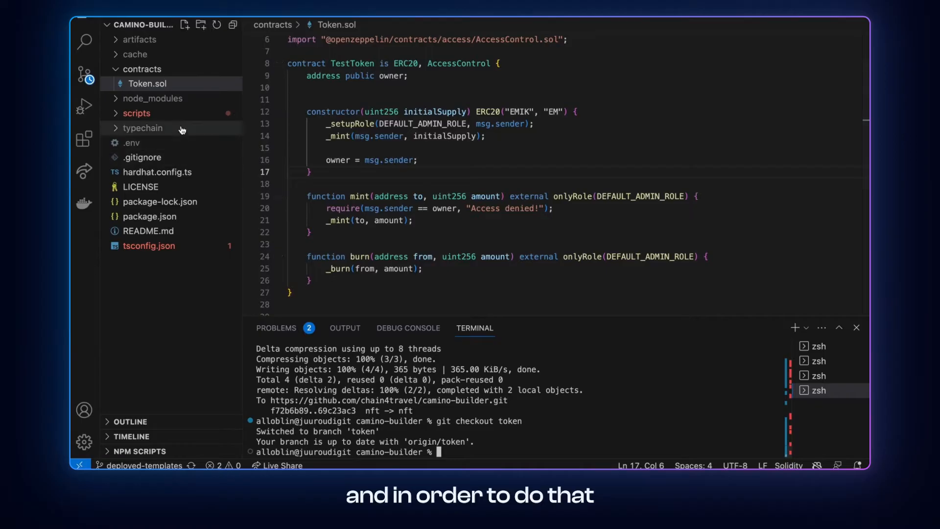
{"action": "left_click", "coordinate": [147, 128]}
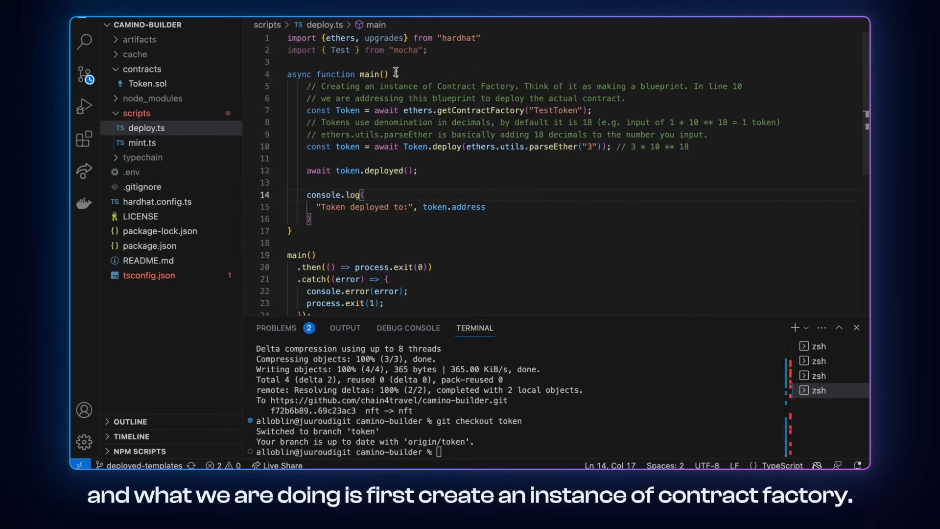
{"action": "mouse_move", "coordinate": [478, 110]}
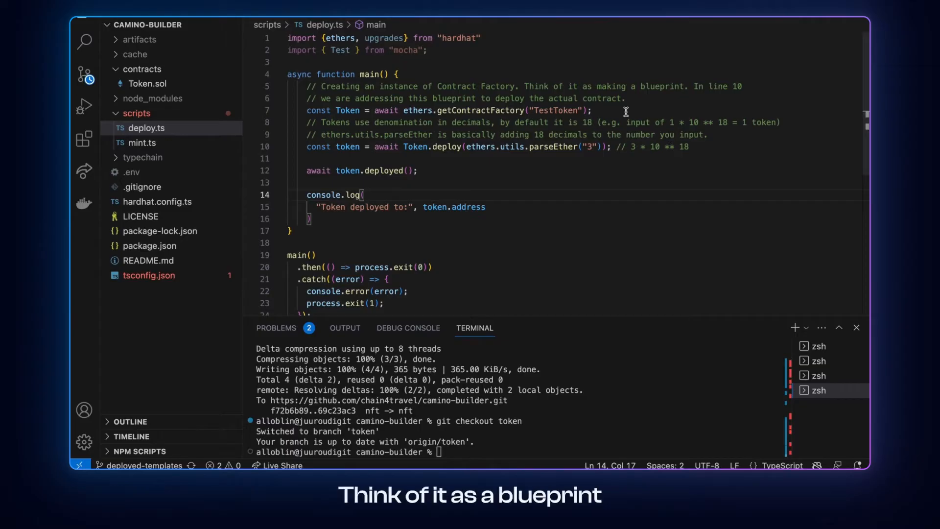
{"action": "mouse_move", "coordinate": [359, 156]}
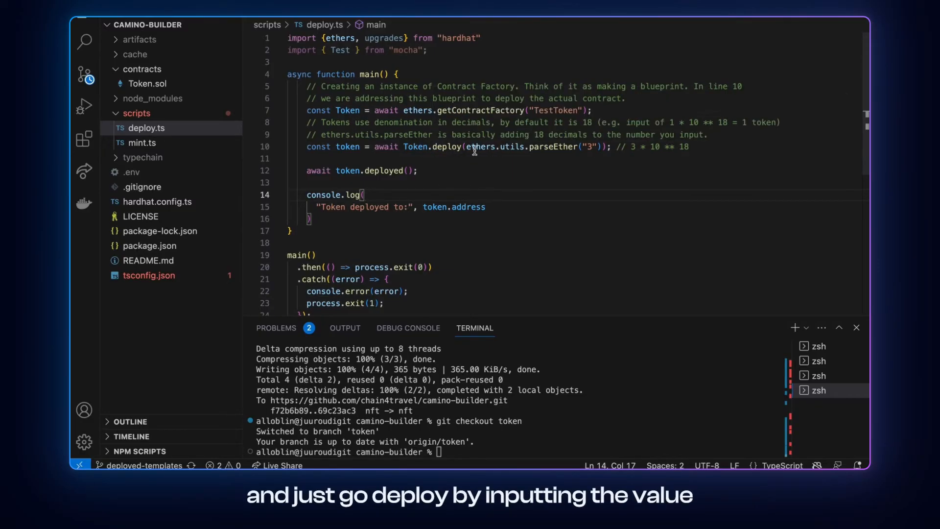
{"action": "mouse_move", "coordinate": [146, 83]}
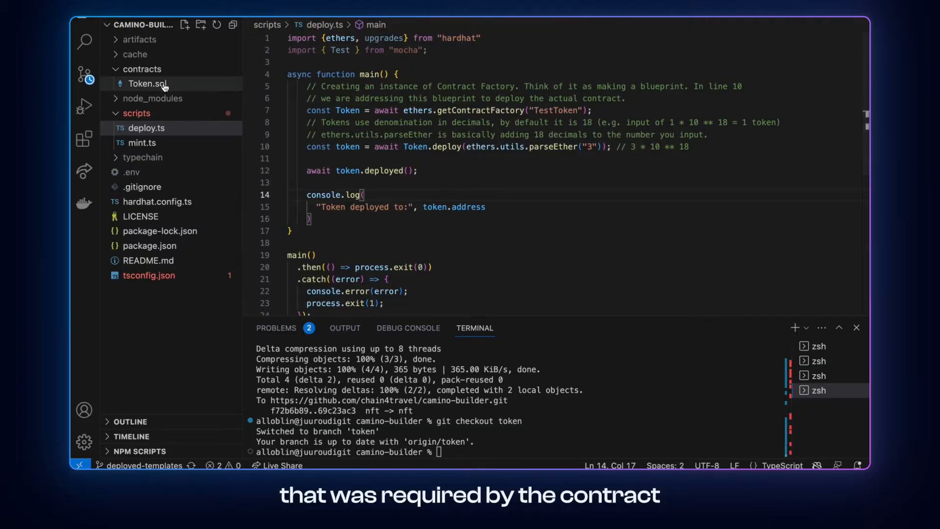
Change Token.sol's ERC20 constructor arguments from "EMIK", "EM" to "TestToken", "TST".
{"action": "left_click", "coordinate": [147, 83]}
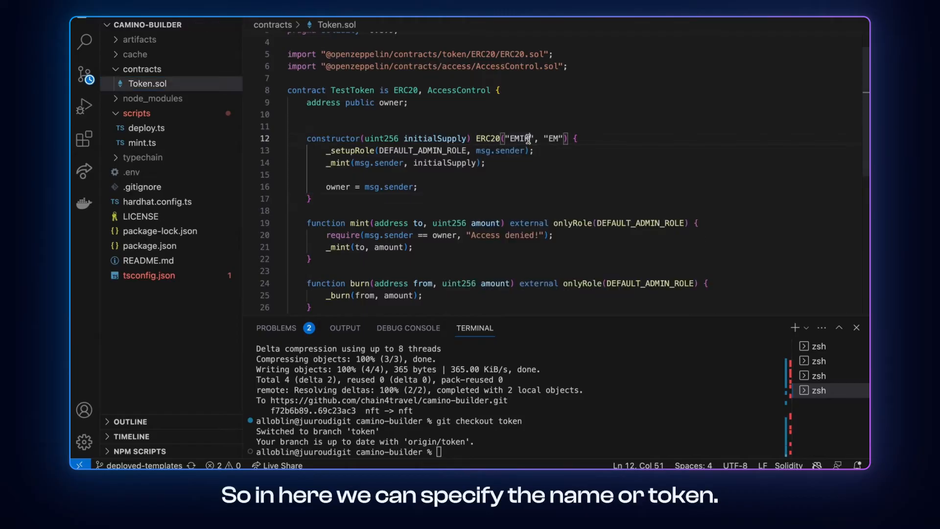
{"action": "type", "text": "TestToken"}
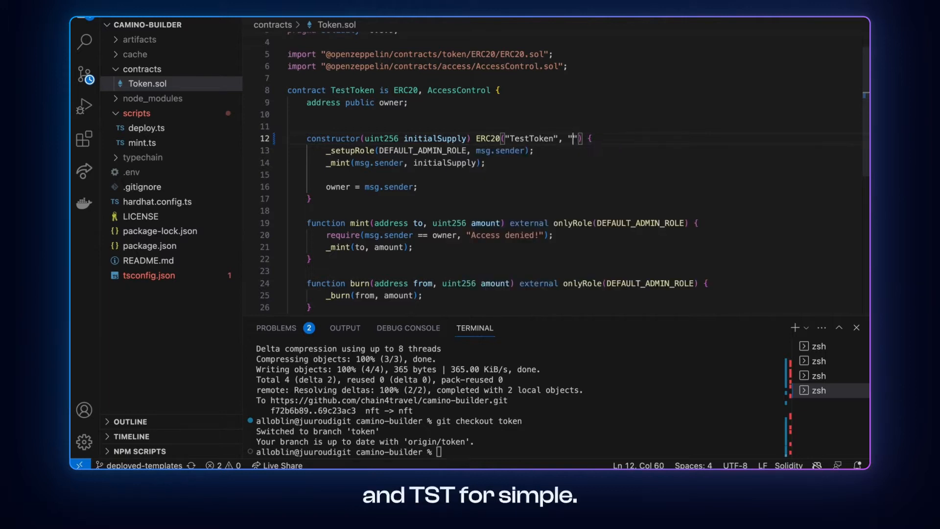
{"action": "type", "text": "TST"}
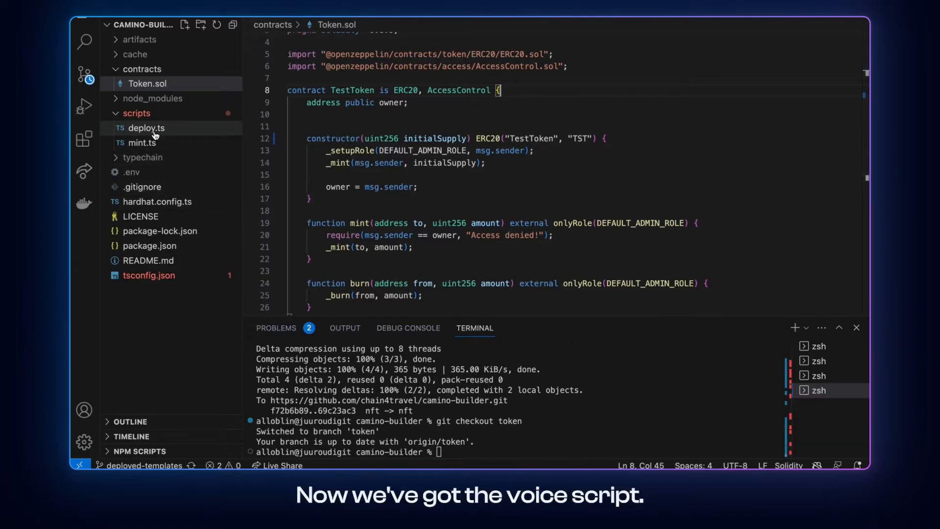
Type the scripts/deploy.ts --network columbus command, then check networks in hardhat.config.ts.
{"action": "left_click", "coordinate": [147, 128]}
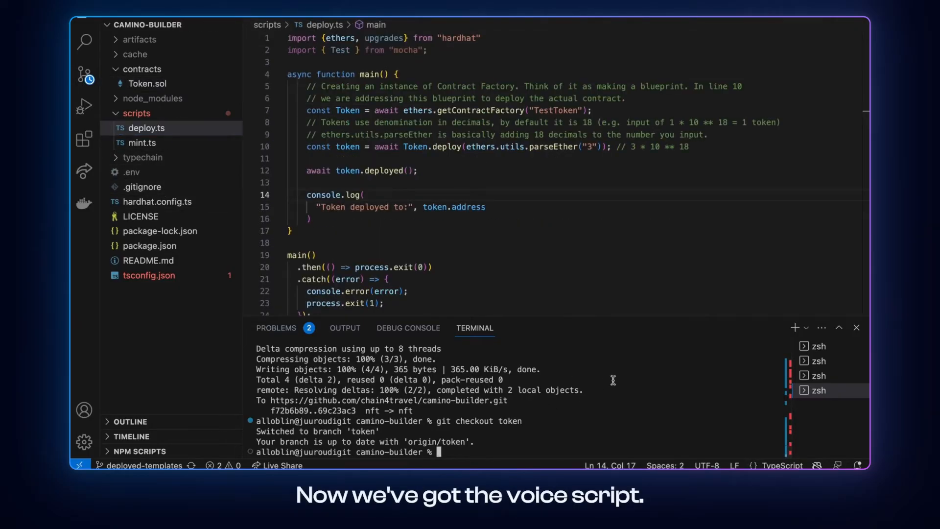
{"action": "type", "text": "npx hardhat compile"}
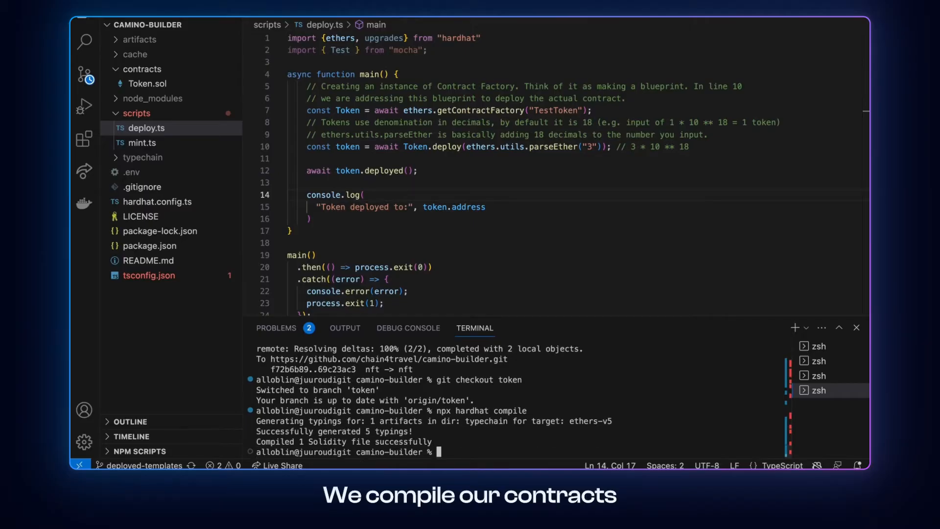
{"action": "type", "text": "npx run"}
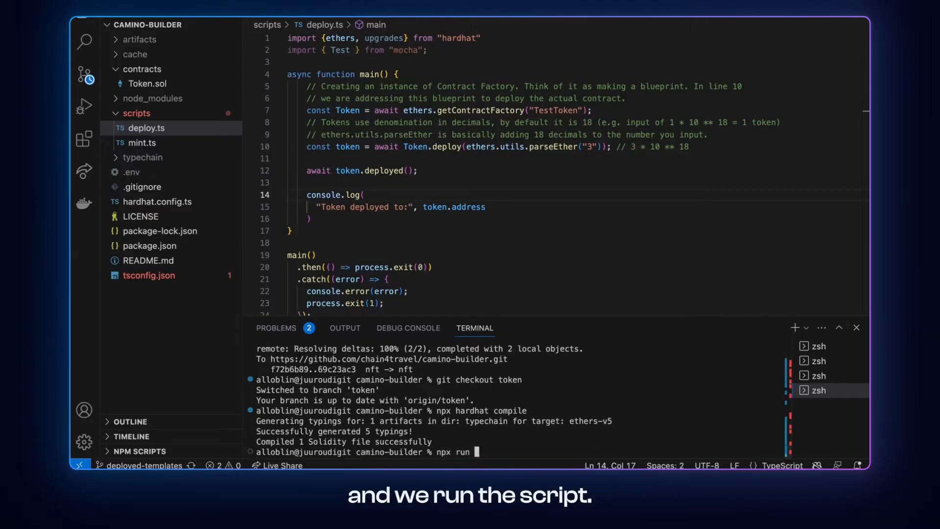
{"action": "type", "text": "scripts/"}
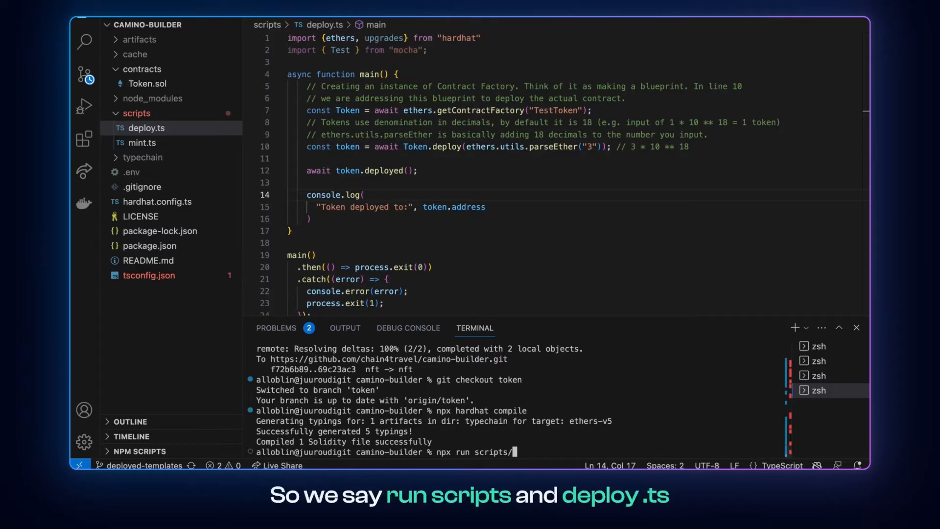
{"action": "type", "text": "deploy"}
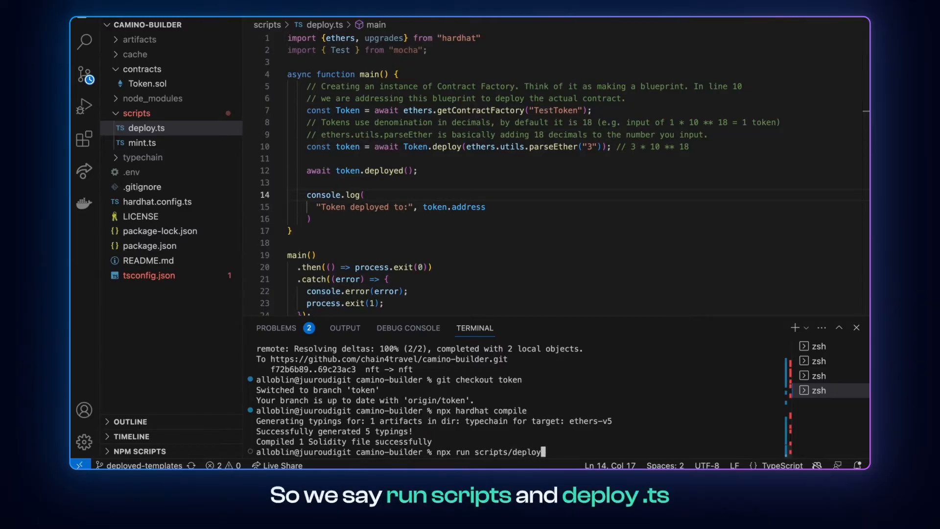
{"action": "type", "text": ".ts --network"}
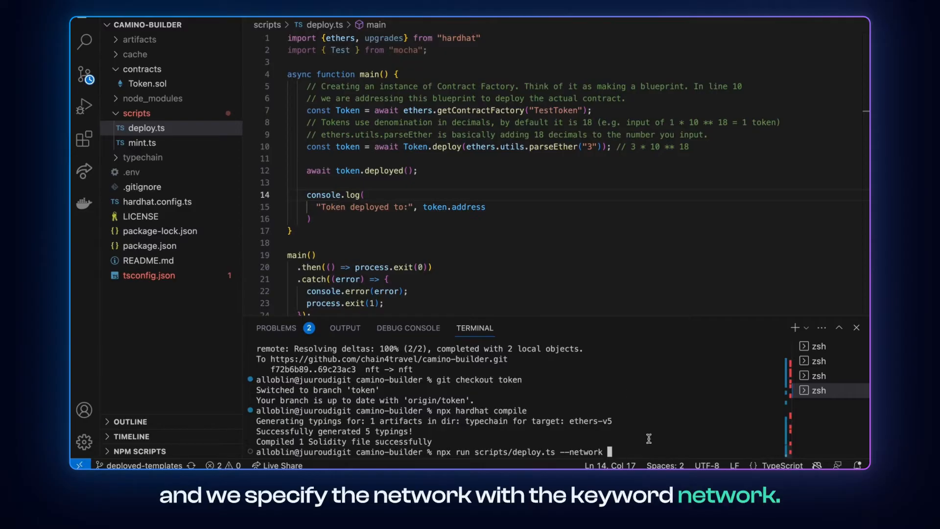
{"action": "type", "text": "columbus"}
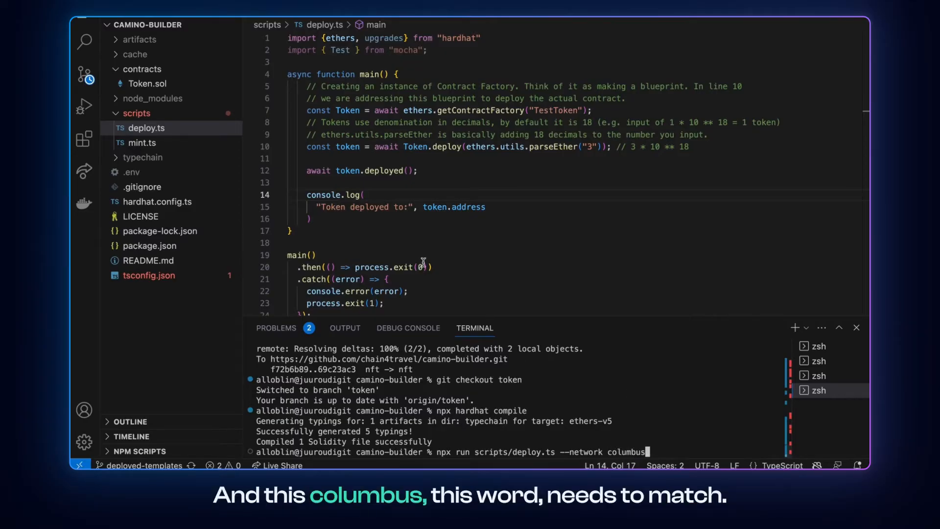
{"action": "left_click", "coordinate": [158, 202]}
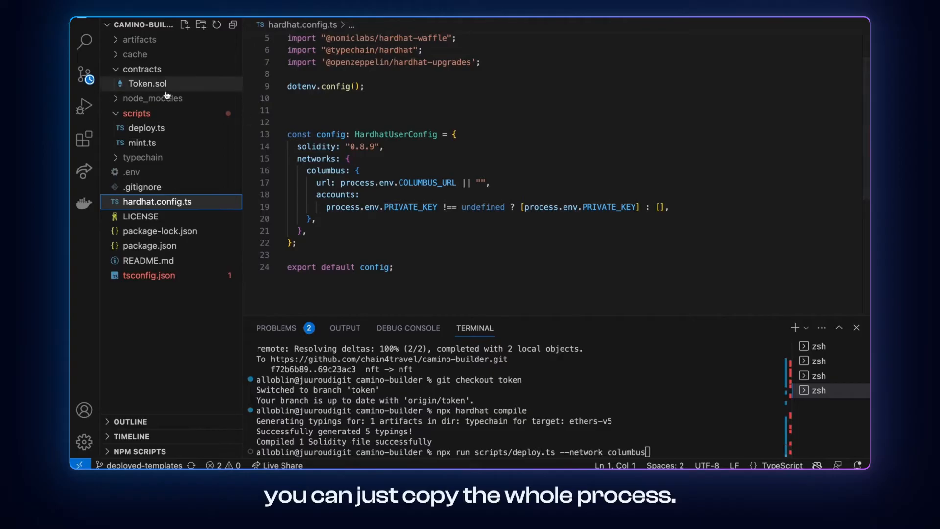
Run the columbus deploy command and scroll through the minimatch TypeError output.
{"action": "left_click", "coordinate": [147, 83]}
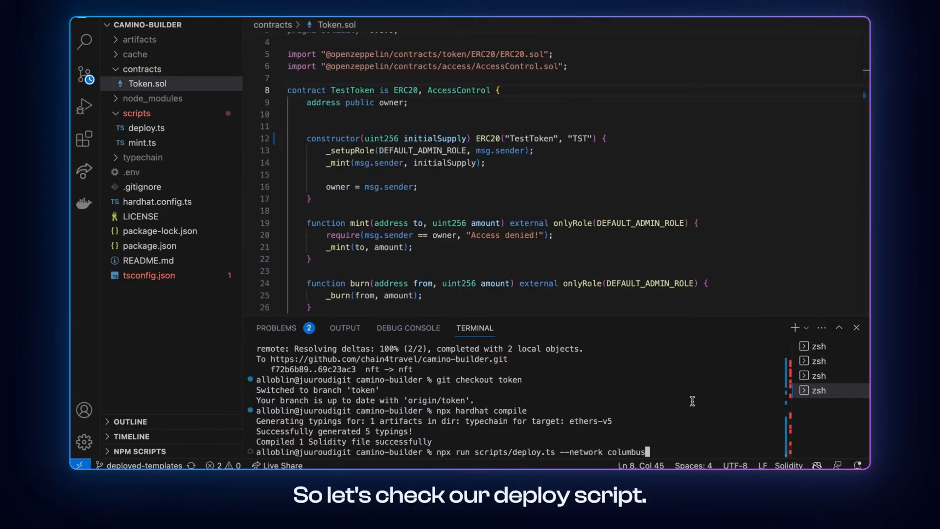
{"action": "left_click", "coordinate": [145, 128]}
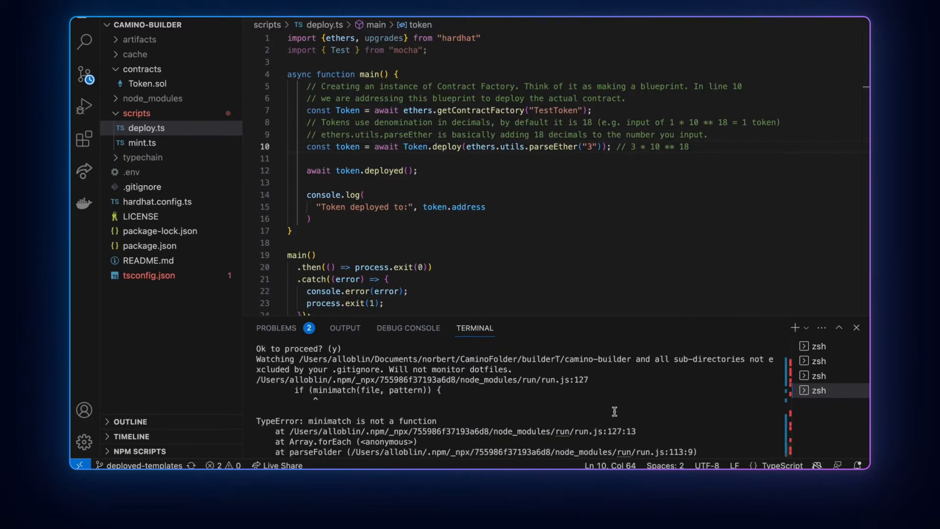
{"action": "scroll", "scroll_direction": "up", "scroll_amount": 3}
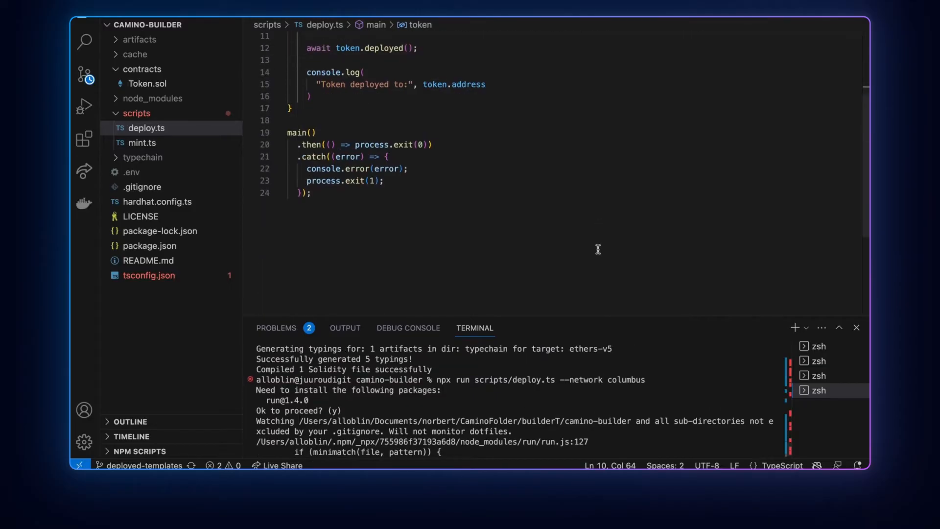
{"action": "scroll", "scroll_direction": "up", "scroll_amount": 3}
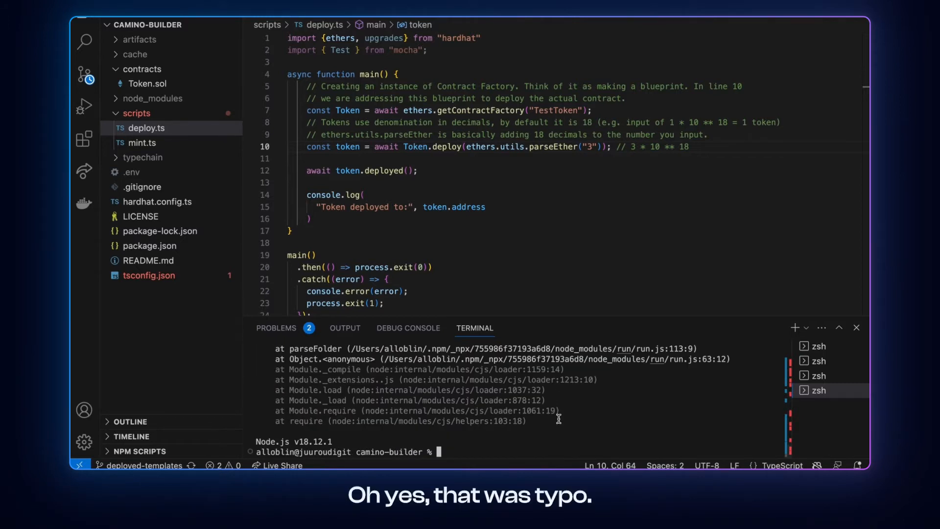
Run npx hardhat run scripts/deploy.ts --network columbus and select the printed token address.
{"action": "type", "text": "npx hardhat"}
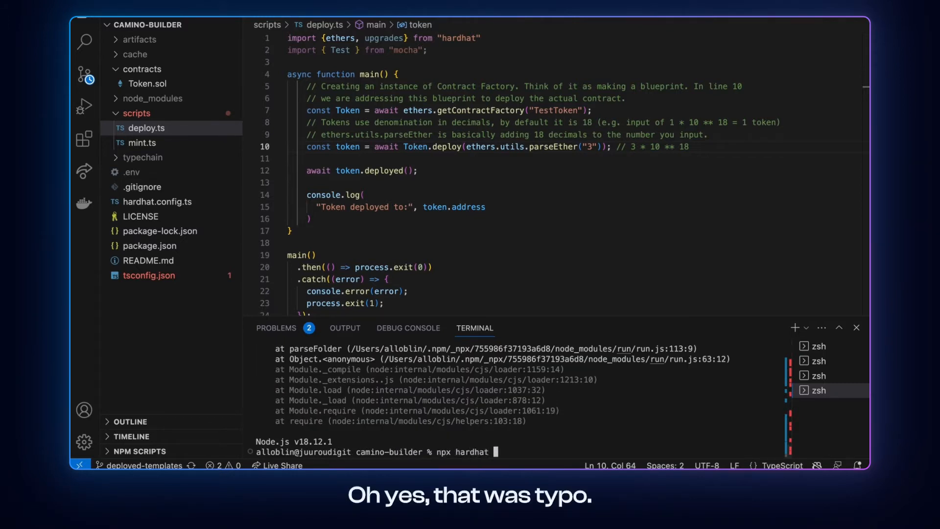
{"action": "type", "text": "run scripts/"}
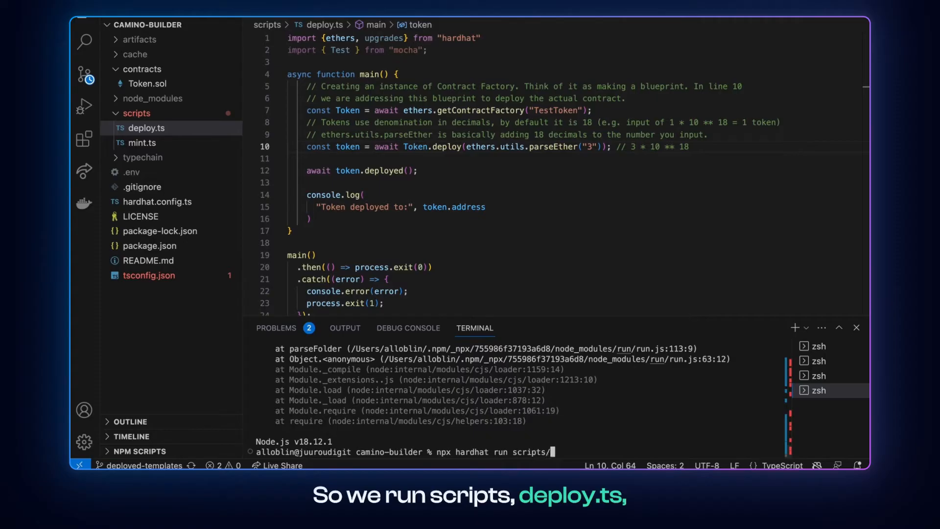
{"action": "type", "text": "deploy."}
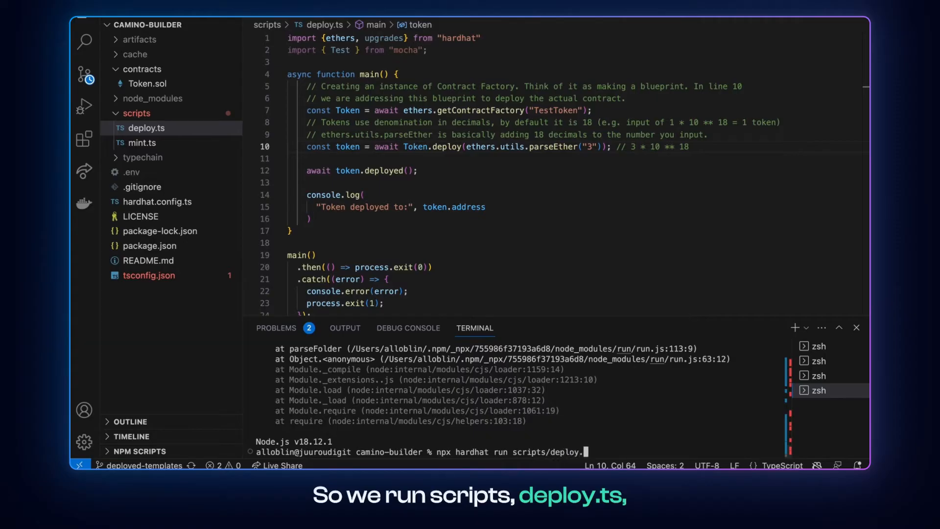
{"action": "type", "text": "--network"}
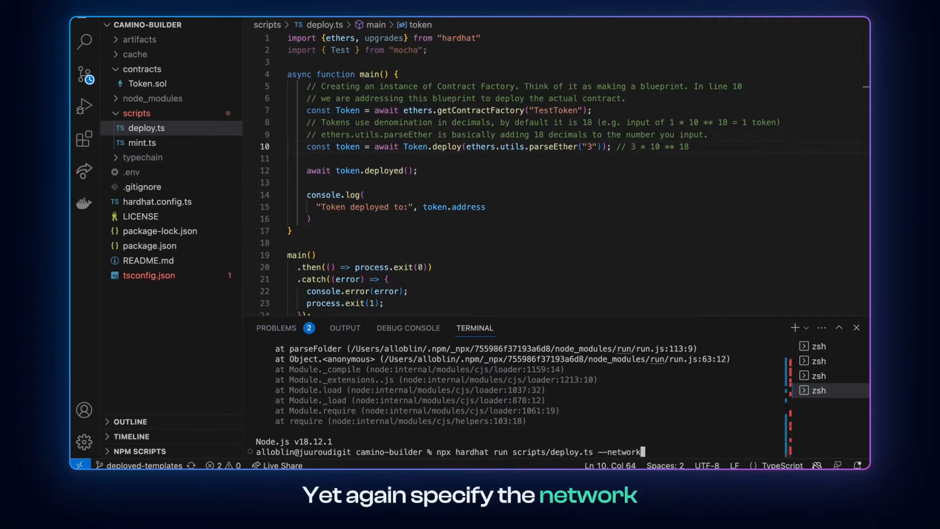
{"action": "type", "text": "columbus"}
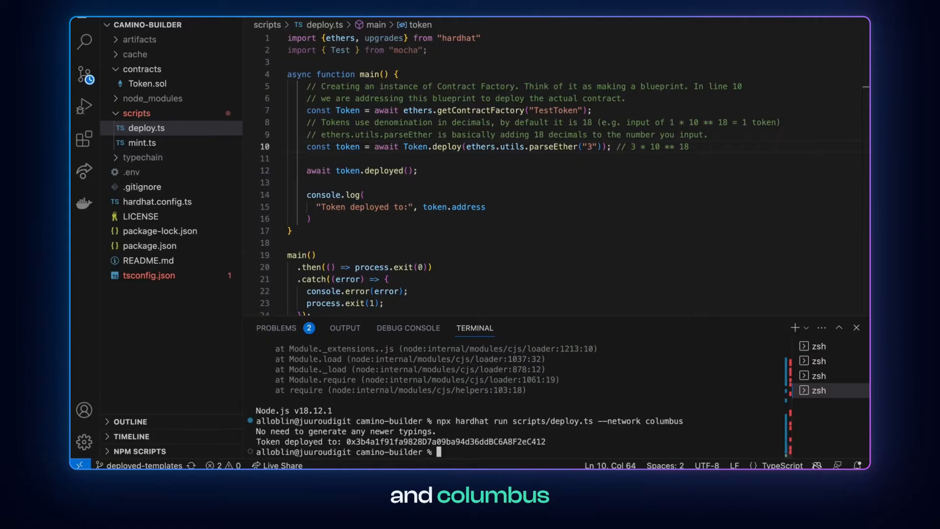
{"action": "double_click", "coordinate": [446, 441]}
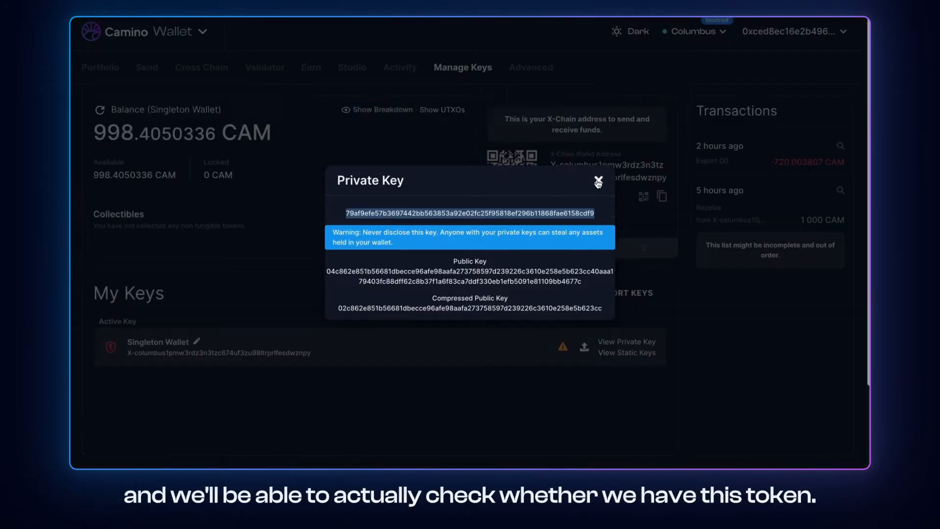
Add the deployed TestToken (TST) contract address to Camino Wallet's Portfolio assets.
{"action": "left_click", "coordinate": [598, 181]}
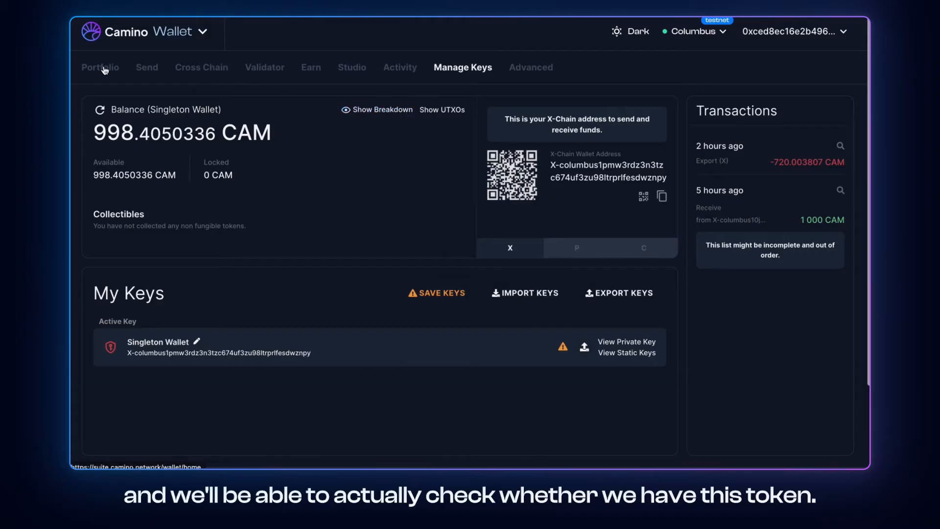
{"action": "left_click", "coordinate": [100, 67]}
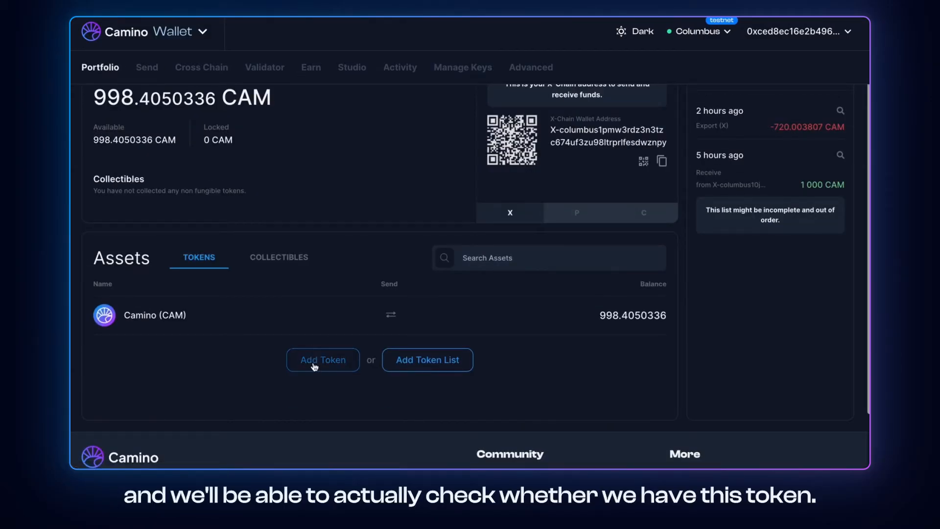
{"action": "mouse_move", "coordinate": [354, 345]}
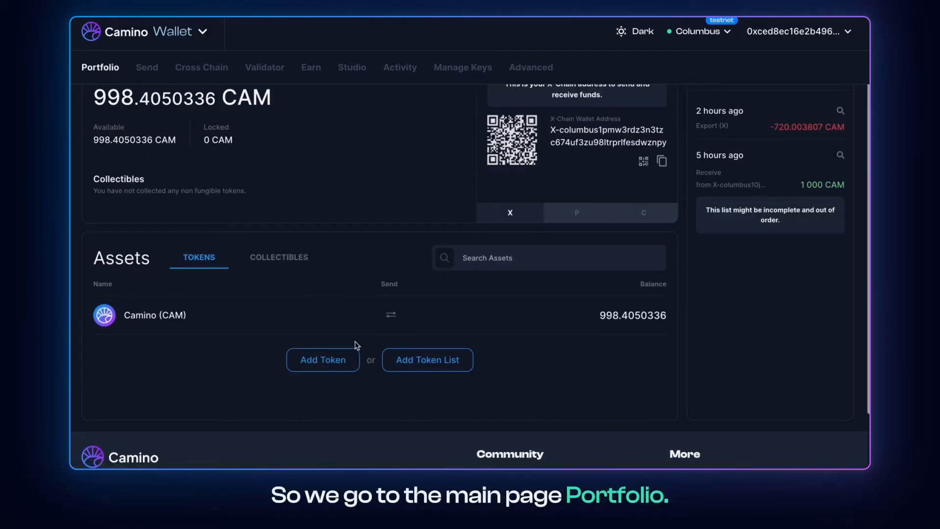
{"action": "left_click", "coordinate": [323, 360]}
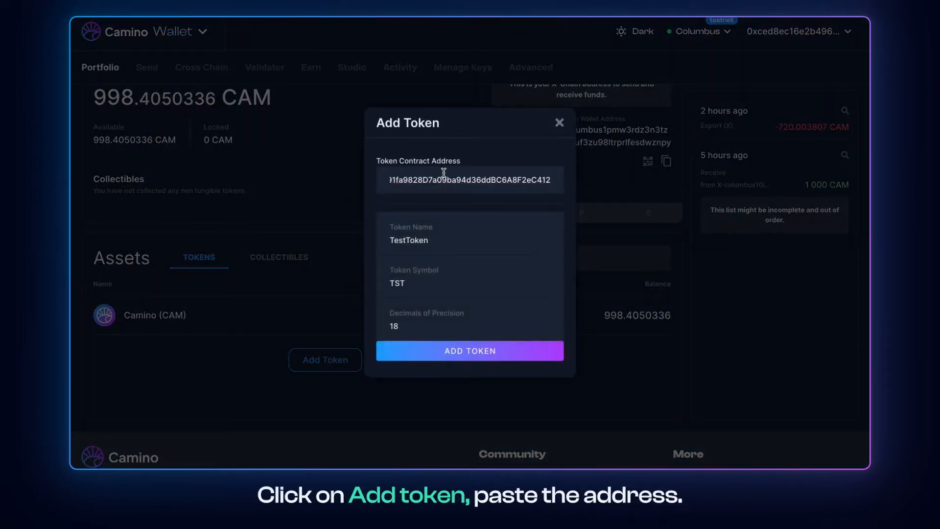
{"action": "mouse_move", "coordinate": [414, 282]}
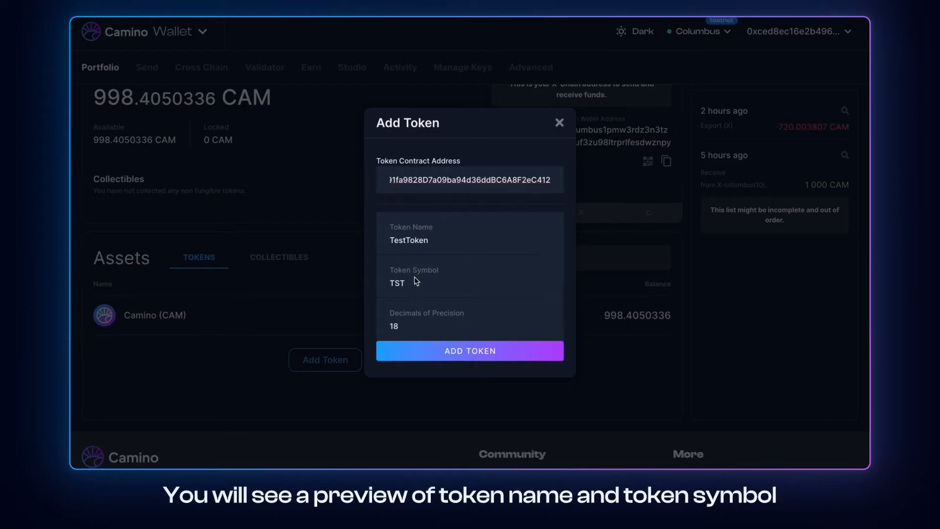
{"action": "mouse_move", "coordinate": [418, 275]}
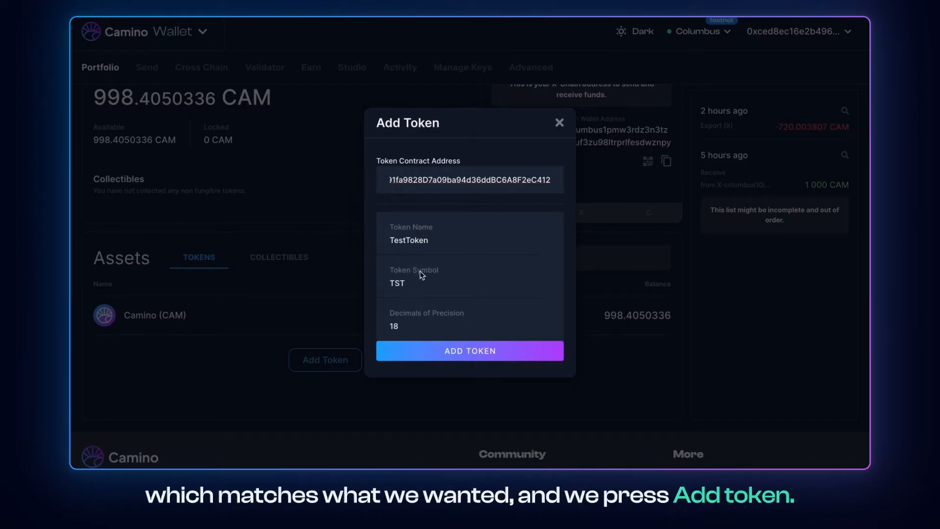
{"action": "left_click", "coordinate": [470, 350]}
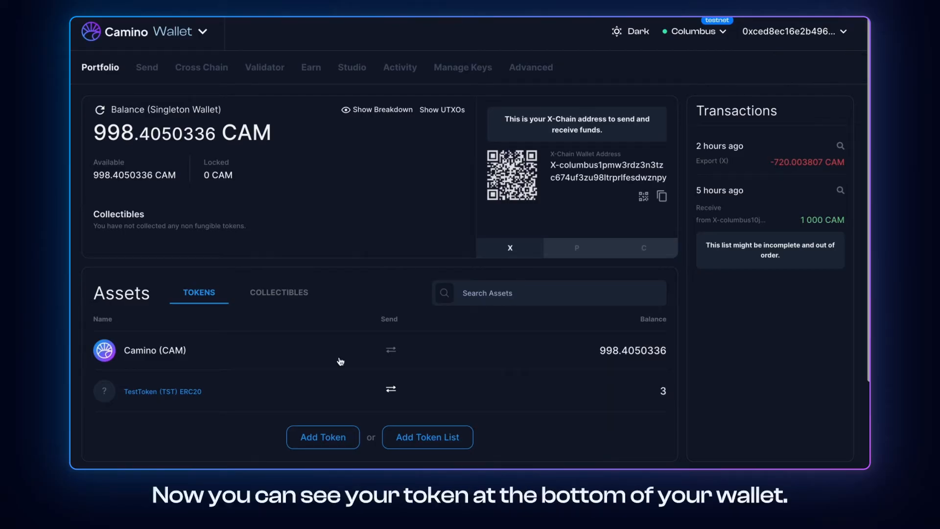
{"action": "mouse_move", "coordinate": [462, 208]}
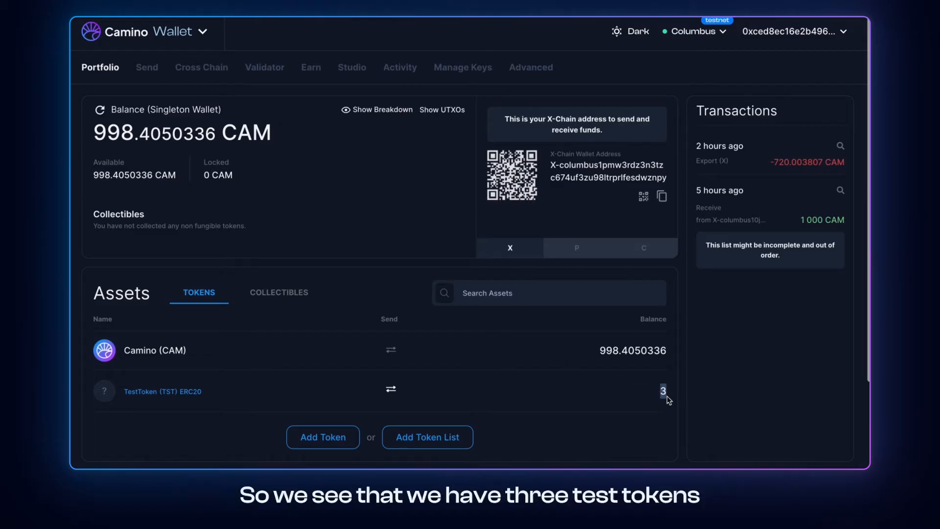
{"action": "mouse_move", "coordinate": [363, 364]}
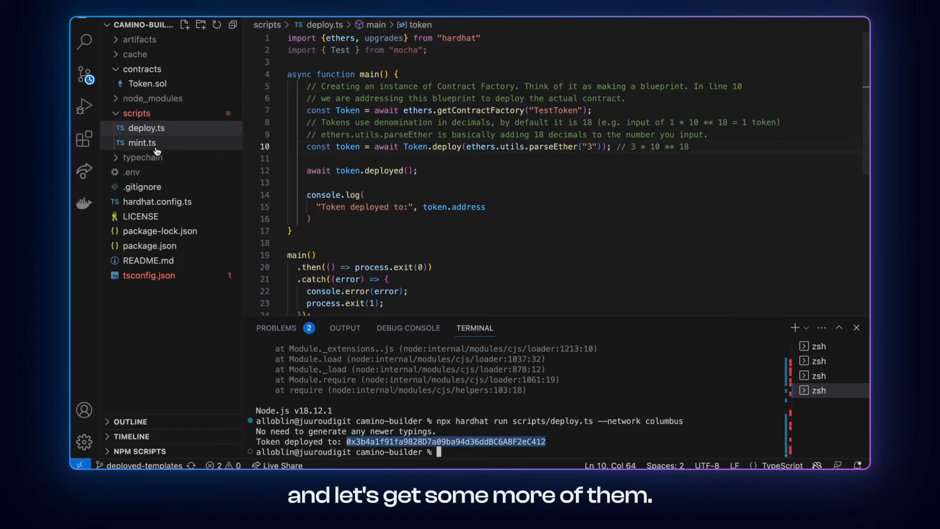
Open scripts/mint.ts, which mints 25 TestTokens to an address.
{"action": "left_click", "coordinate": [142, 142]}
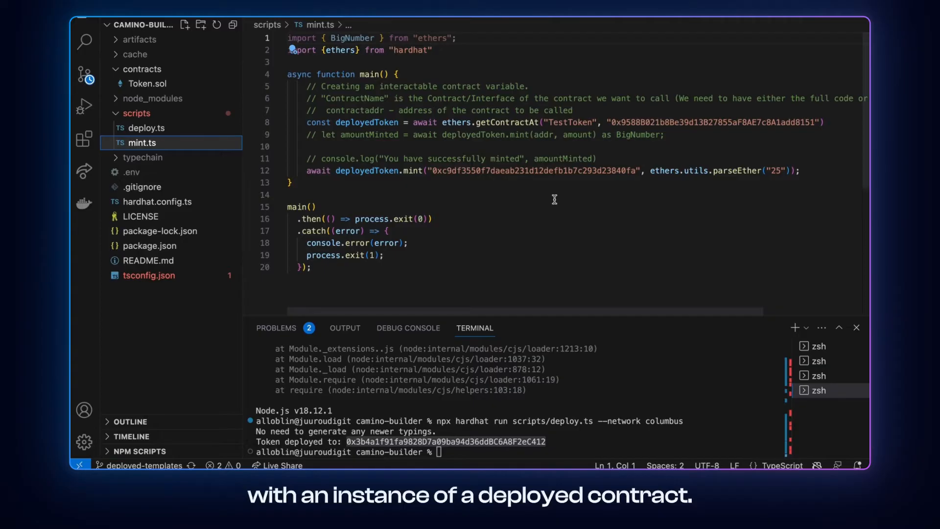
{"action": "mouse_move", "coordinate": [467, 126]}
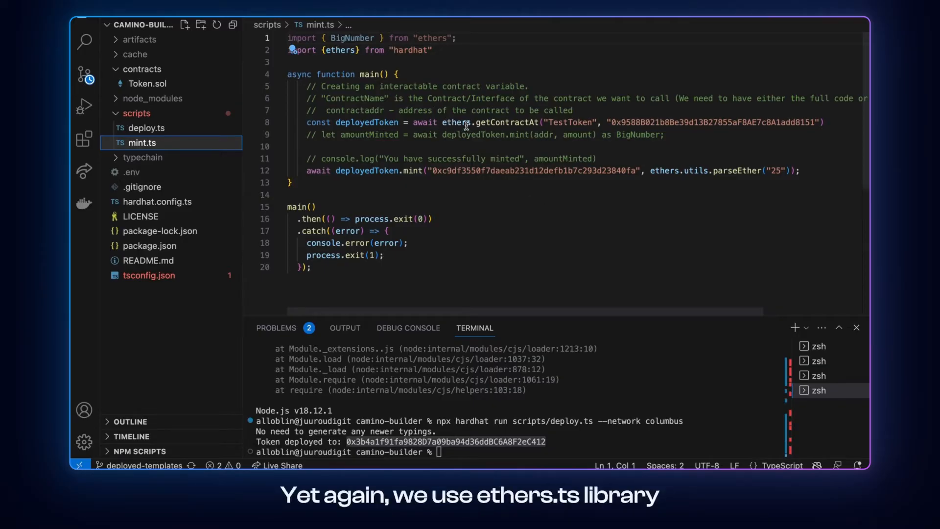
{"action": "mouse_move", "coordinate": [505, 124]}
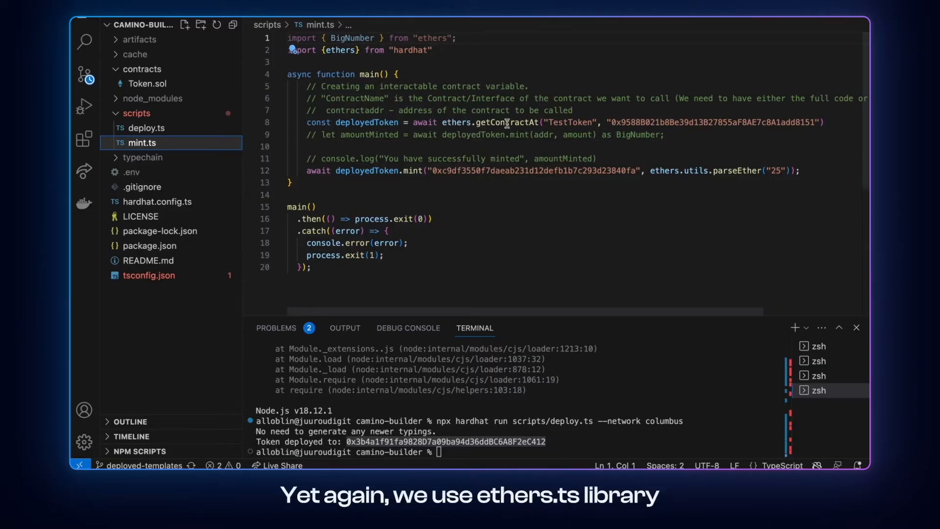
{"action": "mouse_move", "coordinate": [503, 123]}
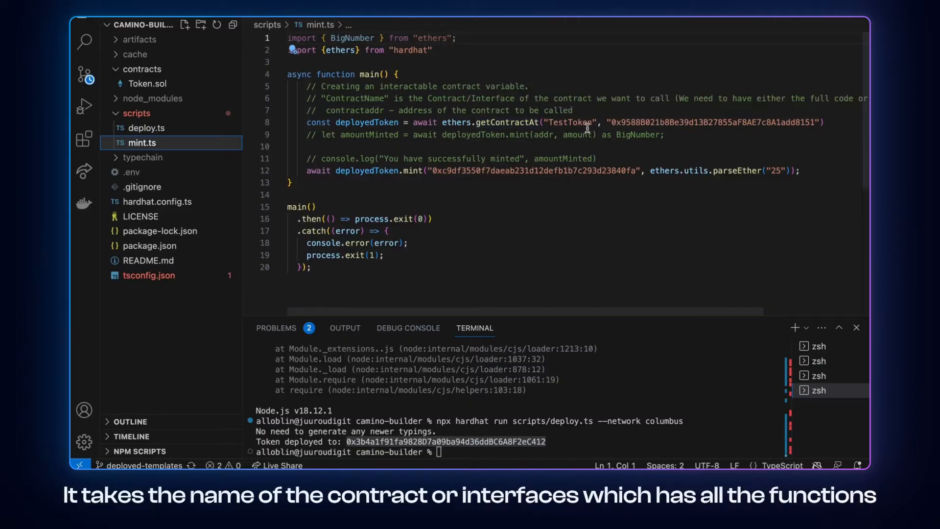
{"action": "mouse_move", "coordinate": [592, 110]}
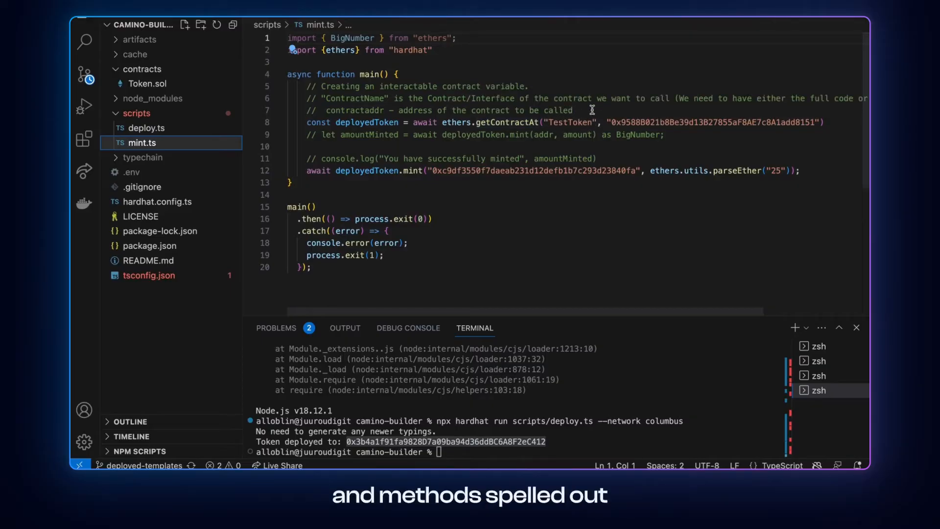
{"action": "mouse_move", "coordinate": [688, 123]}
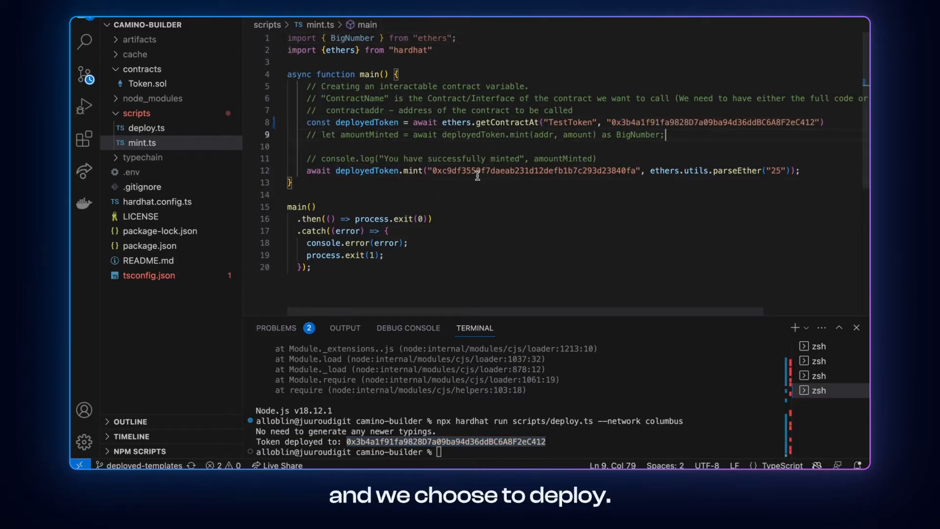
{"action": "mouse_move", "coordinate": [412, 171]}
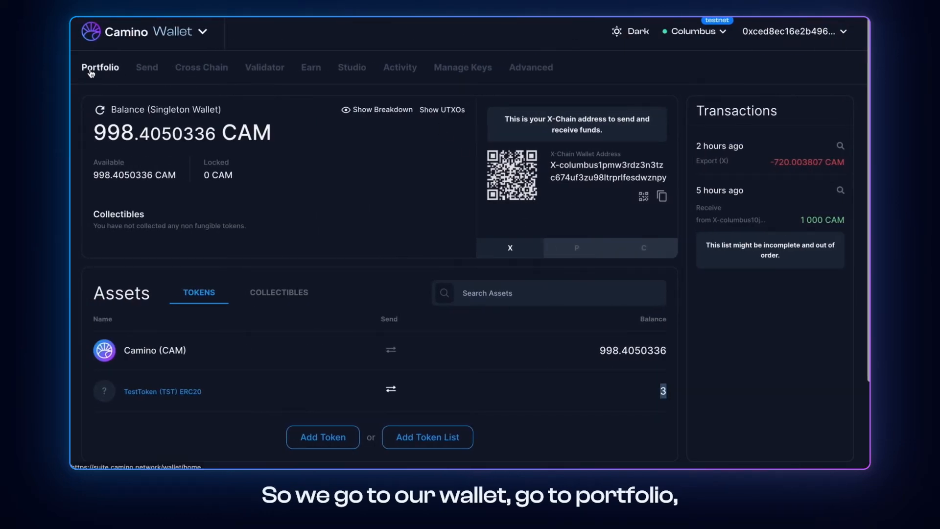
{"action": "mouse_move", "coordinate": [618, 173]}
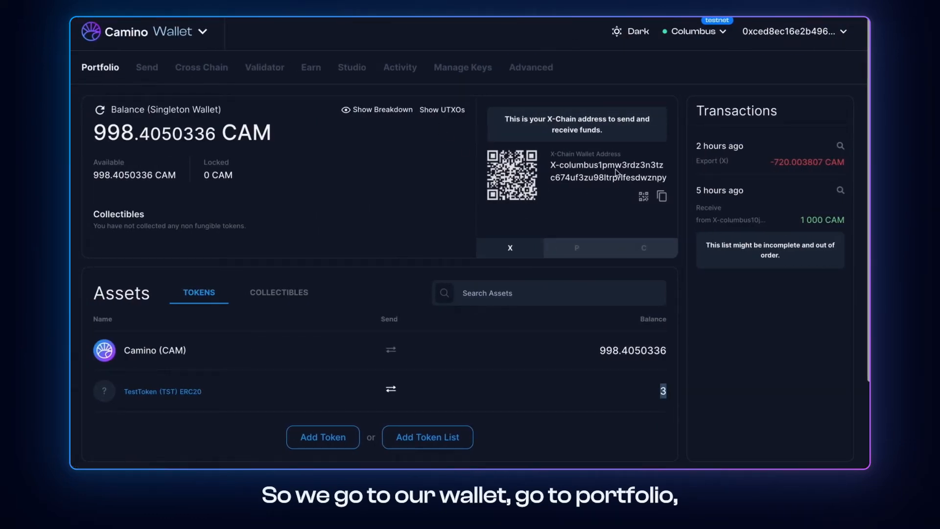
Switch the Portfolio address card to C-Chain and copy the address.
{"action": "left_click", "coordinate": [643, 248]}
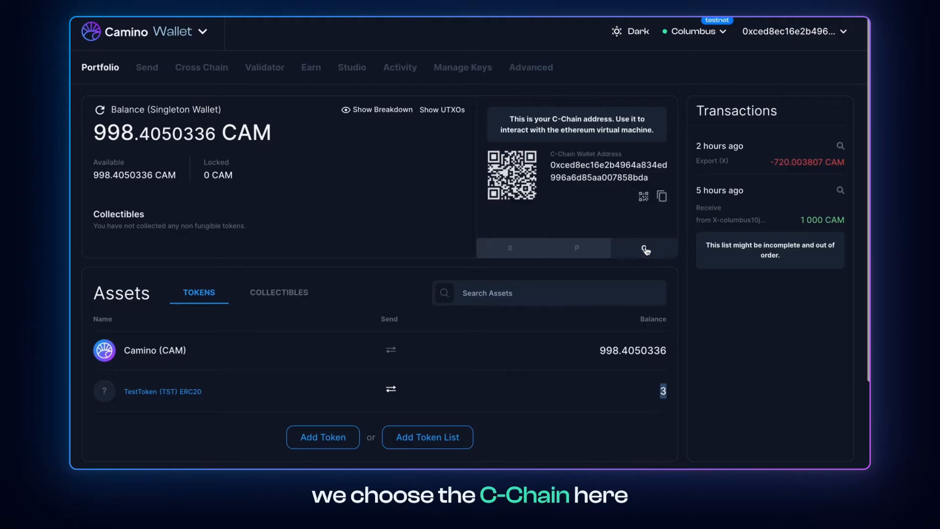
{"action": "left_click", "coordinate": [663, 197]}
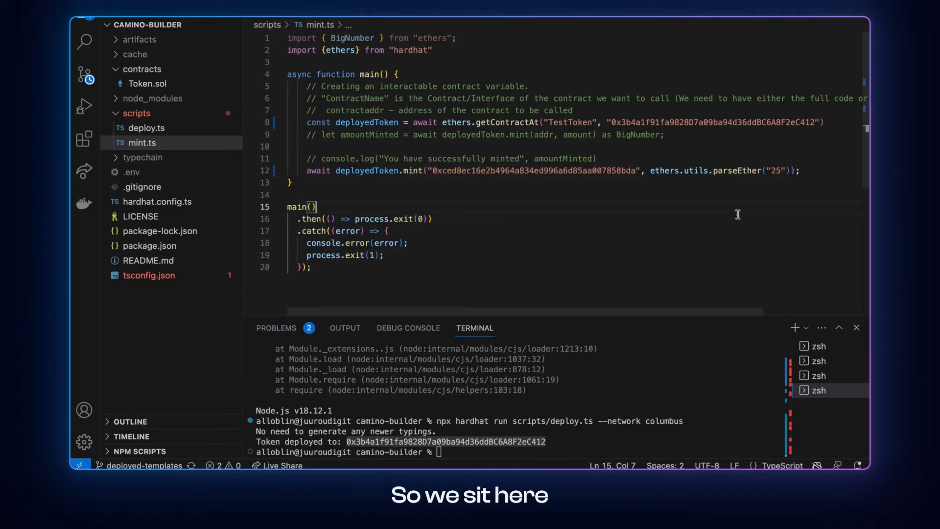
Change the parseEther mint amount in mint.ts from 25 to 42.
{"action": "double_click", "coordinate": [779, 170]}
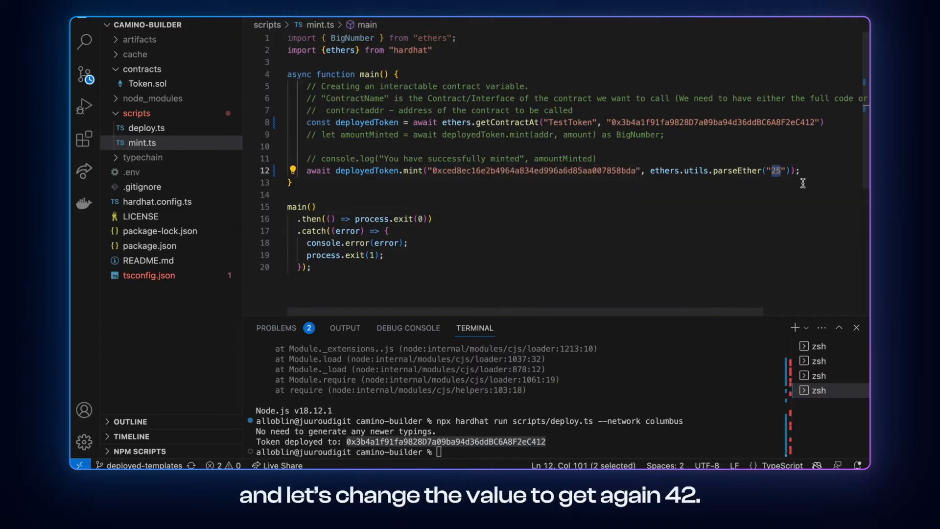
{"action": "type", "text": "42"}
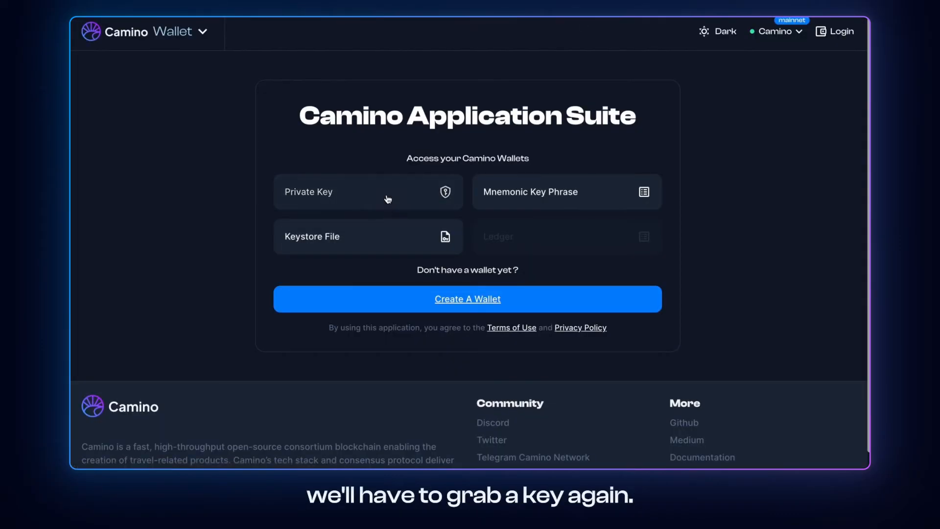
Access the Camino wallet using the Private Key login option.
{"action": "left_click", "coordinate": [366, 192]}
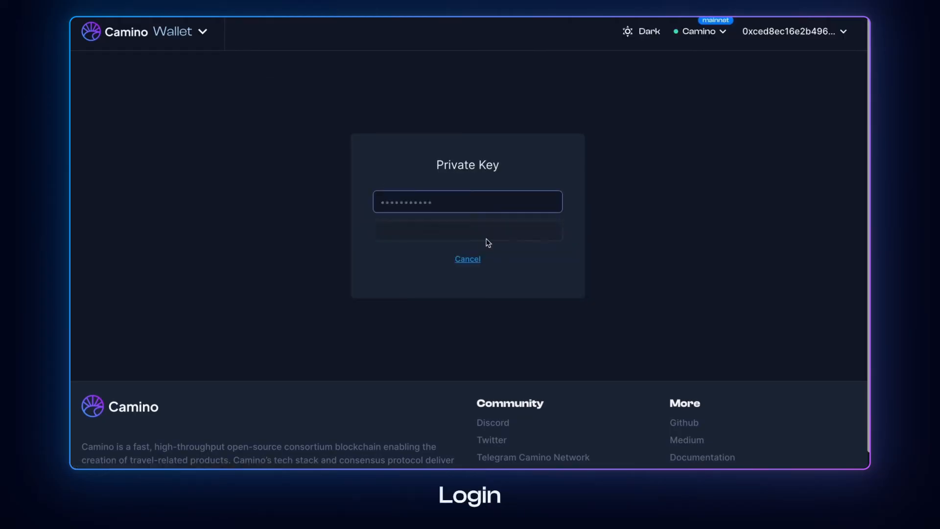
{"action": "left_click", "coordinate": [467, 231]}
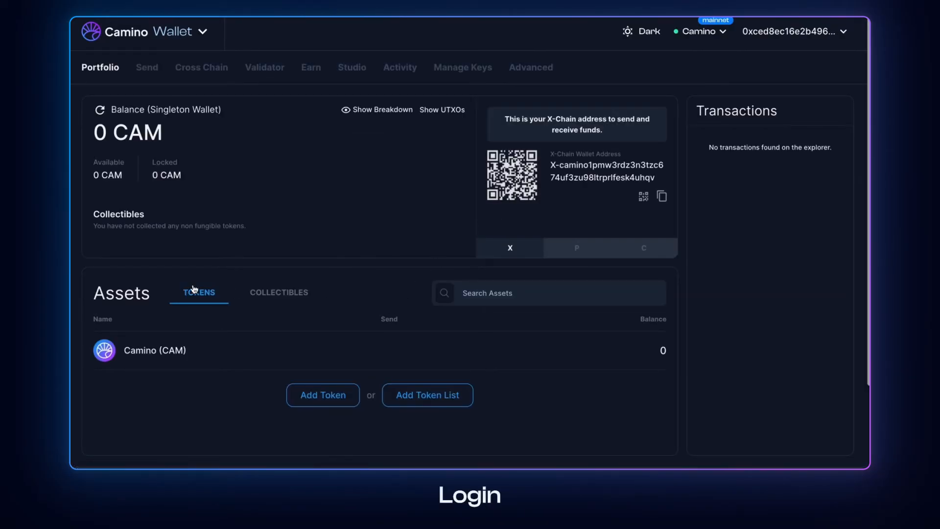
{"action": "mouse_move", "coordinate": [239, 317]}
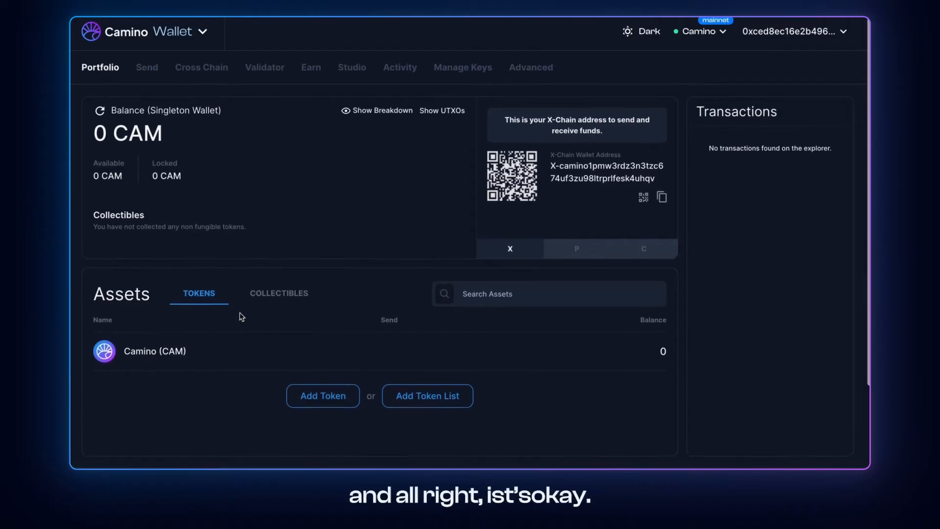
{"action": "mouse_move", "coordinate": [653, 356]}
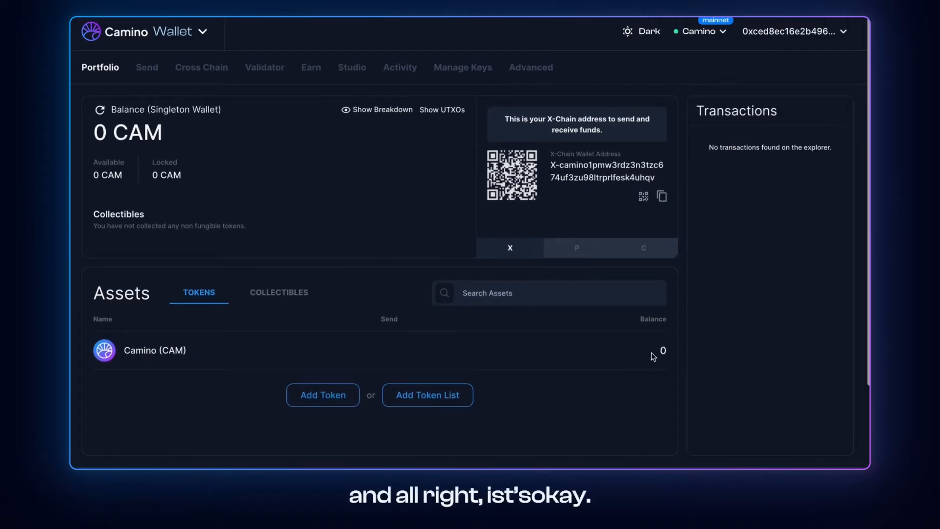
{"action": "mouse_move", "coordinate": [590, 114]}
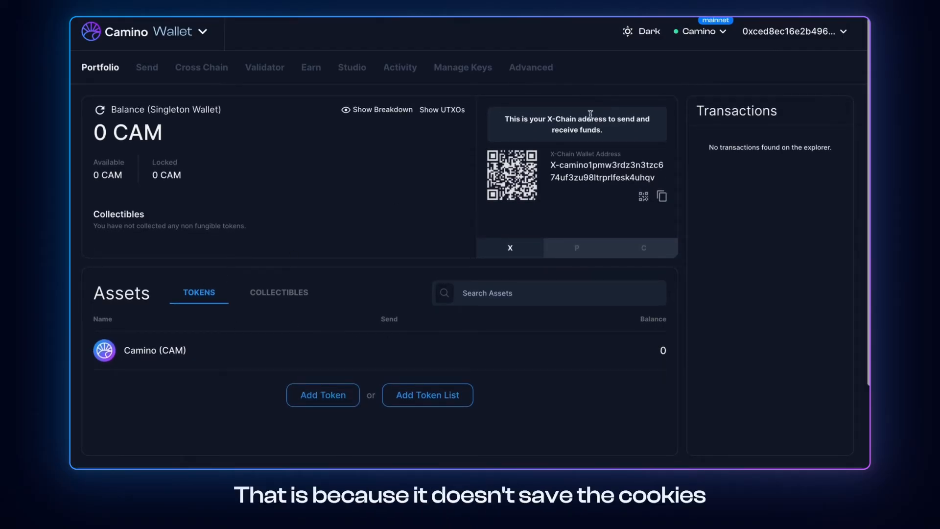
{"action": "mouse_move", "coordinate": [579, 120]}
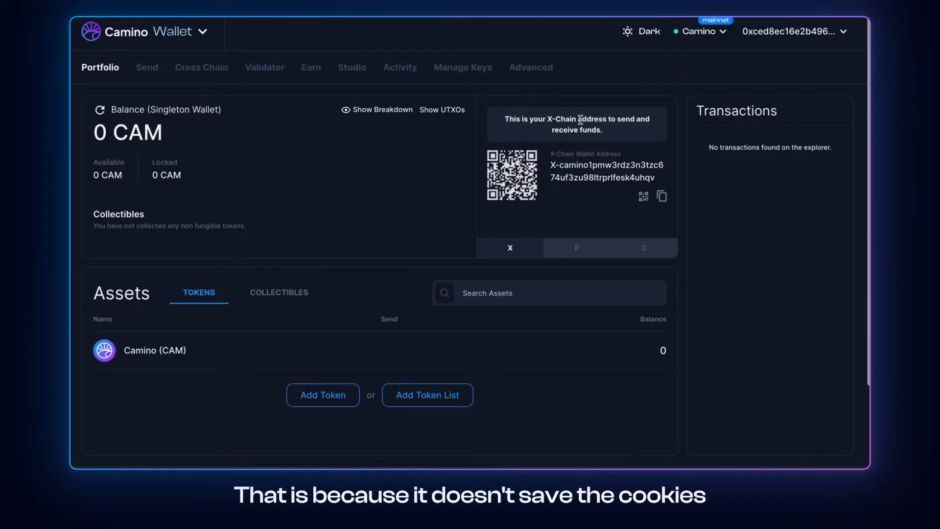
{"action": "mouse_move", "coordinate": [712, 76]}
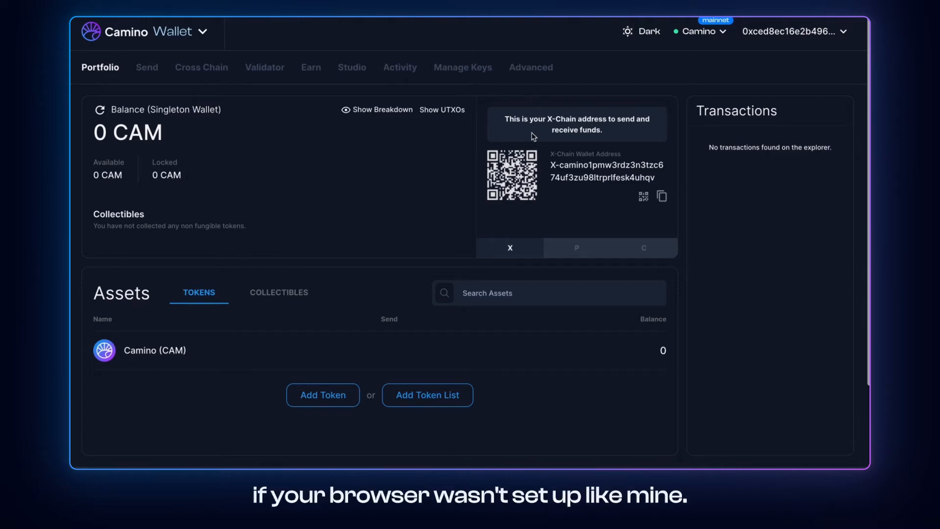
{"action": "mouse_move", "coordinate": [591, 118]}
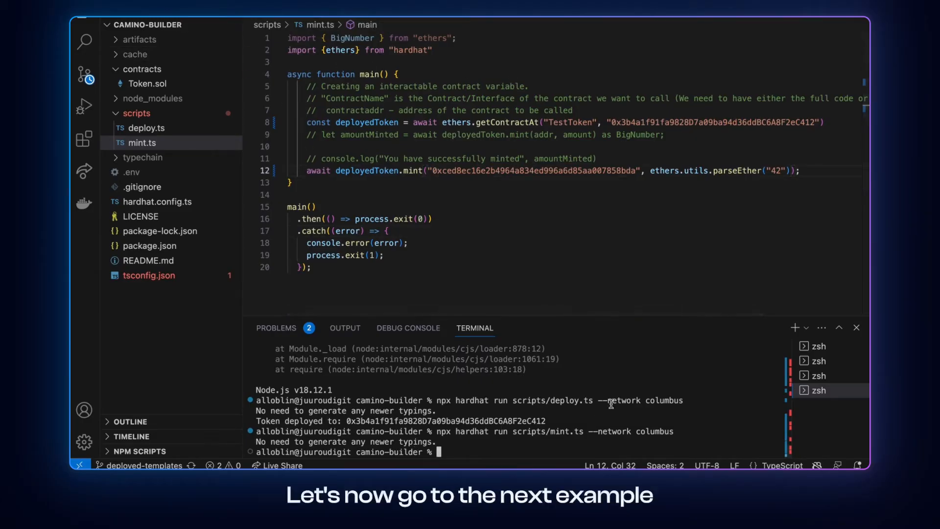
Try git checkout nft, which aborts because of uncommitted local changes.
{"action": "type", "text": "git bra"}
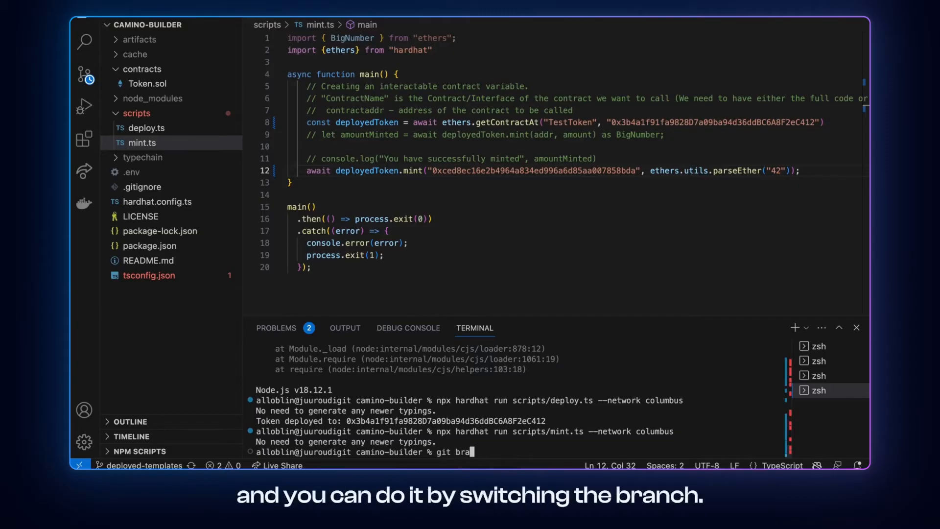
{"action": "type", "text": "checkout"}
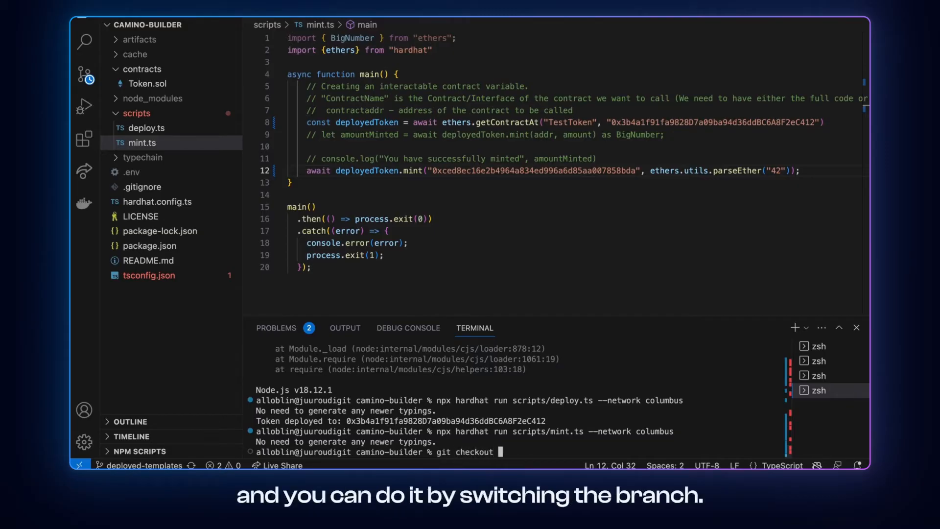
{"action": "type", "text": "nft"}
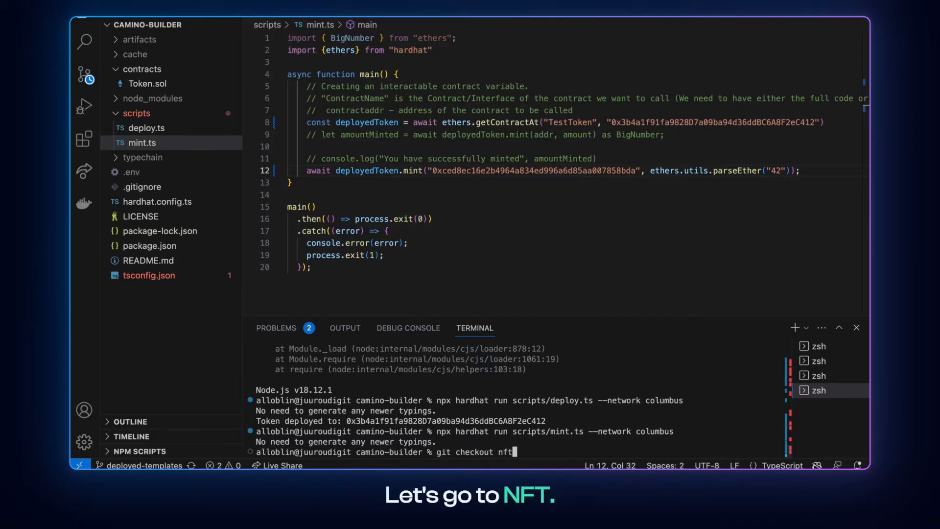
{"action": "key", "text": "Return"}
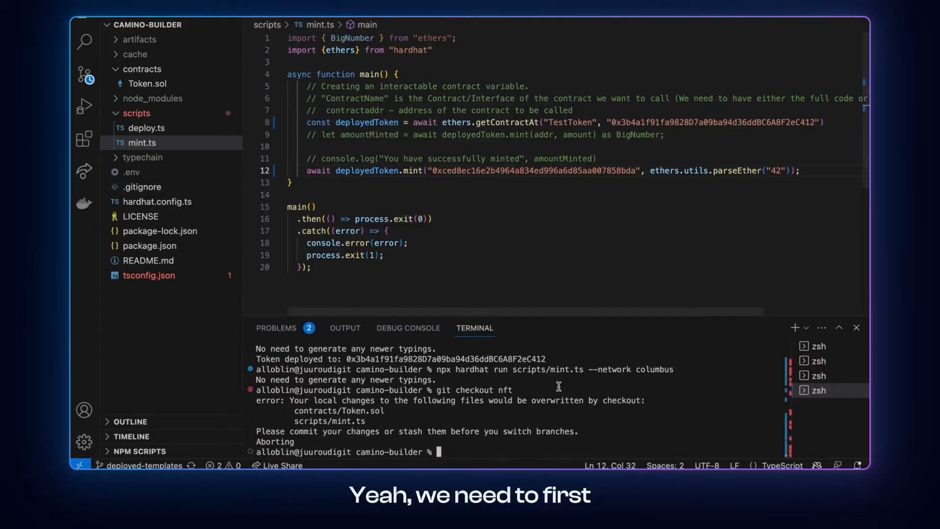
Stage all changes with git add and commit them with git commit -m.
{"action": "type", "text": "git add"}
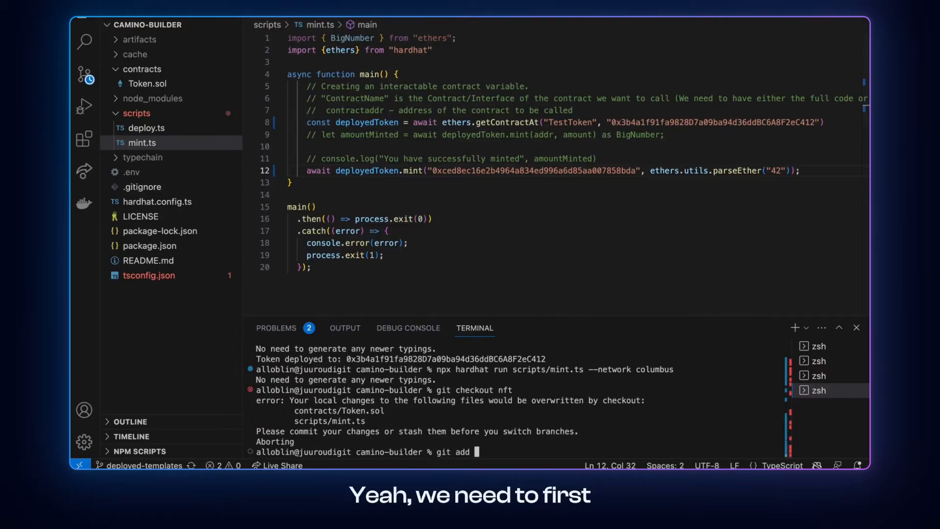
{"action": "type", "text": "git comm"}
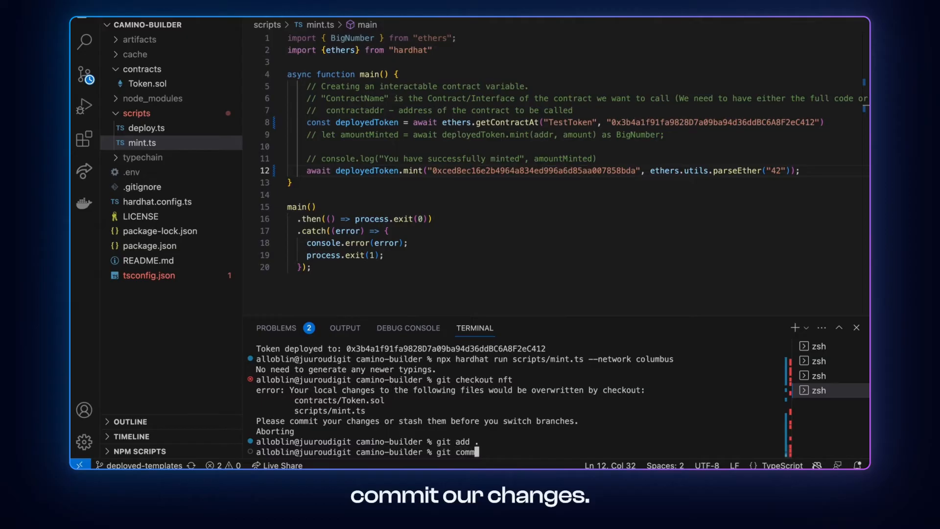
{"action": "type", "text": "it -m"}
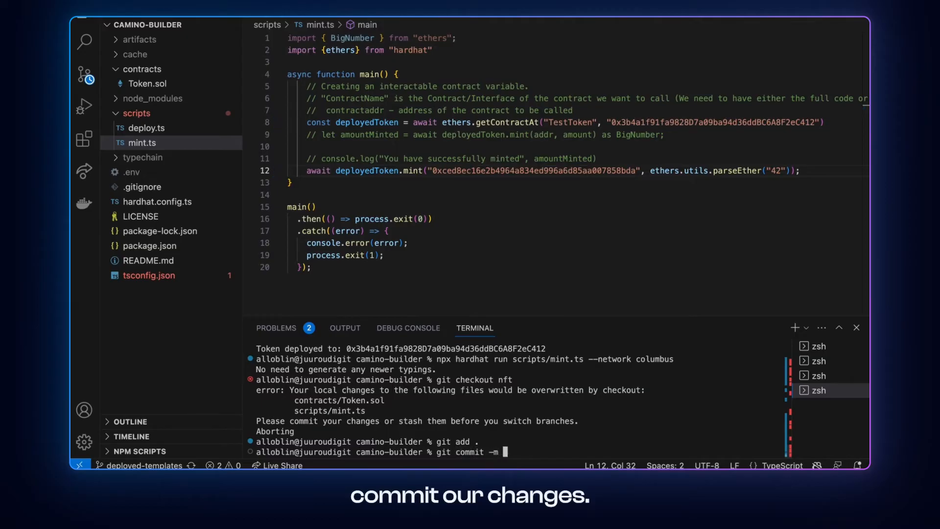
{"action": "key", "text": "Return"}
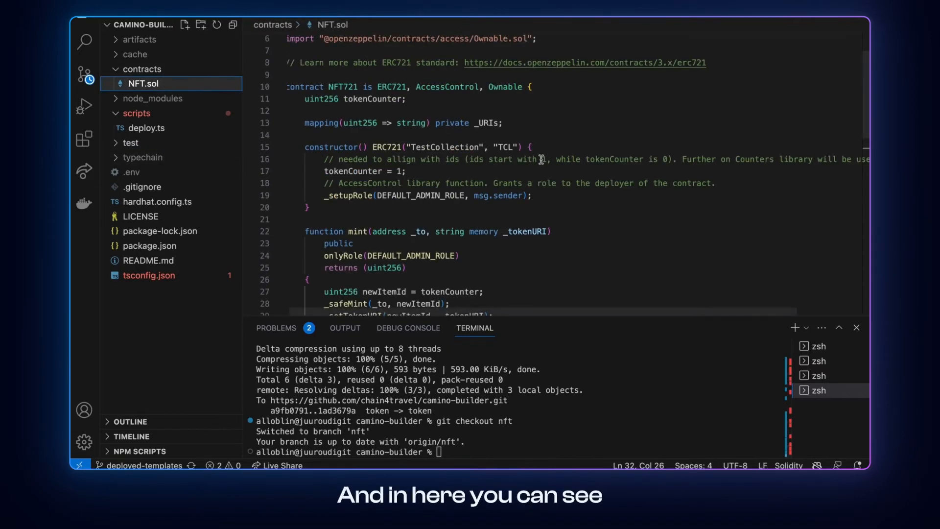
Scroll through NFT.sol to review the mint, _setTokenURI and tokenURI functions.
{"action": "scroll", "scroll_direction": "down", "scroll_amount": 3}
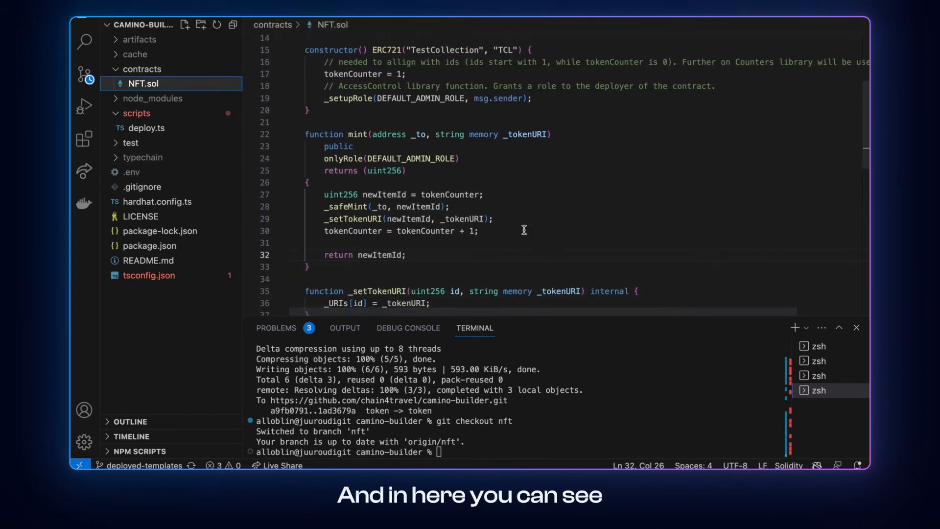
{"action": "scroll", "scroll_direction": "up", "scroll_amount": 3}
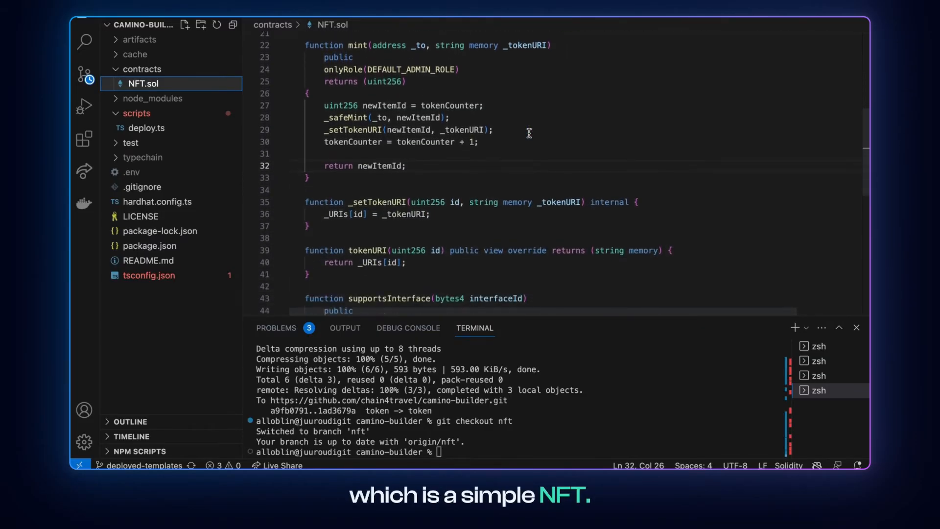
{"action": "scroll", "scroll_direction": "up", "scroll_amount": 3}
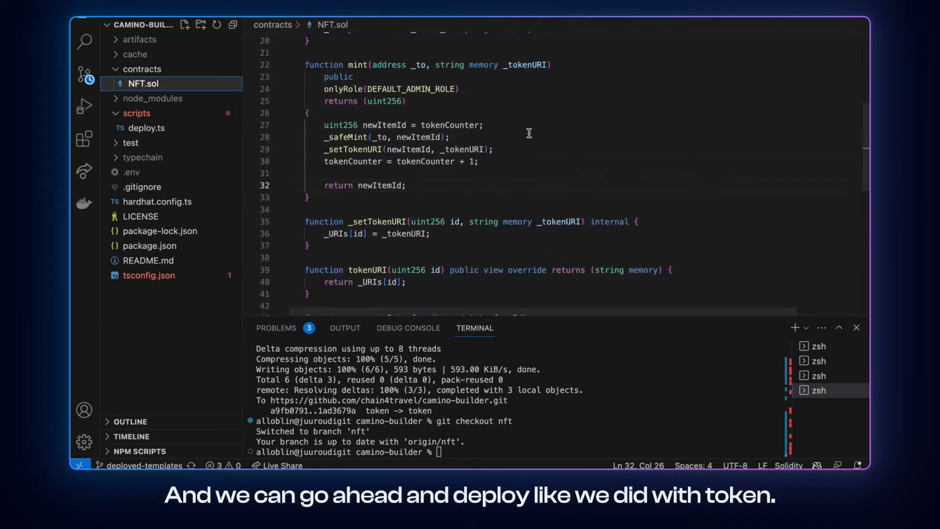
{"action": "scroll", "scroll_direction": "up", "scroll_amount": 3}
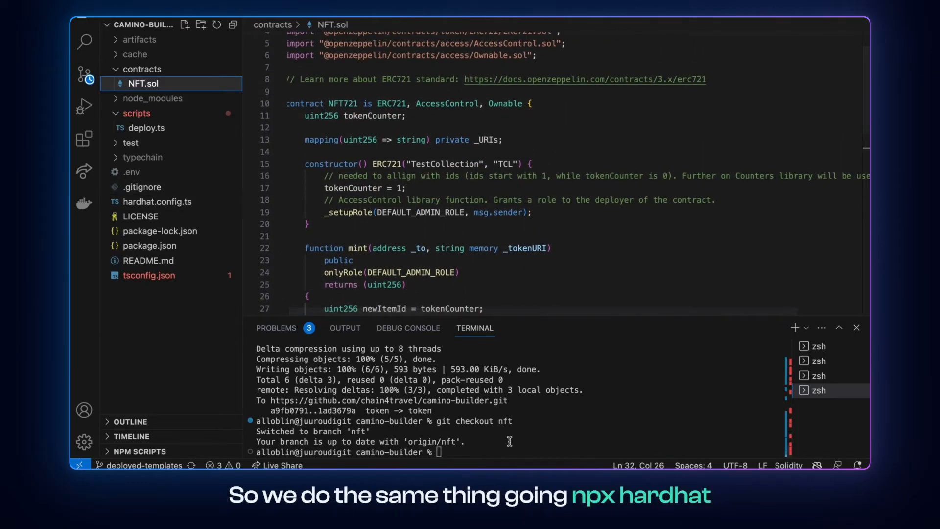
Enter npx hardhat run scripts/deploy.ts for the columbus network to deploy the NFT contract.
{"action": "type", "text": "npx hardhat"}
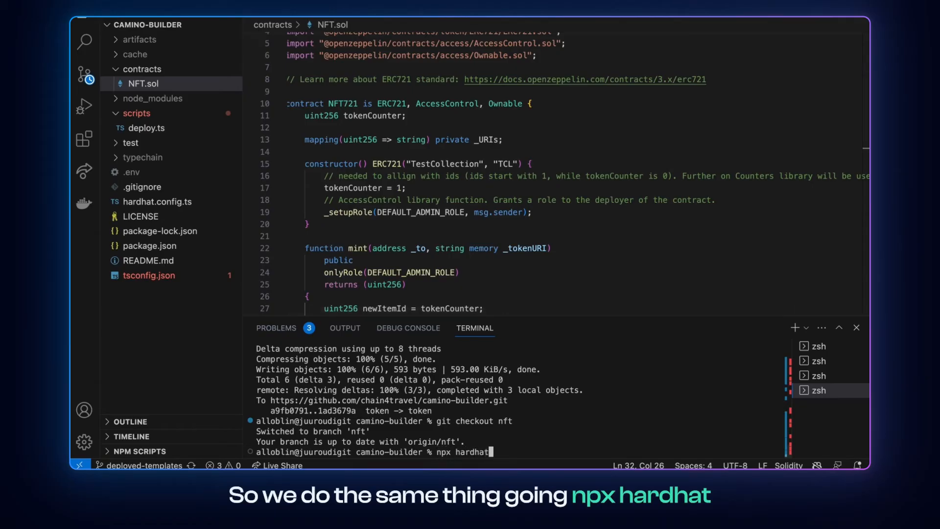
{"action": "type", "text": "run s"}
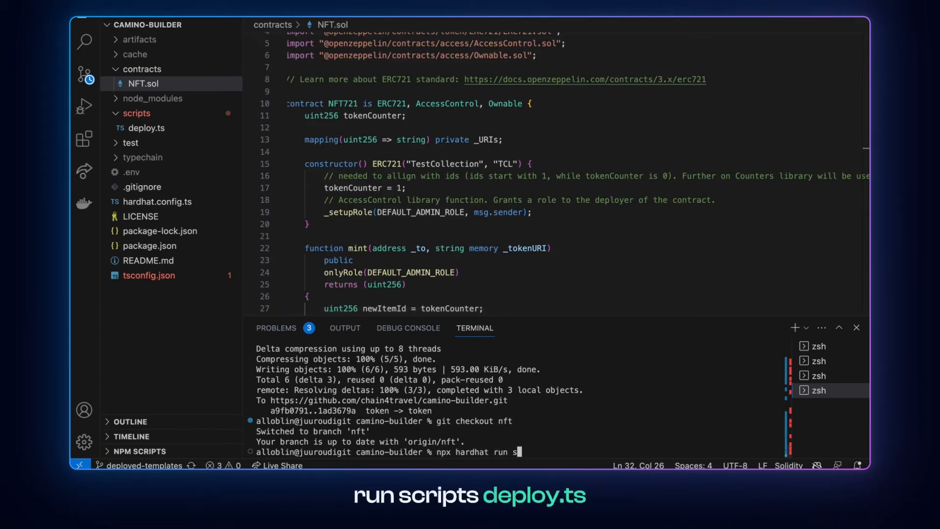
{"action": "type", "text": "cripts/deploy.ts --network columbus"}
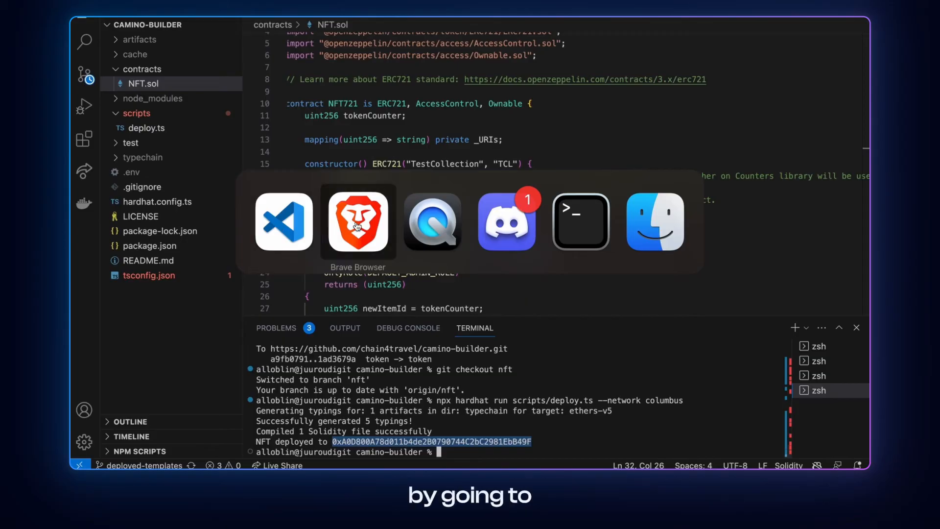
Open Camino Wallet's collectibles in Brave and fill in the NFT contract address from the deploy script.
{"action": "left_click", "coordinate": [357, 222]}
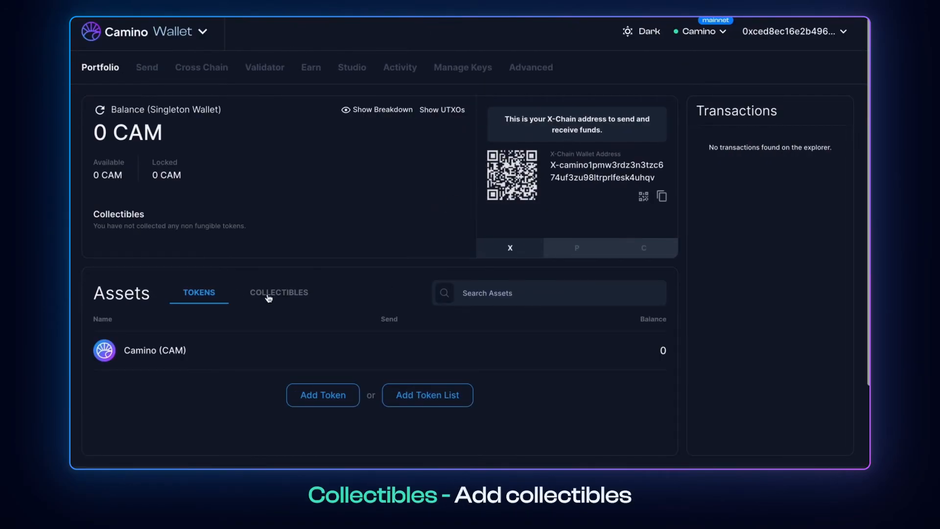
{"action": "left_click", "coordinate": [279, 293]}
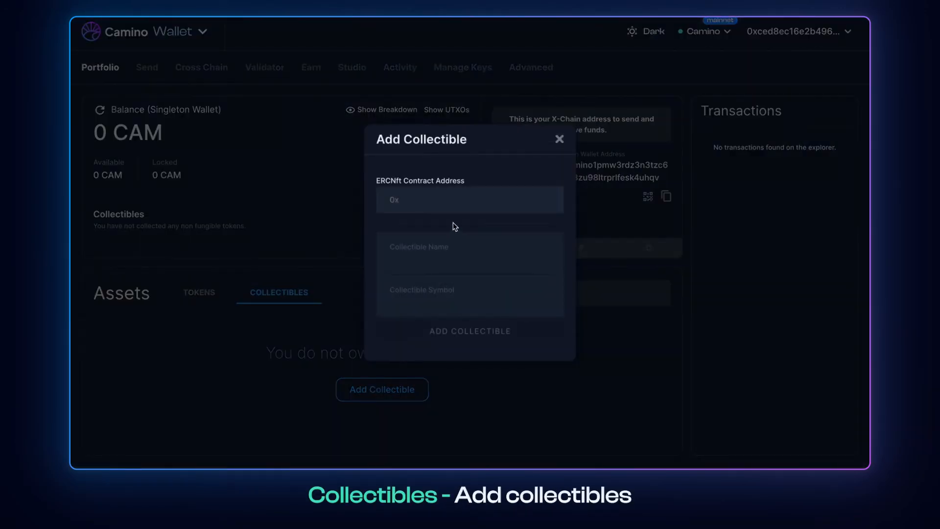
{"action": "left_click", "coordinate": [470, 199]}
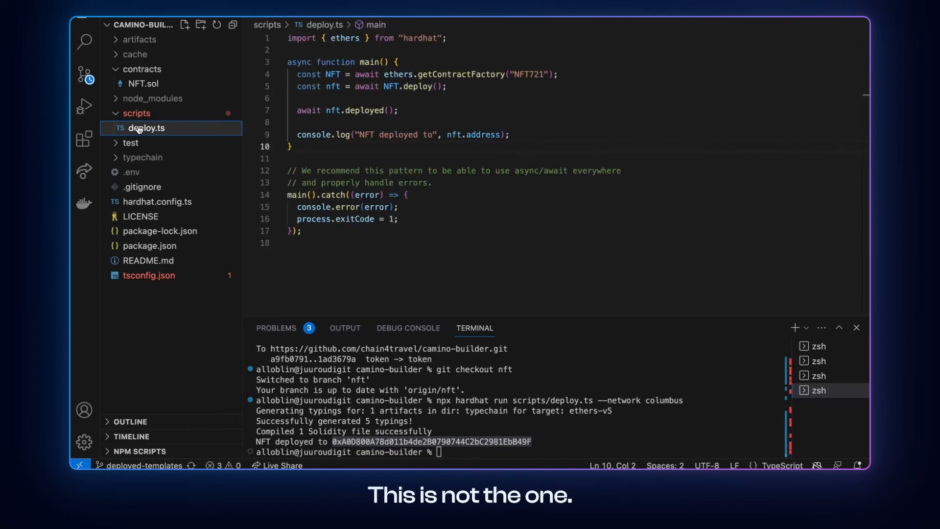
{"action": "left_click", "coordinate": [144, 83]}
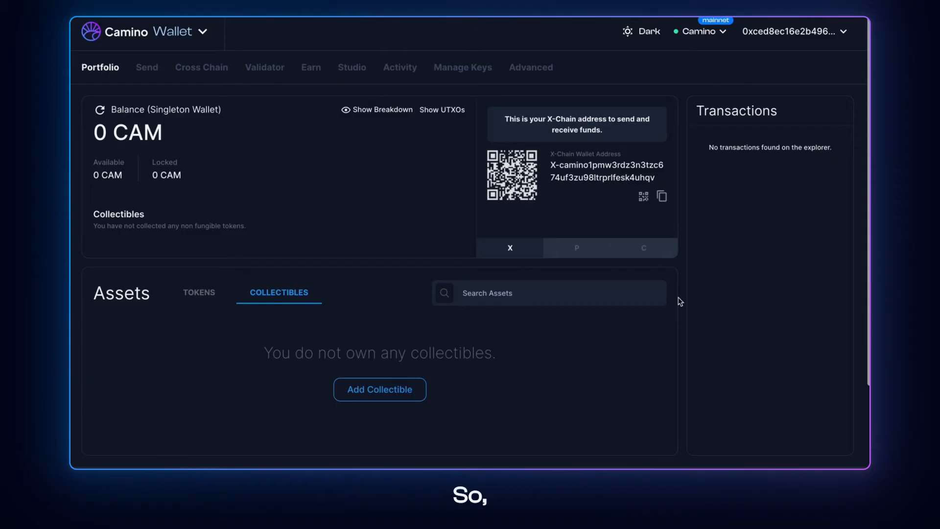
Switch the wallet to Columbus, view the 45 TST balance, and begin adding a collectible.
{"action": "left_click", "coordinate": [700, 31]}
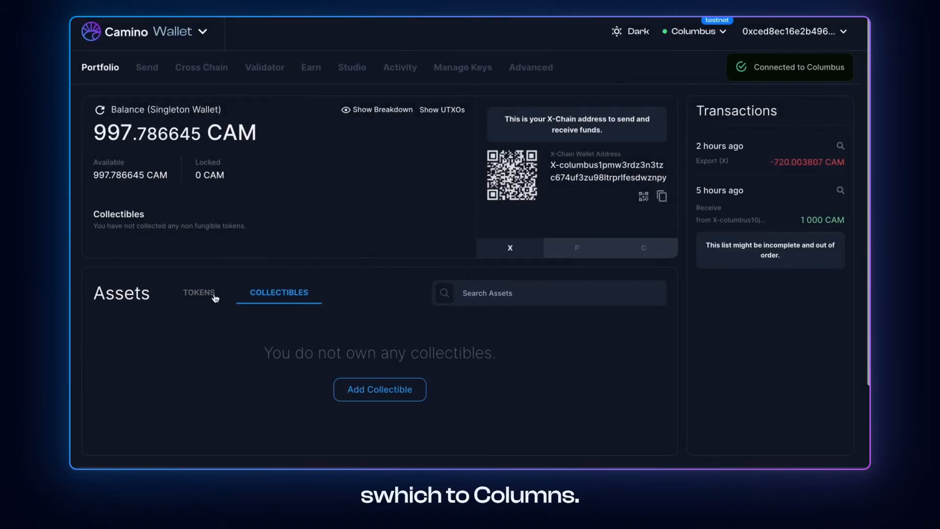
{"action": "left_click", "coordinate": [200, 293]}
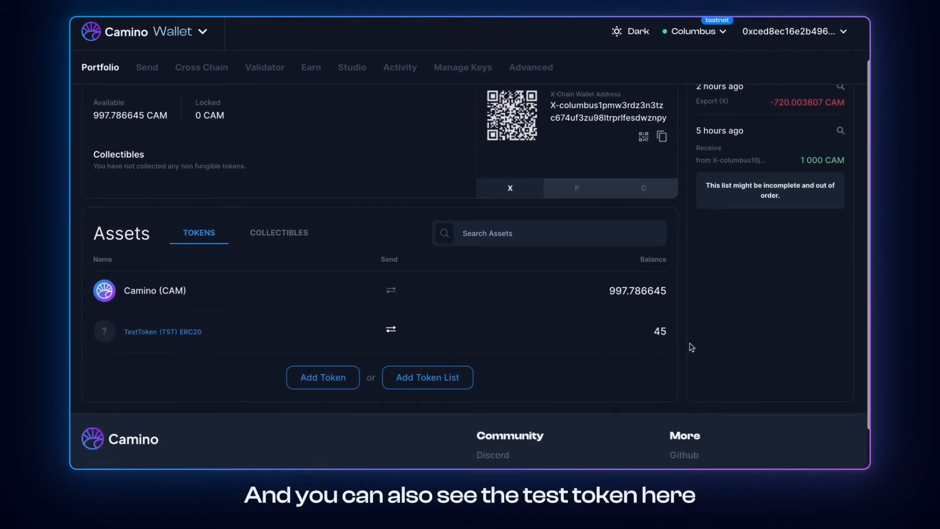
{"action": "mouse_move", "coordinate": [660, 330]}
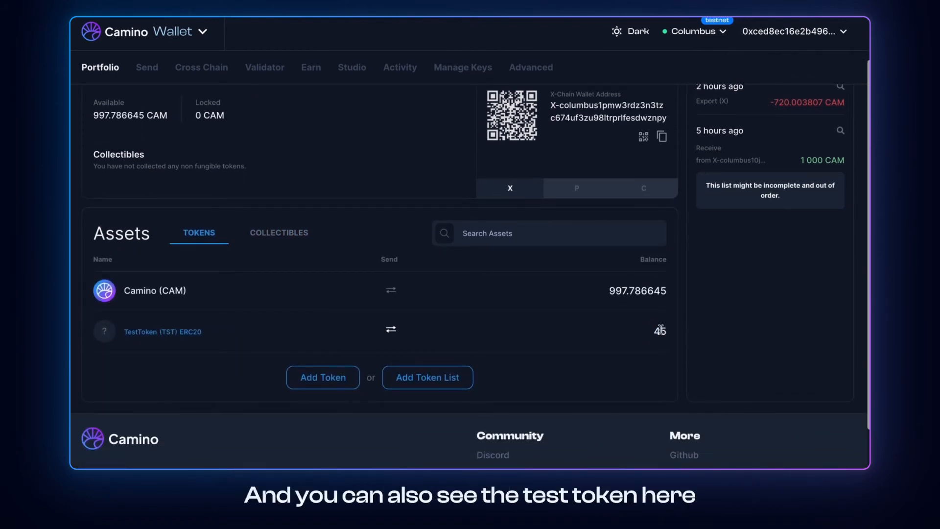
{"action": "left_click", "coordinate": [278, 232]}
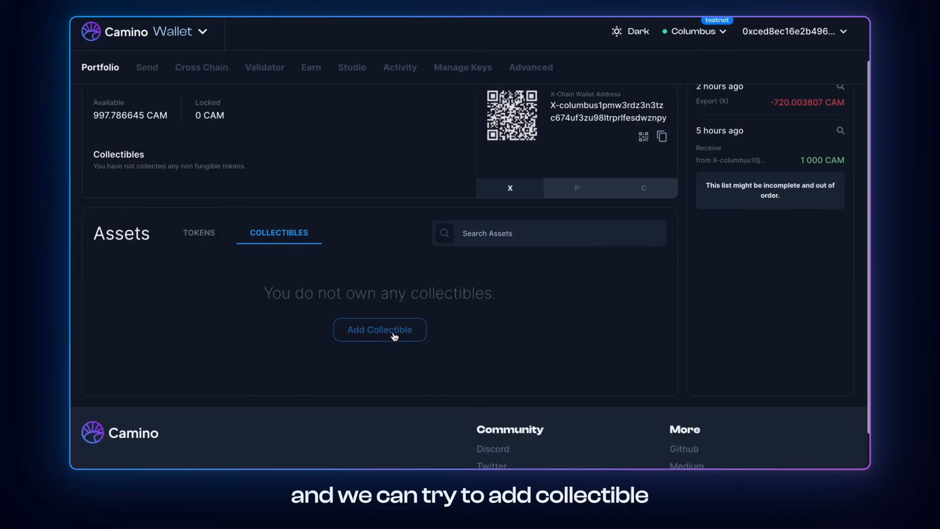
{"action": "left_click", "coordinate": [380, 329]}
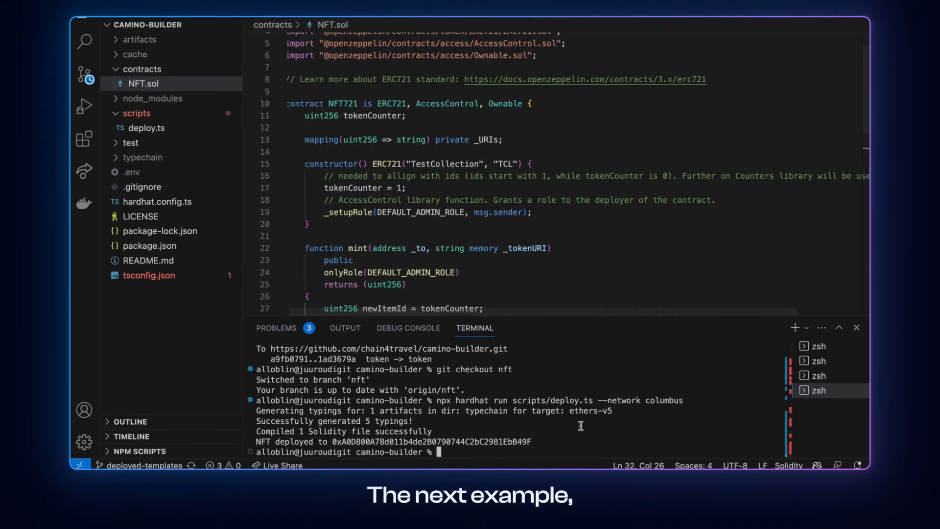
Check out the token-gate branch and open the ERC1155 TicketNFT.sol contract.
{"action": "type", "text": "git c"}
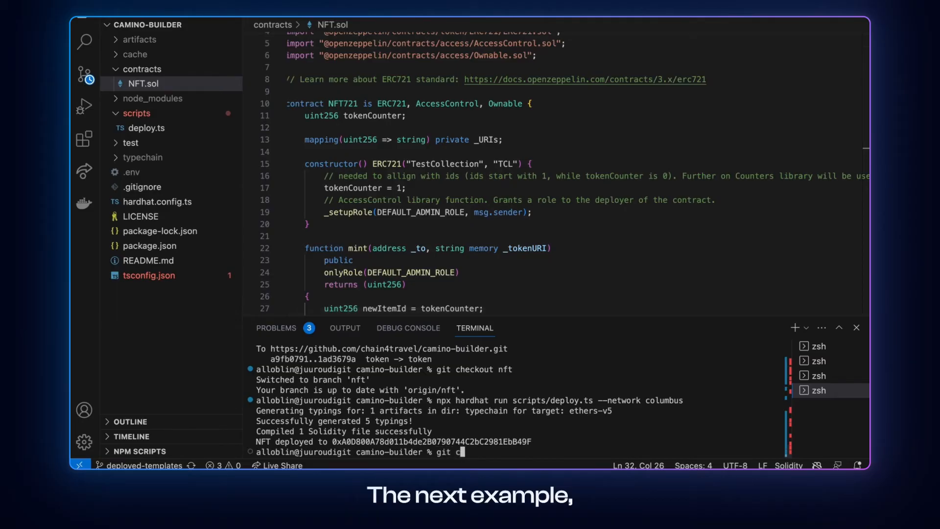
{"action": "type", "text": "heckout"}
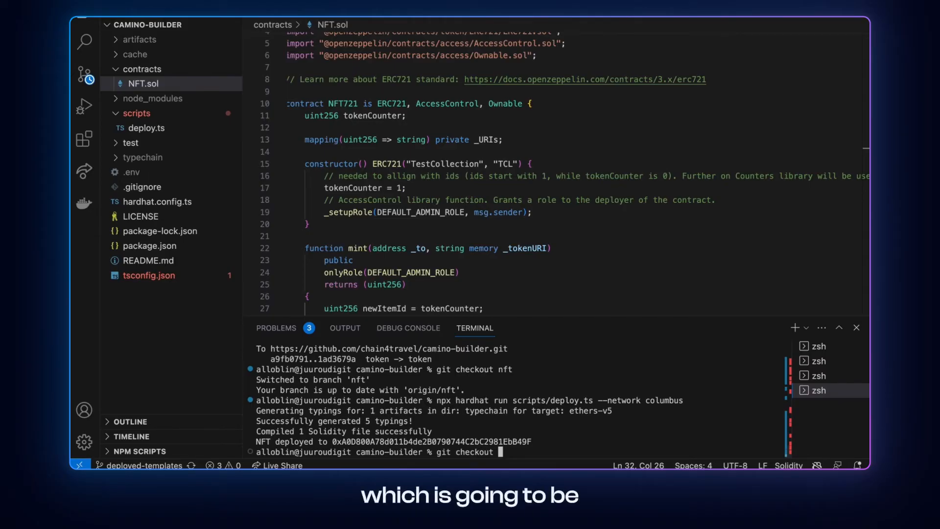
{"action": "type", "text": "token-gate"}
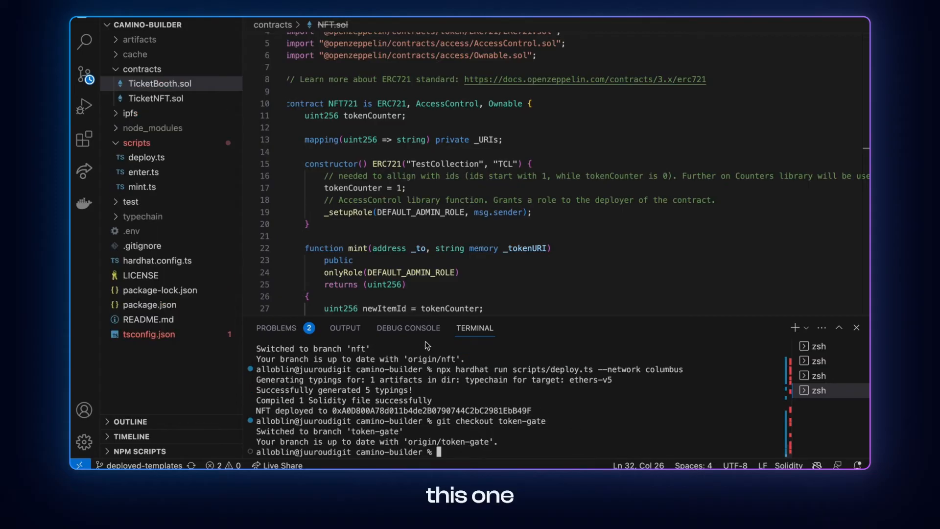
{"action": "mouse_move", "coordinate": [400, 143]}
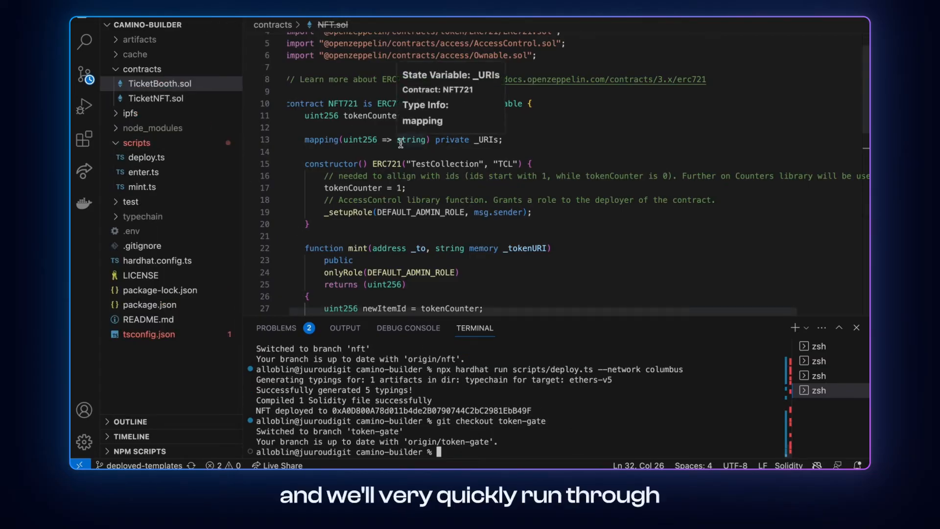
{"action": "left_click", "coordinate": [158, 99]}
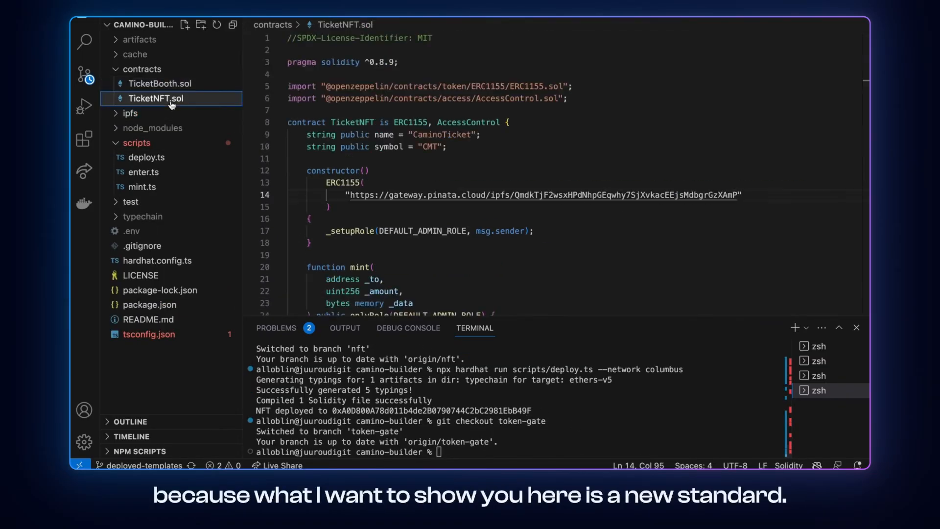
{"action": "mouse_move", "coordinate": [409, 122]}
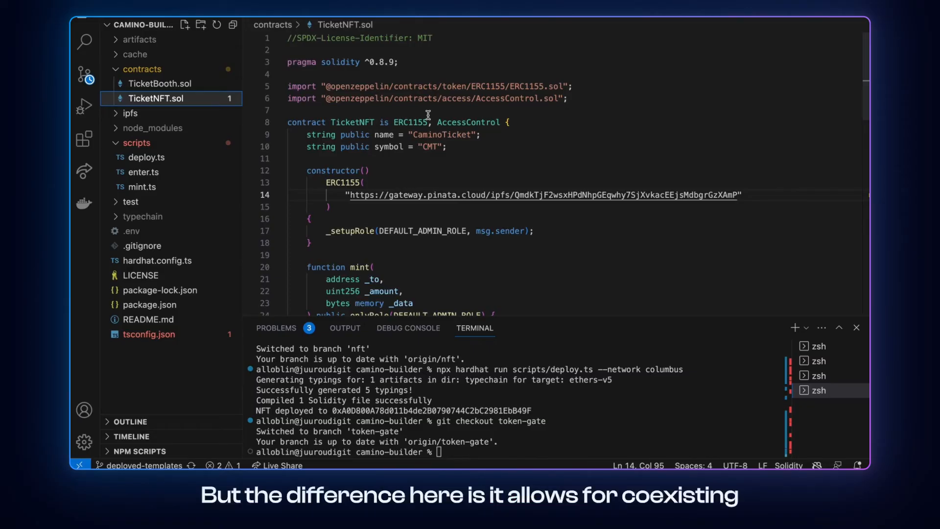
{"action": "mouse_move", "coordinate": [570, 168]}
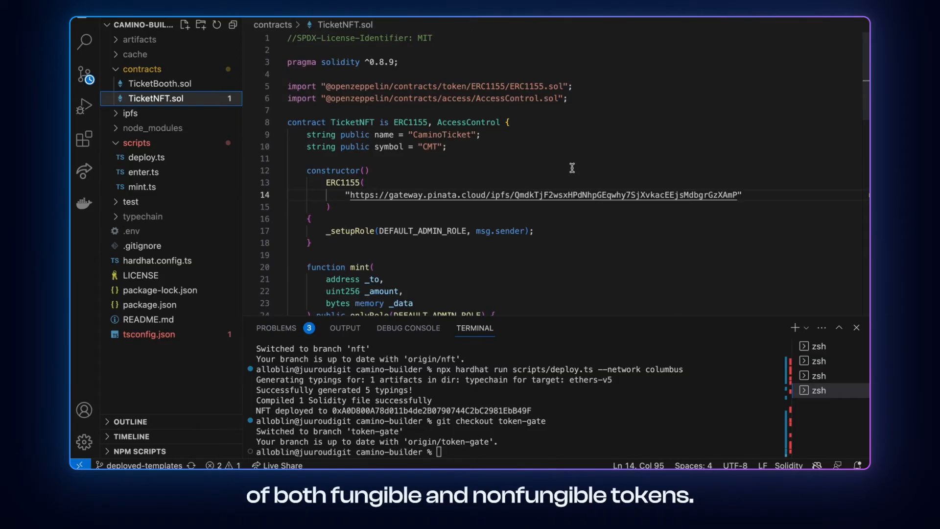
{"action": "mouse_move", "coordinate": [561, 223]}
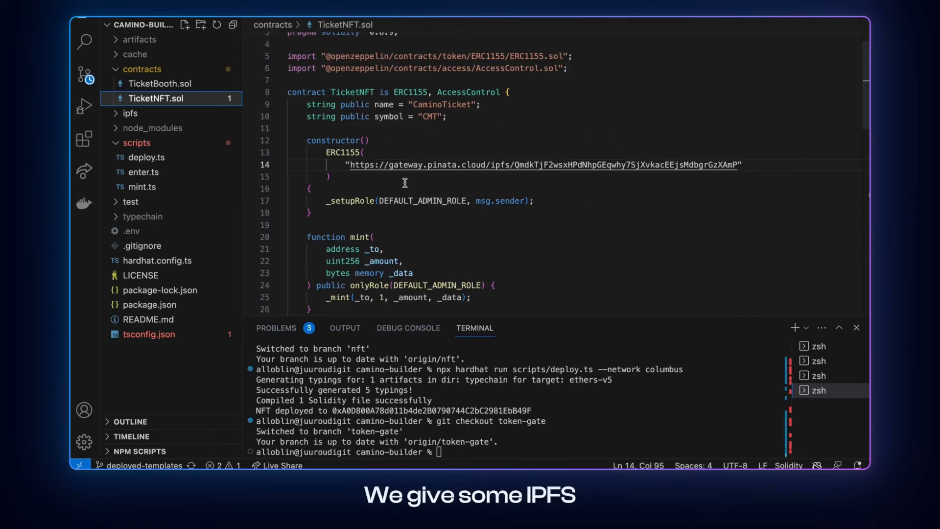
{"action": "mouse_move", "coordinate": [557, 181]}
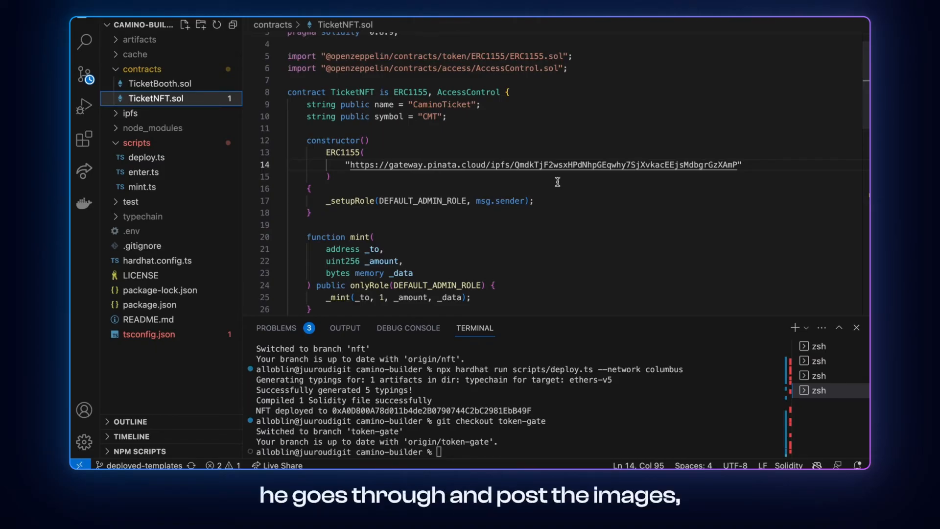
{"action": "mouse_move", "coordinate": [452, 336]}
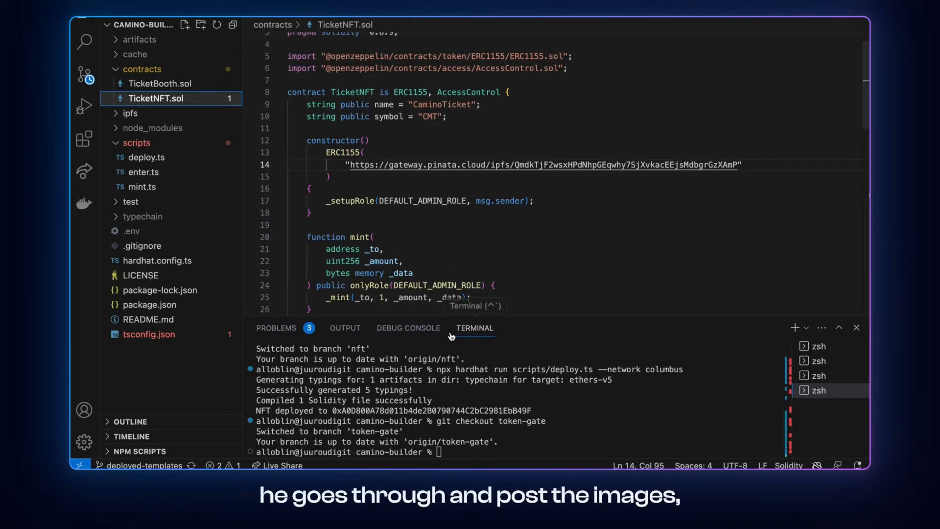
Switch to the staking branch and open KYCTest.sol under contracts.
{"action": "type", "text": "git"}
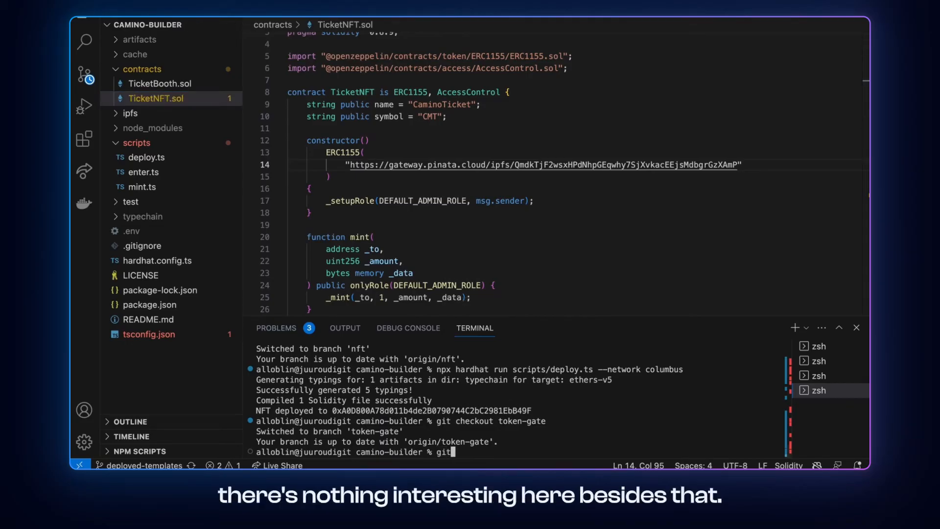
{"action": "type", "text": "branch"}
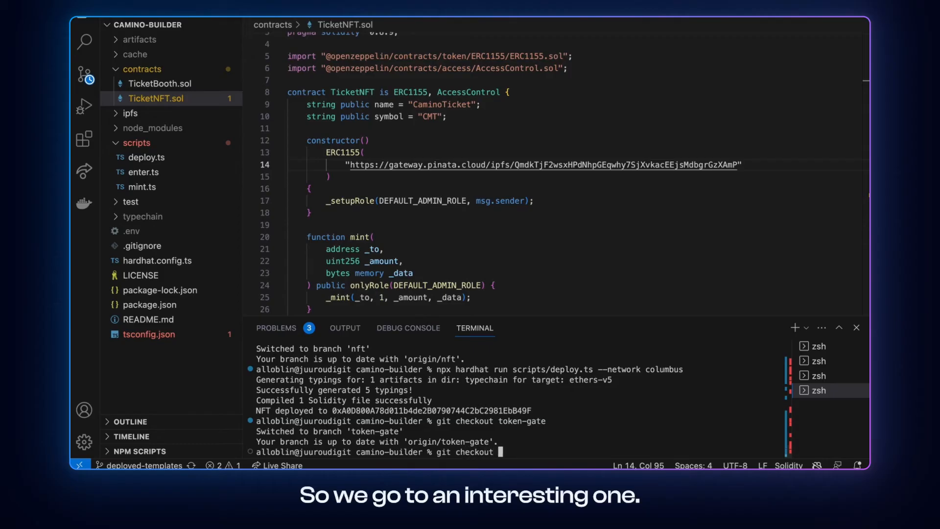
{"action": "type", "text": "staking"}
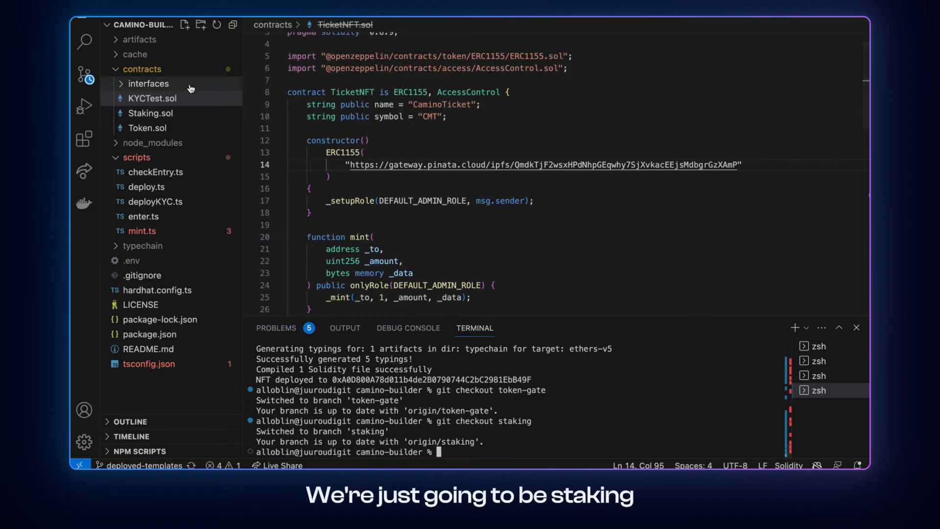
{"action": "left_click", "coordinate": [153, 98]}
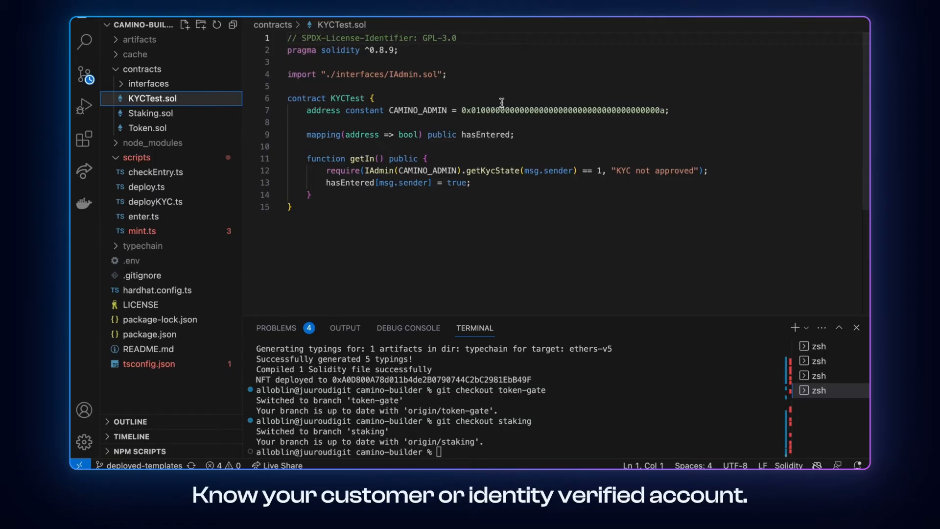
{"action": "mouse_move", "coordinate": [488, 203]}
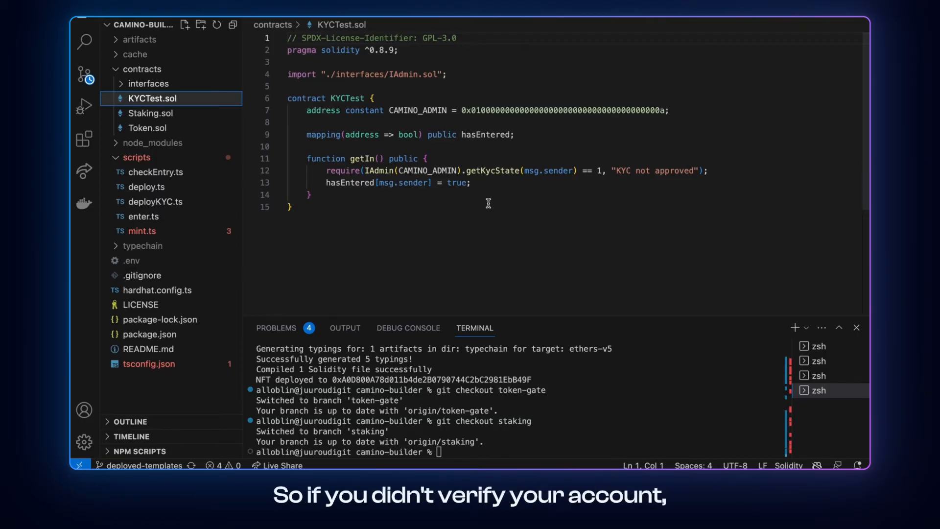
{"action": "mouse_move", "coordinate": [527, 286]}
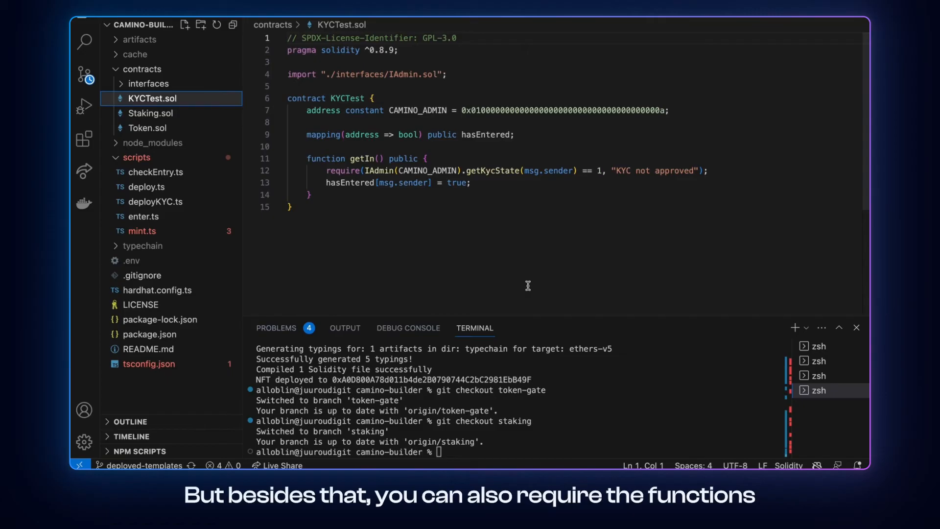
{"action": "mouse_move", "coordinate": [497, 204]}
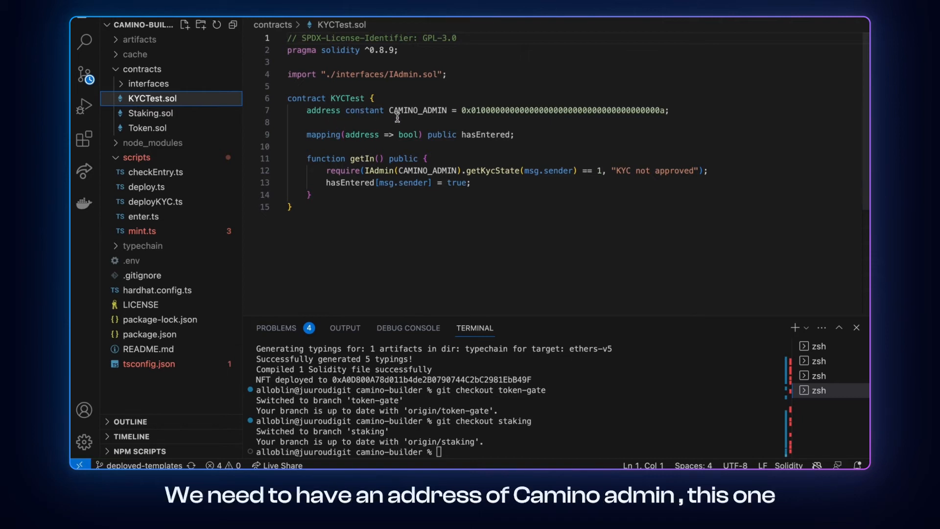
{"action": "mouse_move", "coordinate": [446, 116]}
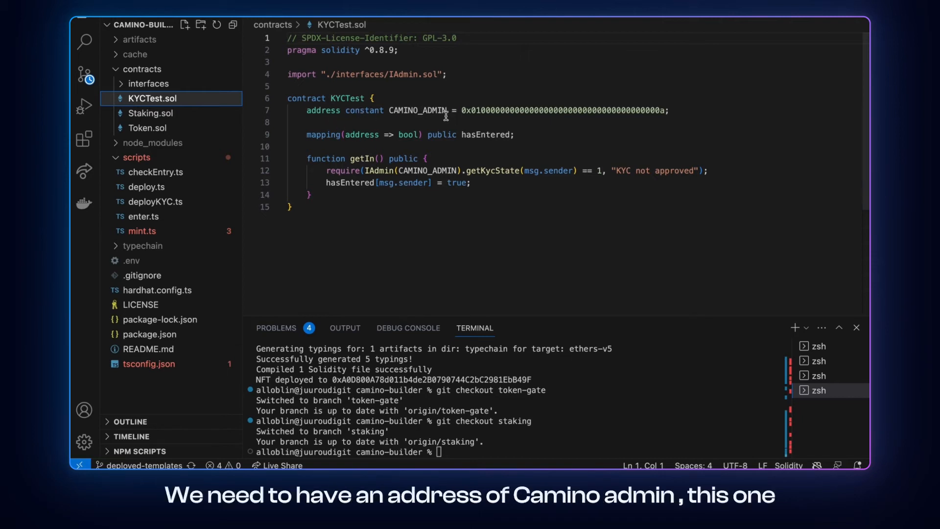
{"action": "mouse_move", "coordinate": [538, 111]}
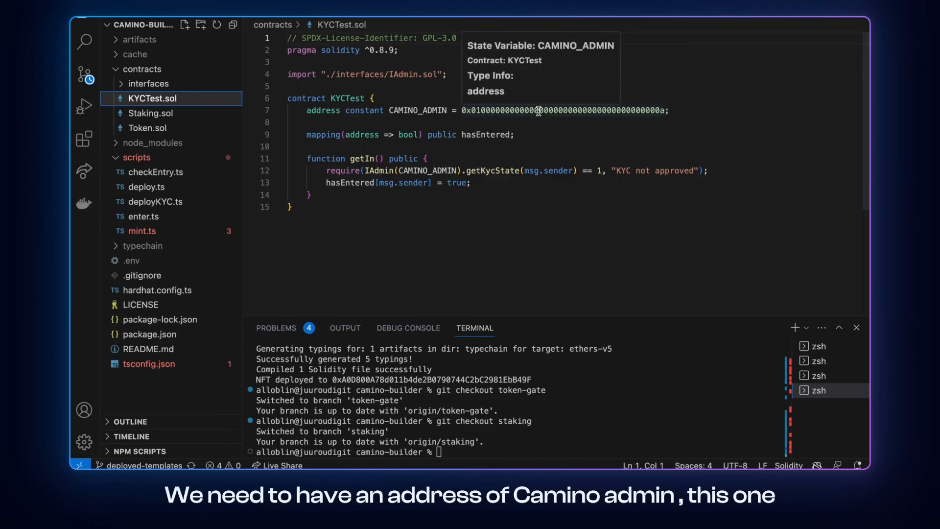
{"action": "mouse_move", "coordinate": [346, 169]}
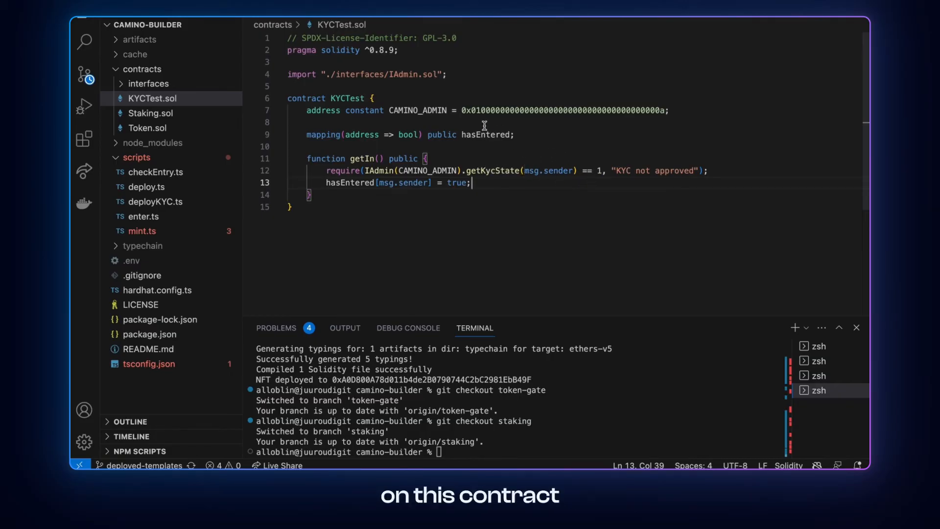
{"action": "mouse_move", "coordinate": [591, 157]}
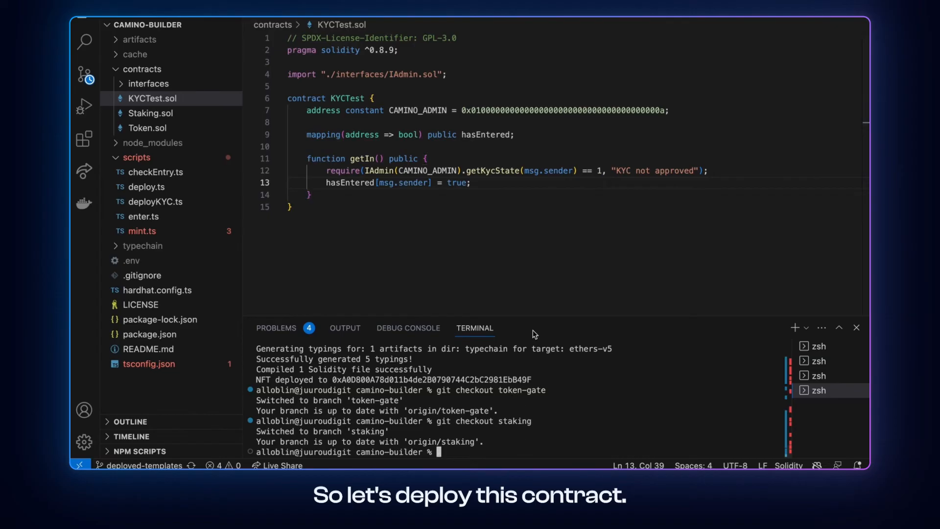
From deployKYC.ts, select the newly deployed KYC address and browse the enter and checkEntry scripts.
{"action": "left_click", "coordinate": [155, 202]}
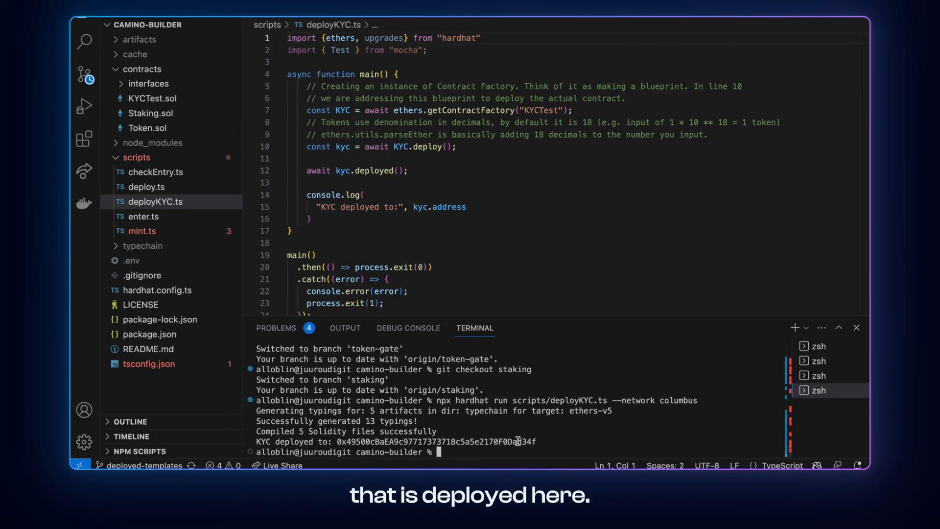
{"action": "double_click", "coordinate": [435, 441]}
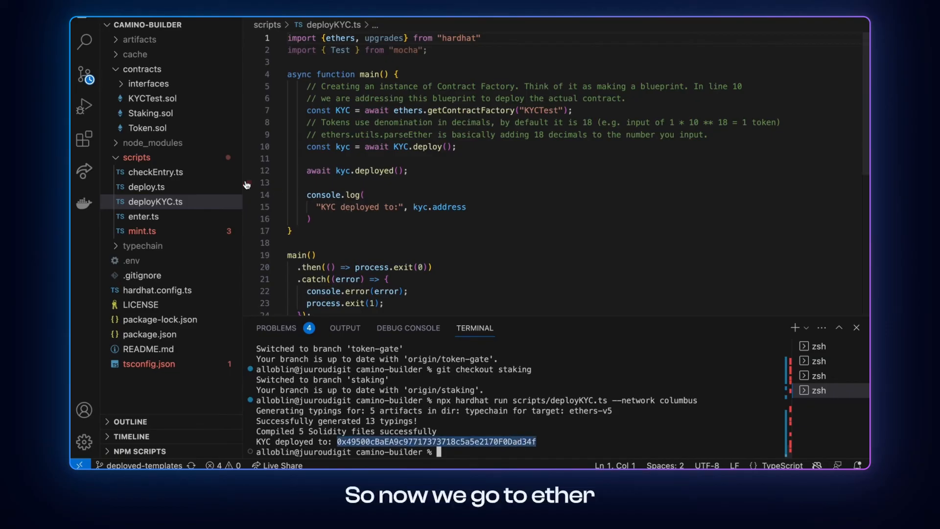
{"action": "left_click", "coordinate": [144, 216]}
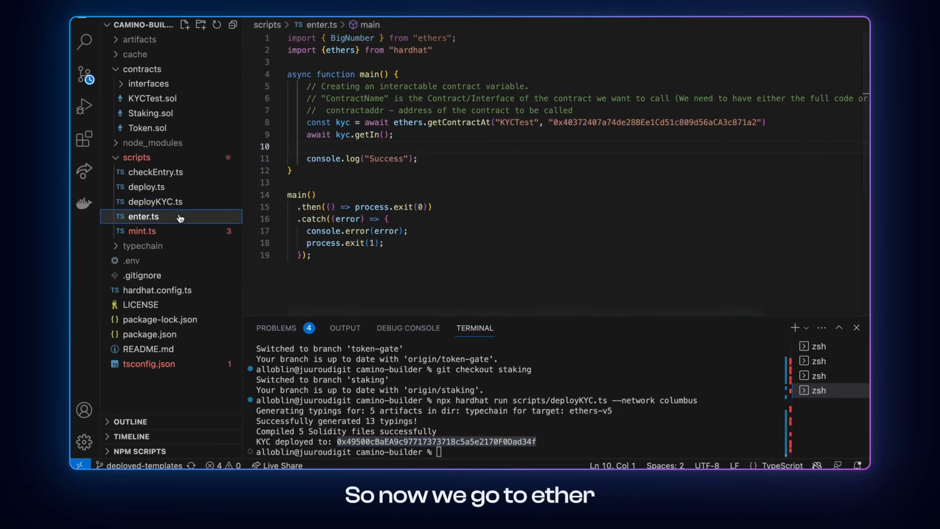
{"action": "left_click", "coordinate": [157, 172]}
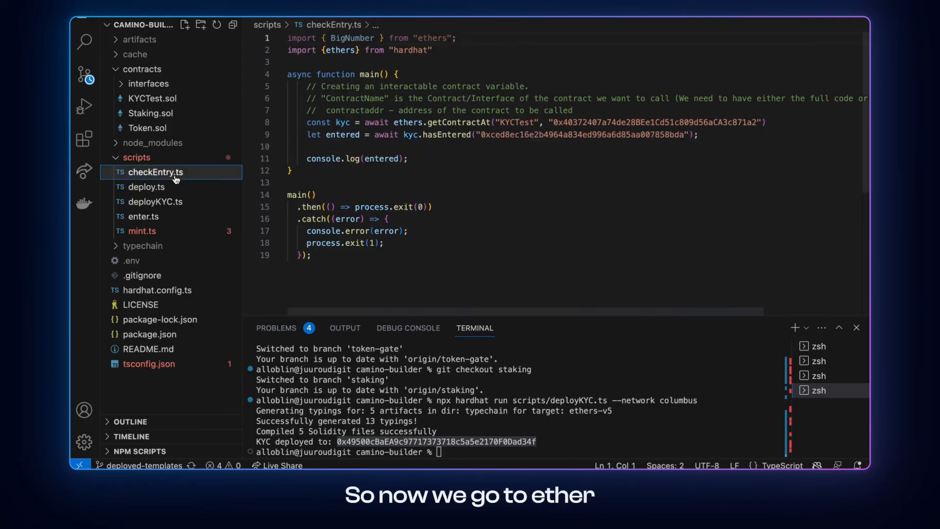
{"action": "left_click", "coordinate": [157, 201]}
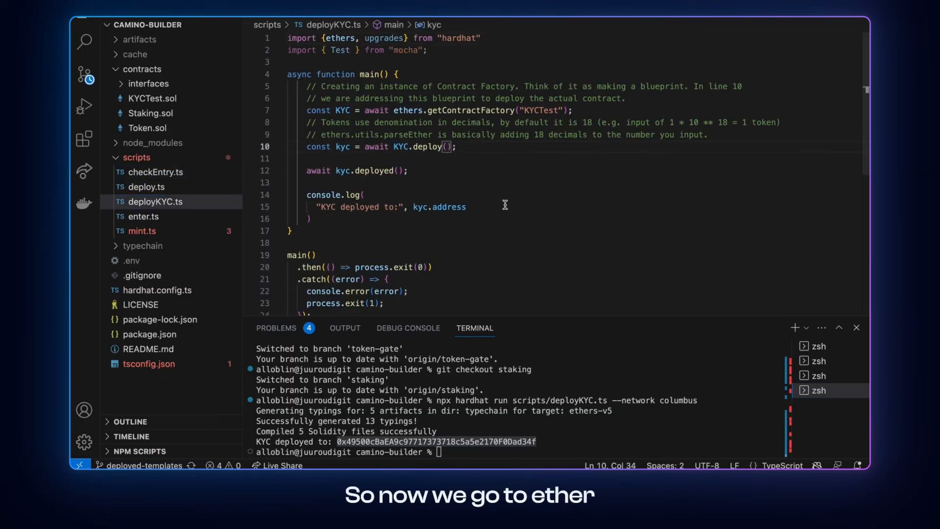
{"action": "mouse_move", "coordinate": [543, 120]}
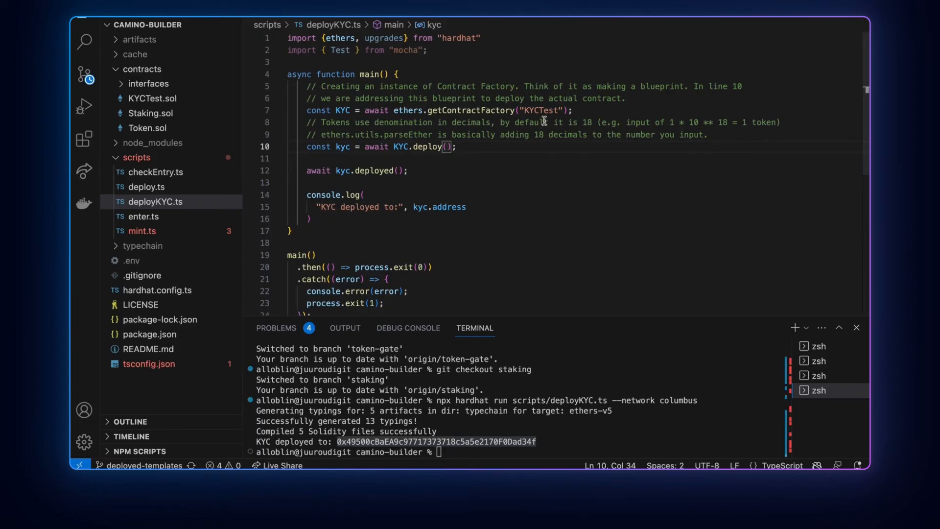
{"action": "left_click", "coordinate": [497, 170]}
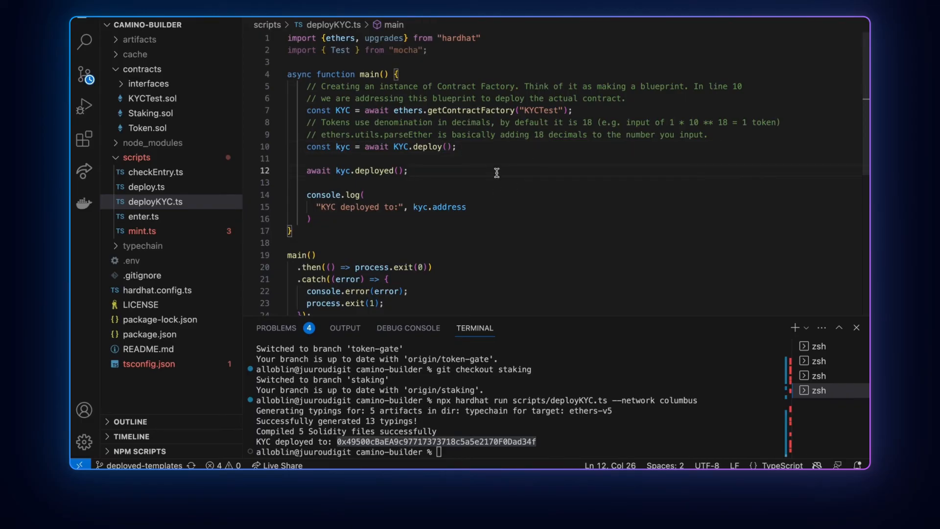
{"action": "mouse_move", "coordinate": [471, 110]}
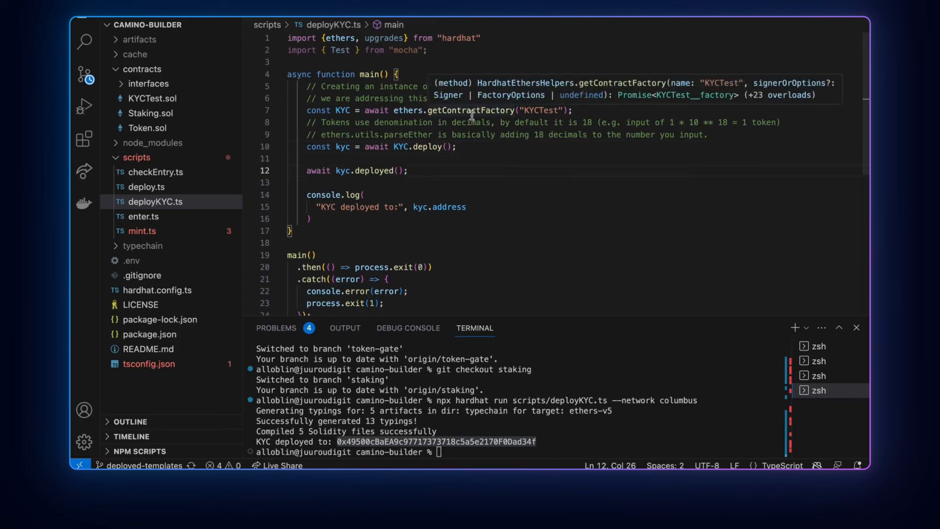
{"action": "mouse_move", "coordinate": [167, 217]}
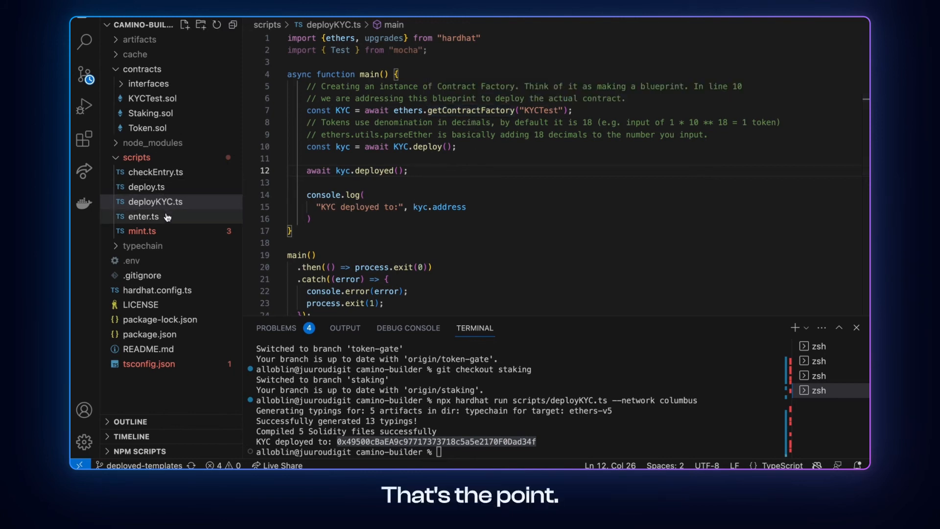
{"action": "left_click", "coordinate": [144, 217]}
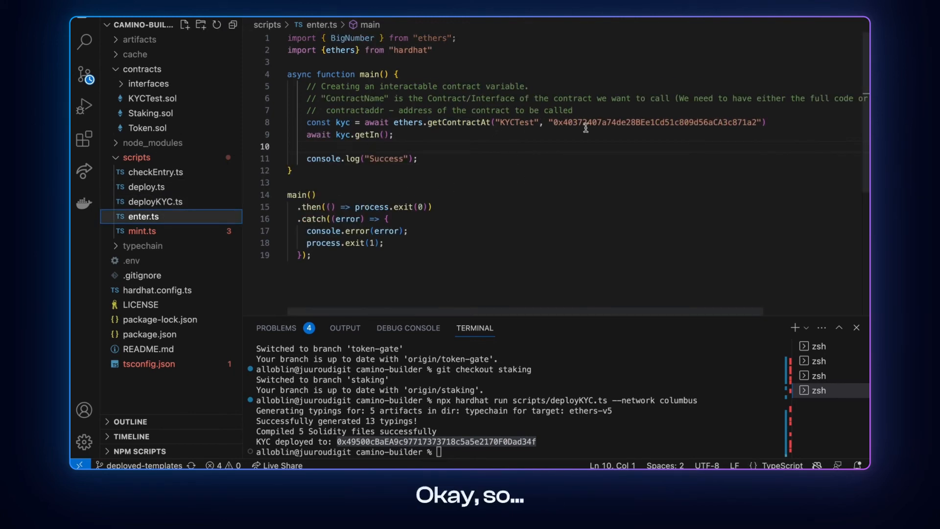
{"action": "double_click", "coordinate": [653, 123]}
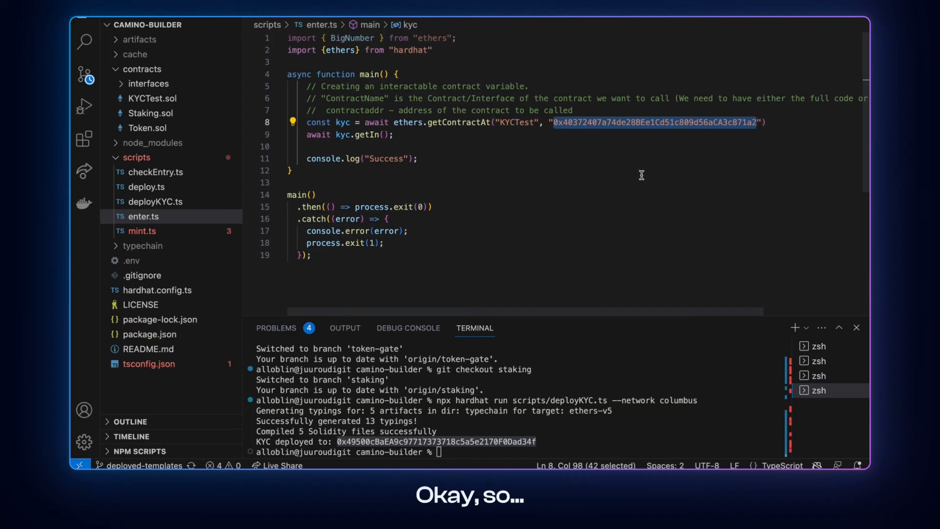
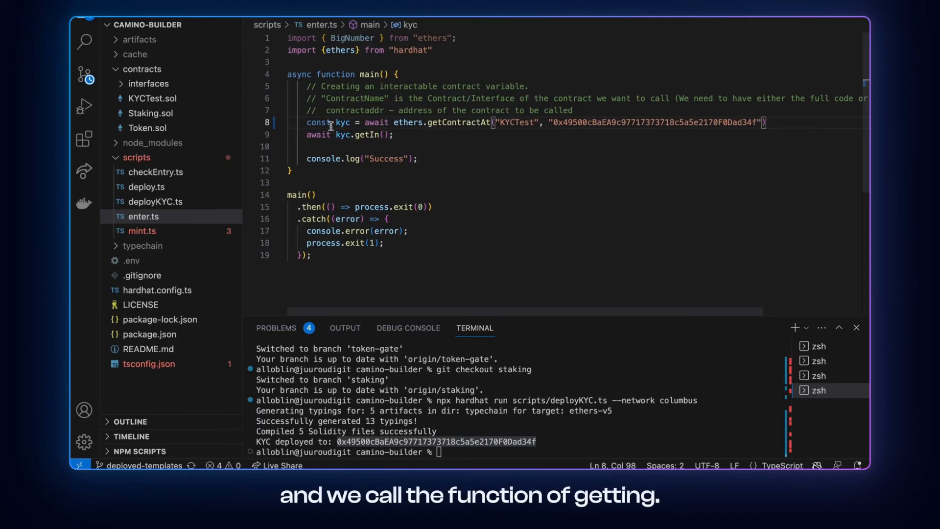
Run scripts/enter.ts on the columbus network with npx hardhat run.
{"action": "type", "text": "n"}
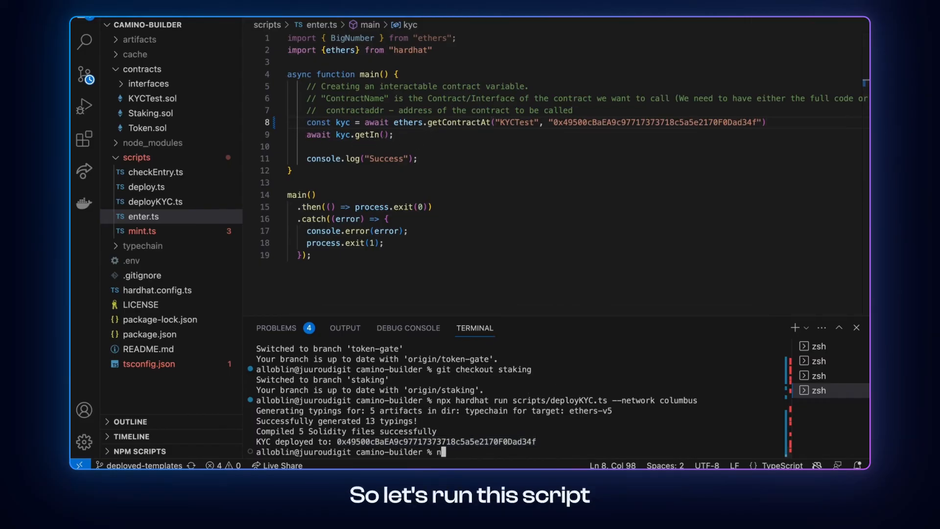
{"action": "type", "text": "px hardhat tur"}
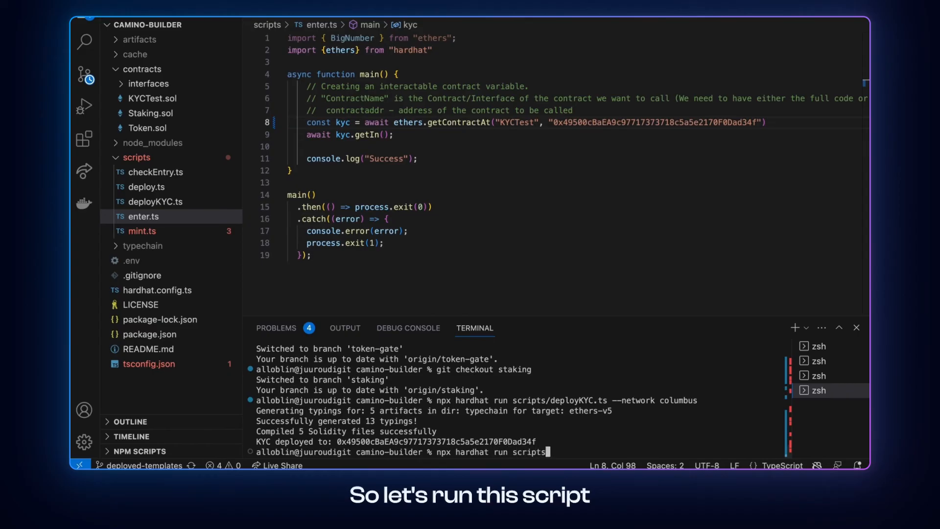
{"action": "type", "text": "enter.ts --netw"}
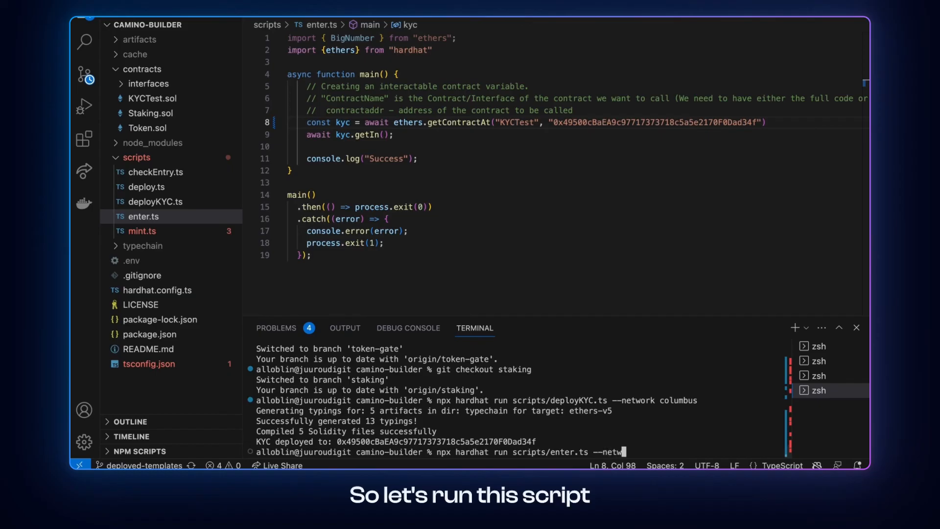
{"action": "type", "text": "columbus"}
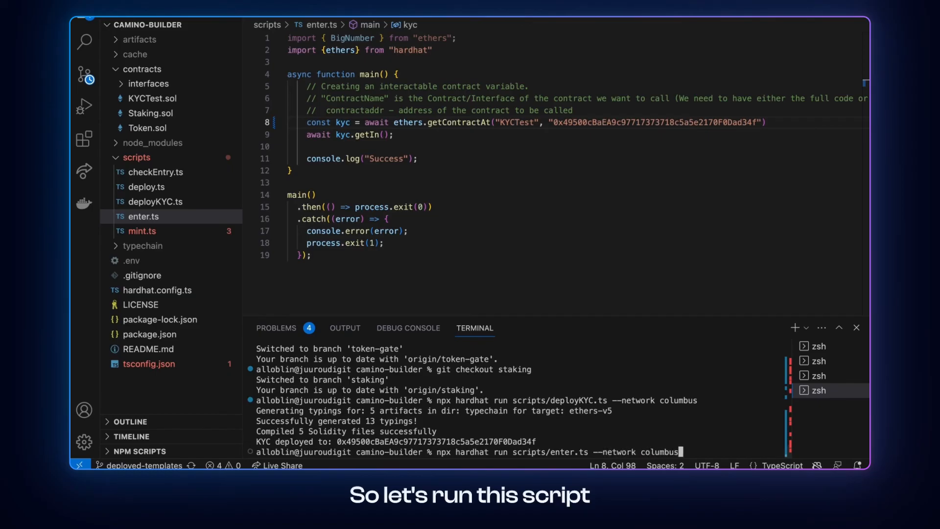
{"action": "key", "text": "Return"}
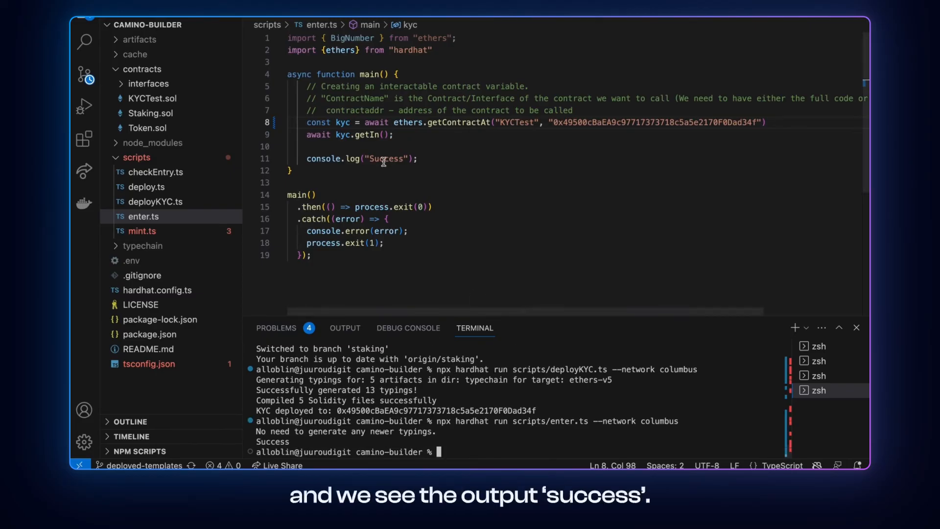
{"action": "mouse_move", "coordinate": [465, 221]}
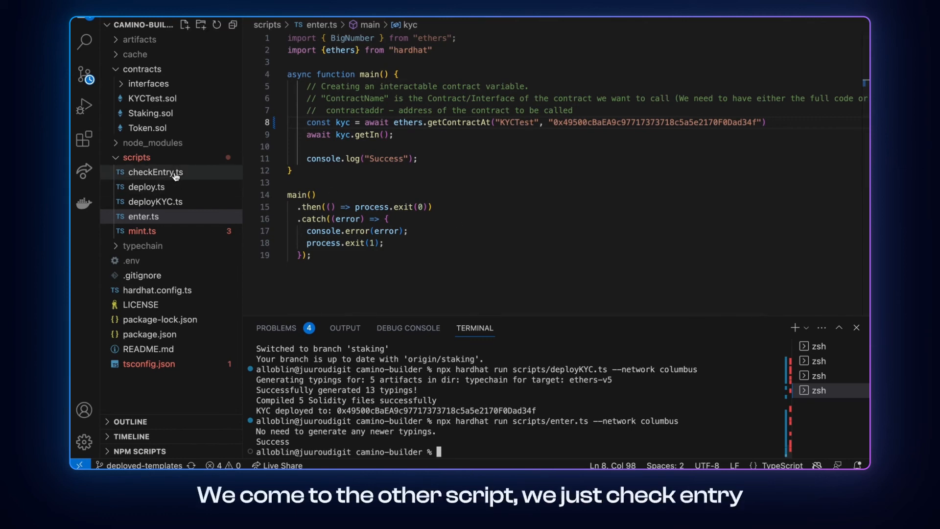
Replace checkEntry.ts's old address and run scripts/checkEntry.ts --network columbus, printing false.
{"action": "left_click", "coordinate": [156, 172]}
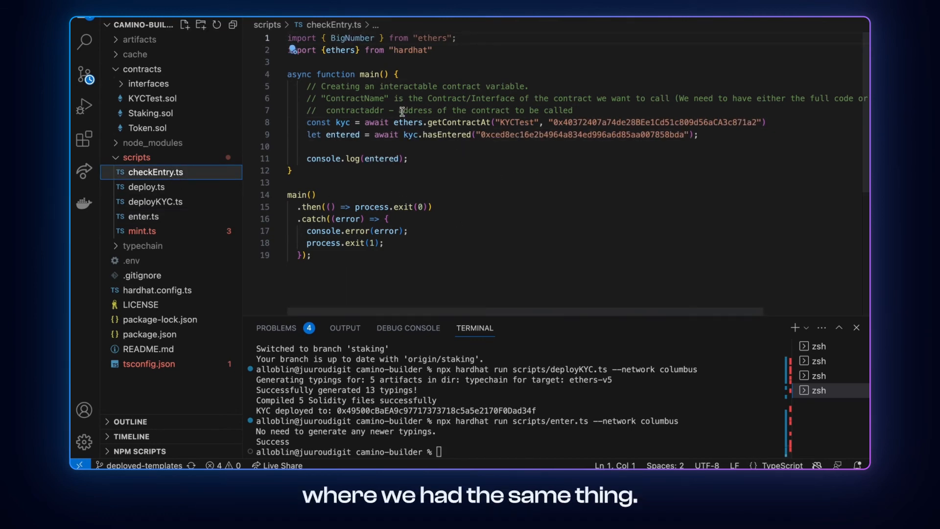
{"action": "mouse_move", "coordinate": [569, 265]}
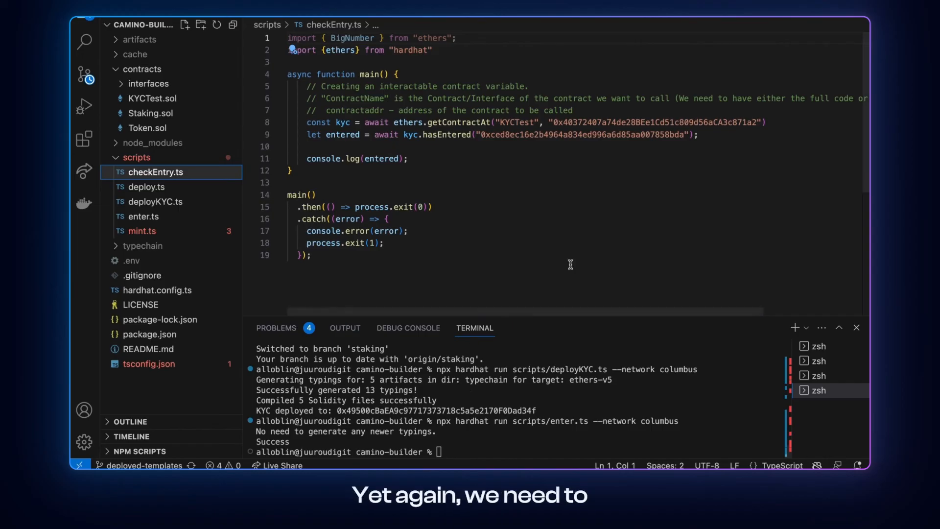
{"action": "double_click", "coordinate": [435, 411]}
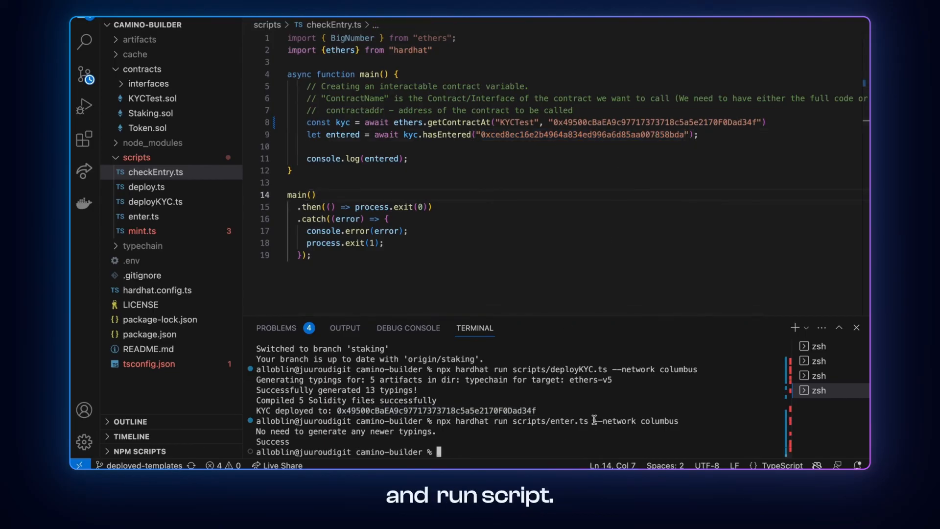
{"action": "type", "text": "npx hardhat run scripts"}
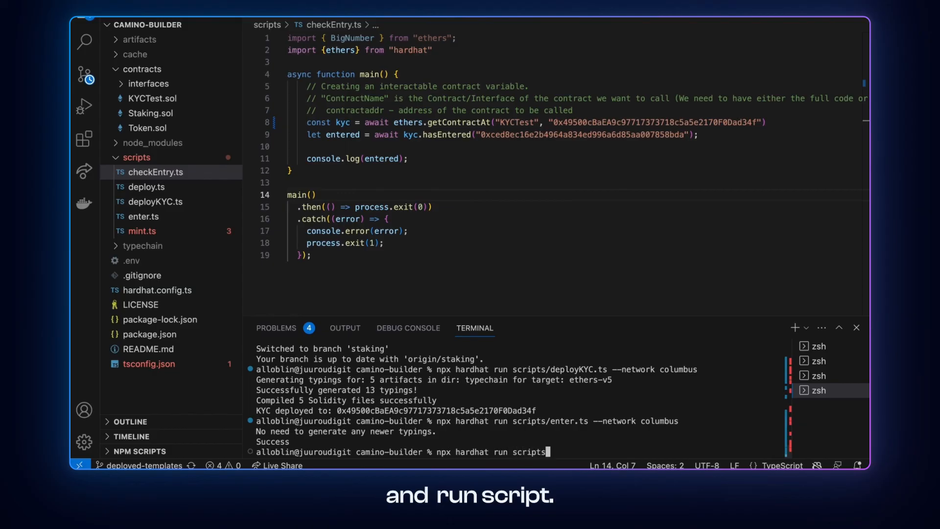
{"action": "type", "text": "/checkEntry"}
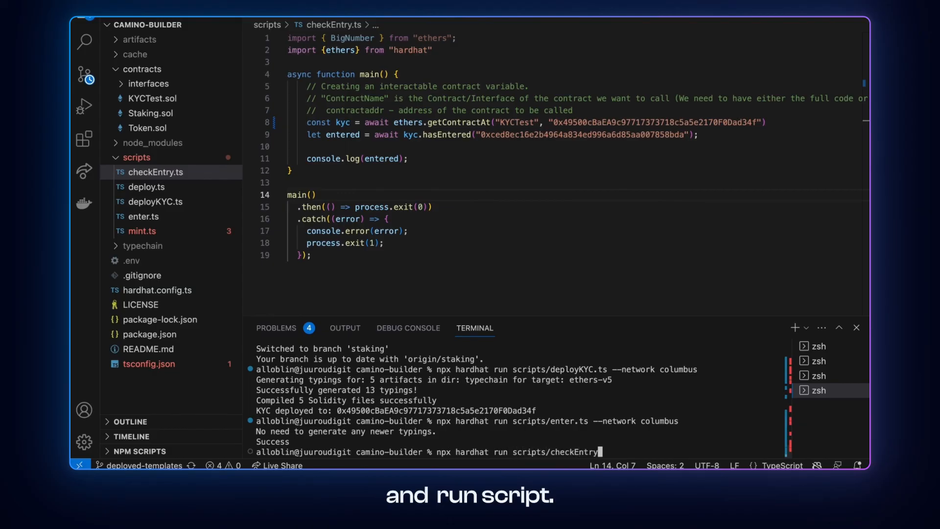
{"action": "type", "text": ".ts --network"}
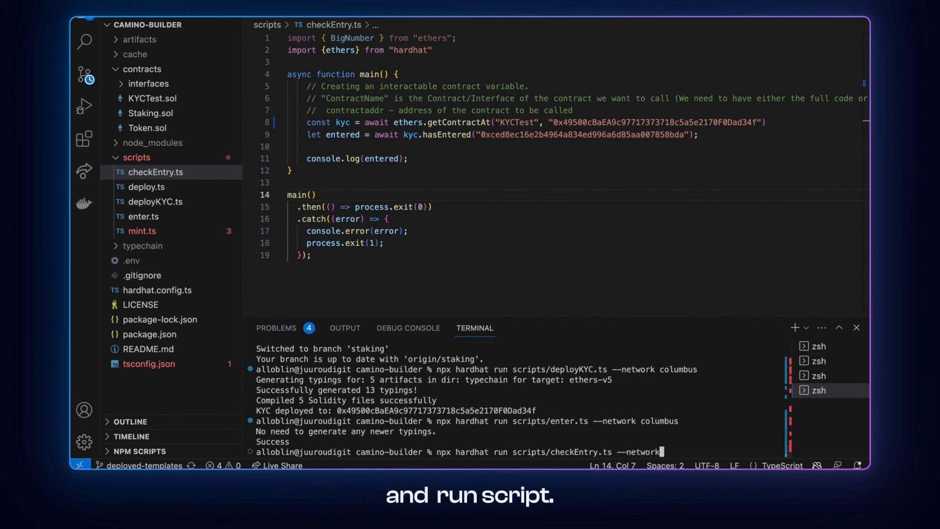
{"action": "key", "text": "Return"}
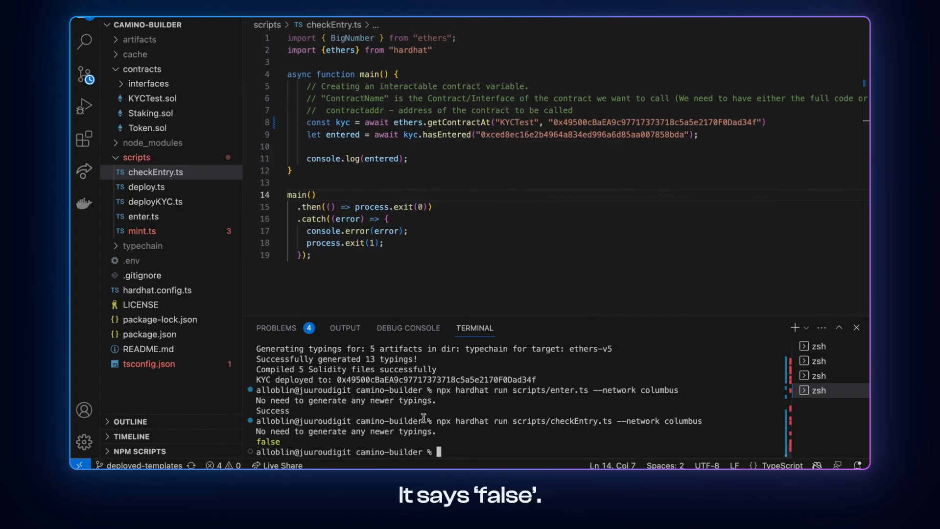
{"action": "mouse_move", "coordinate": [170, 190]}
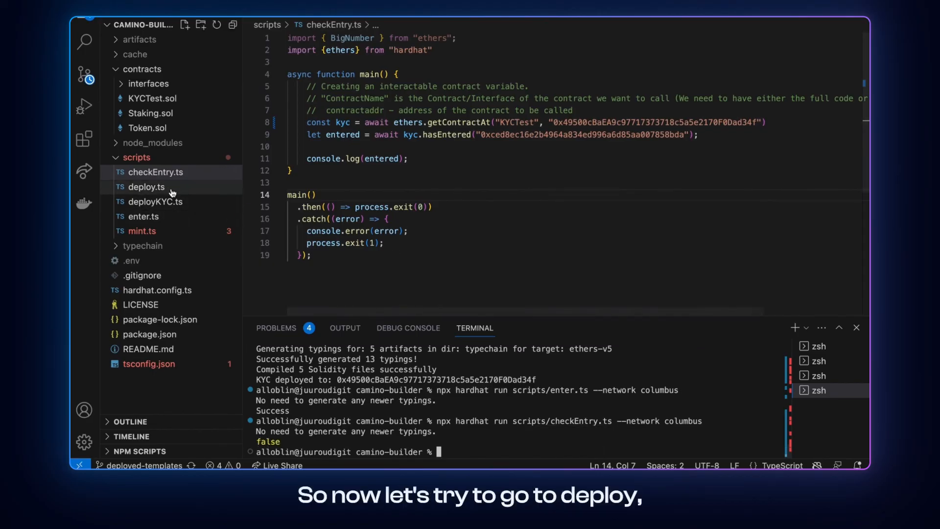
Run npx hardhat run scripts/enter.ts --network columbus, then return to checkEntry.ts.
{"action": "left_click", "coordinate": [155, 202]}
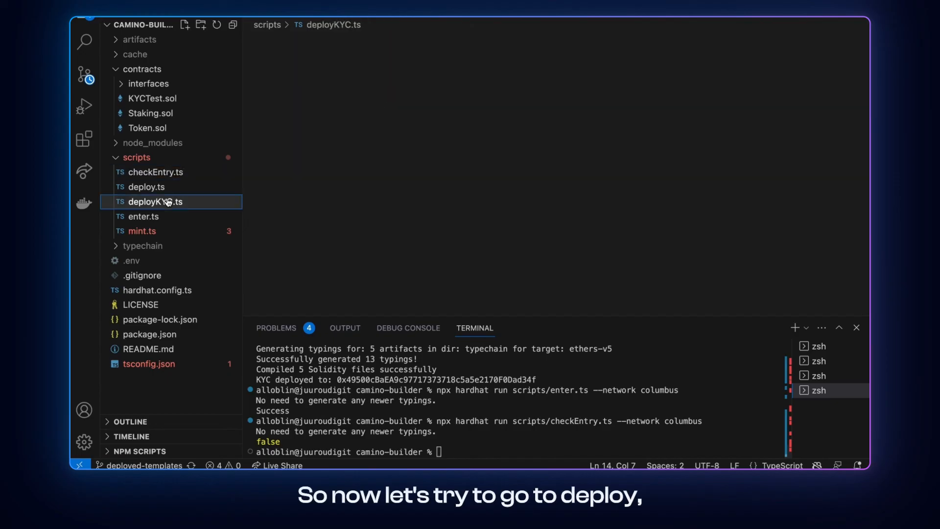
{"action": "left_click", "coordinate": [156, 201]}
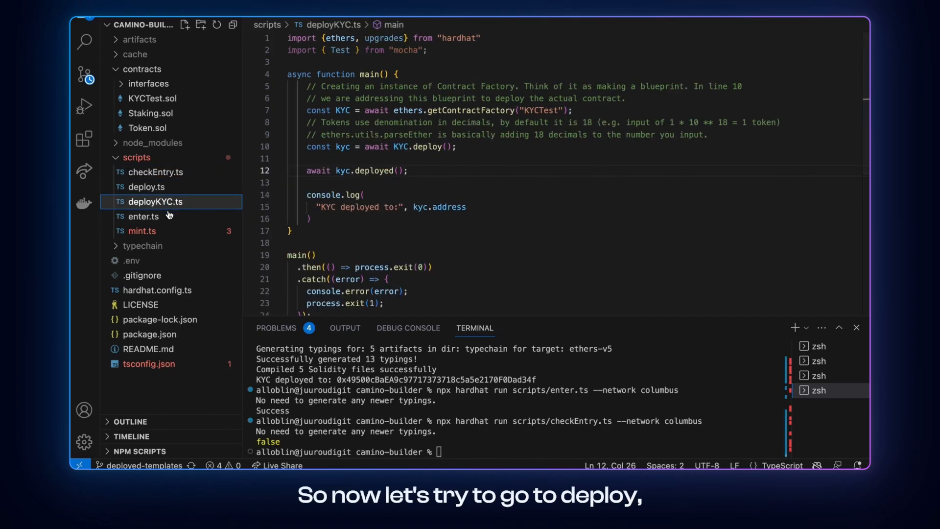
{"action": "left_click", "coordinate": [144, 217]}
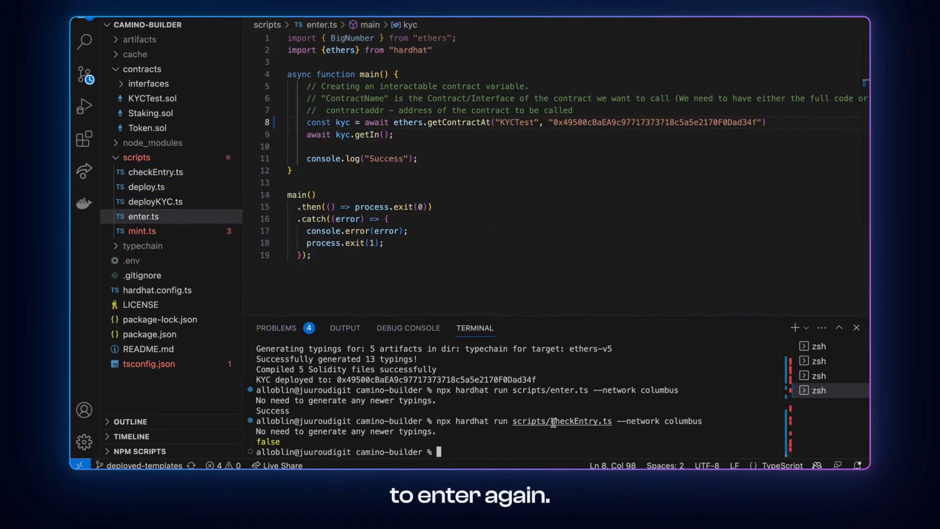
{"action": "type", "text": "npx hardhat run scripts/enter.ts --network columbus"}
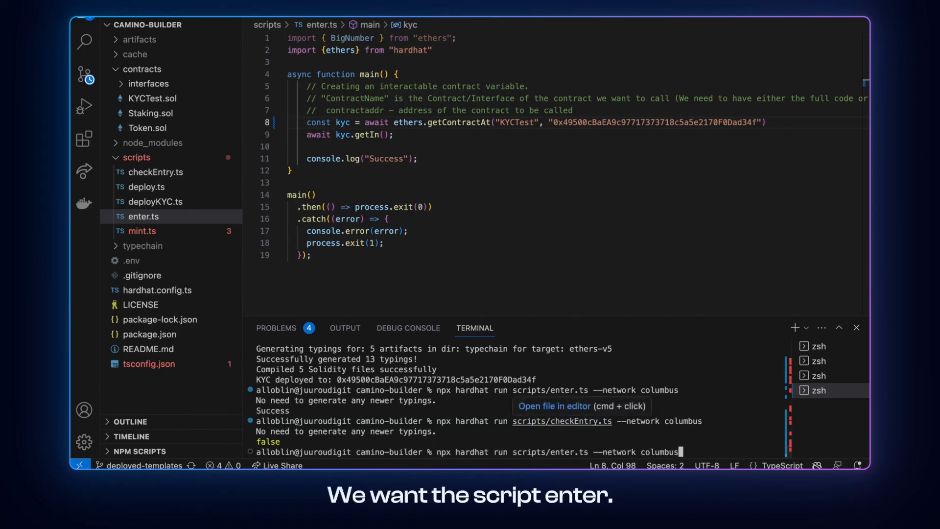
{"action": "key", "text": "Return"}
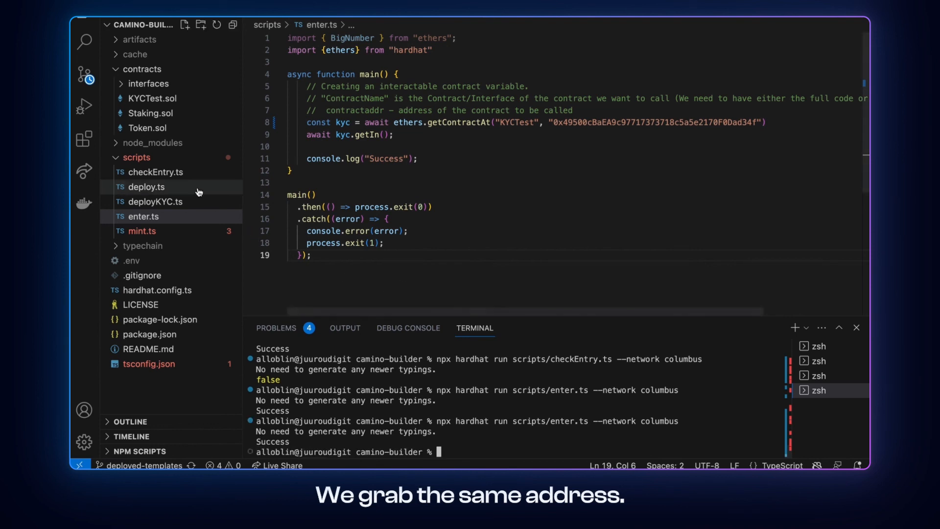
{"action": "left_click", "coordinate": [157, 172]}
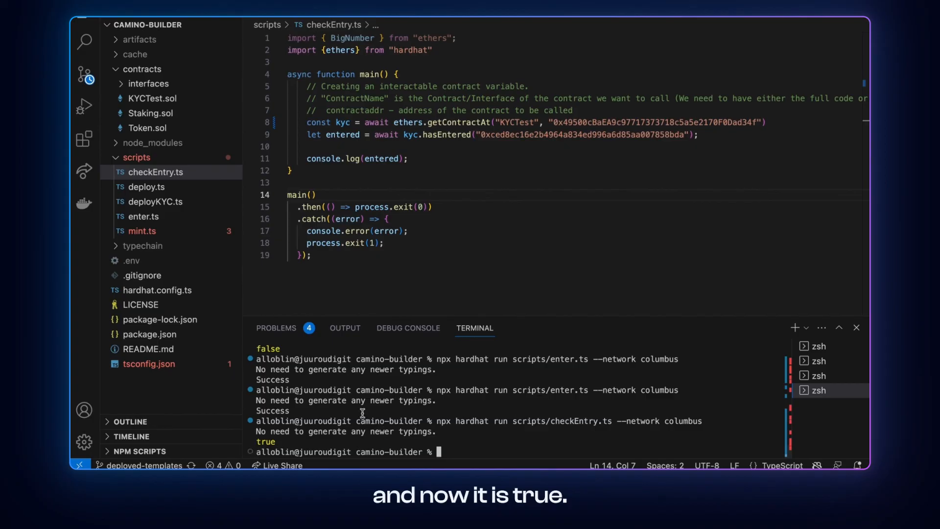
{"action": "mouse_move", "coordinate": [287, 207]}
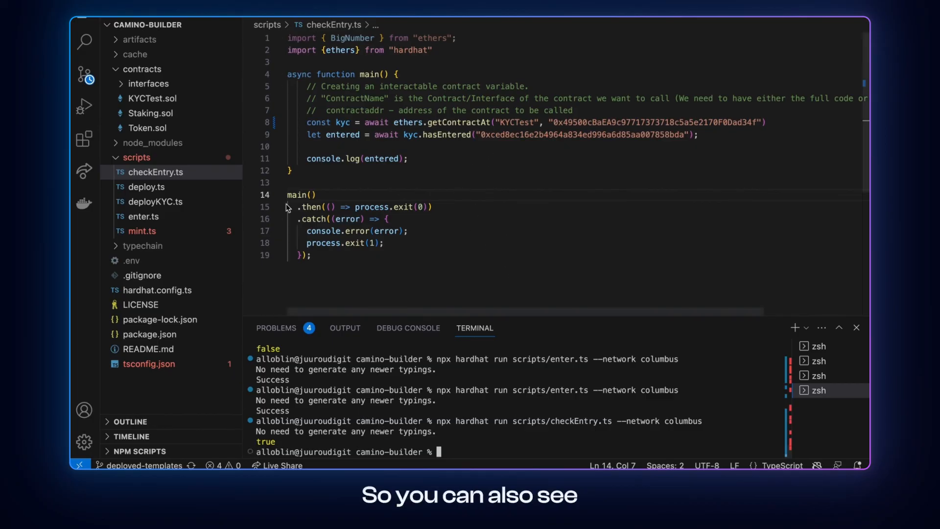
Show Staking.sol's stake() function with its commented KYC require check, then start a git command.
{"action": "left_click", "coordinate": [150, 113]}
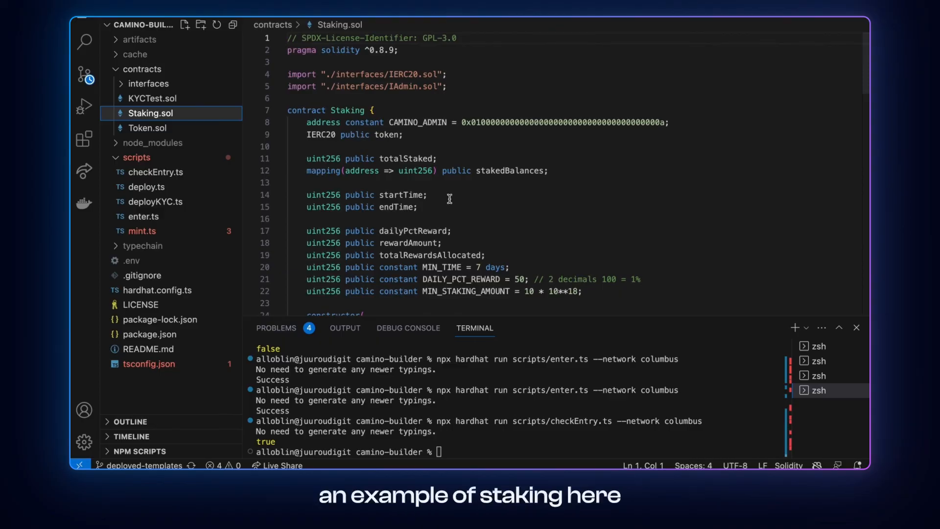
{"action": "scroll", "scroll_direction": "down", "scroll_amount": 3}
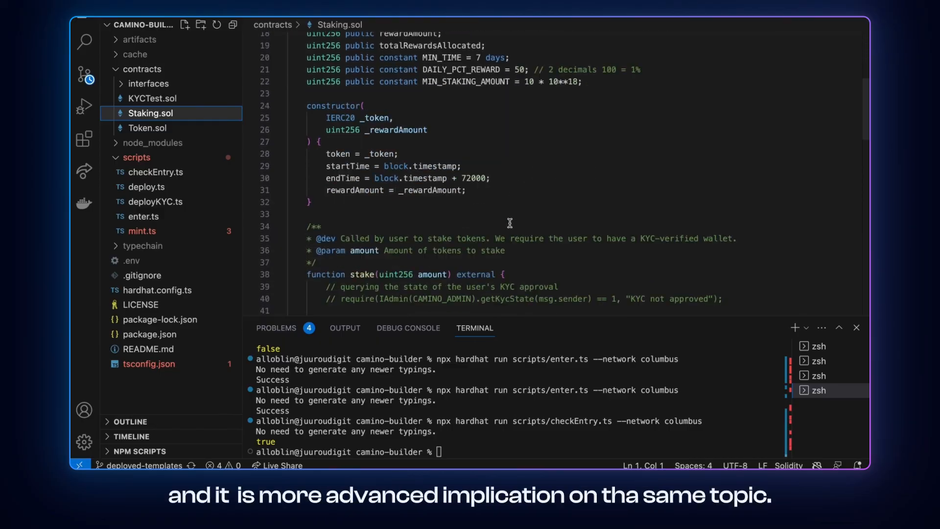
{"action": "scroll", "scroll_direction": "down", "scroll_amount": 3}
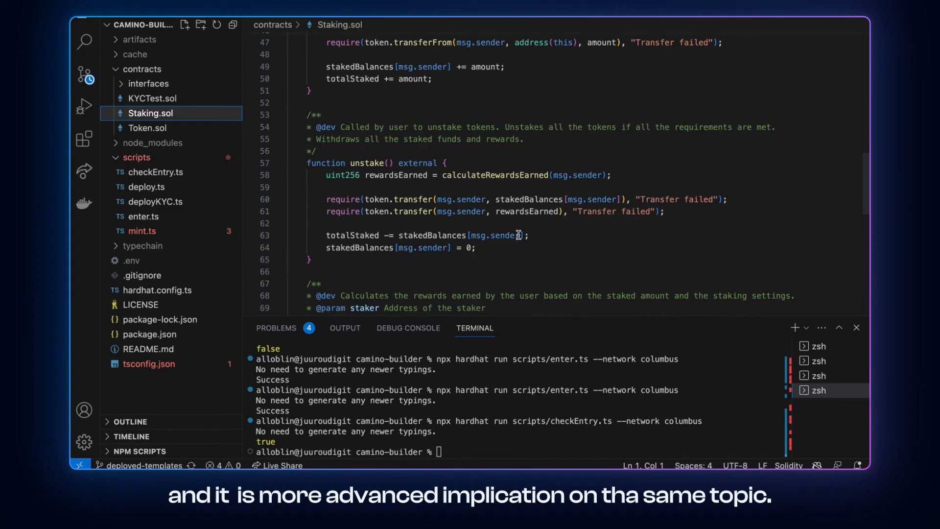
{"action": "scroll", "scroll_direction": "down", "scroll_amount": 3}
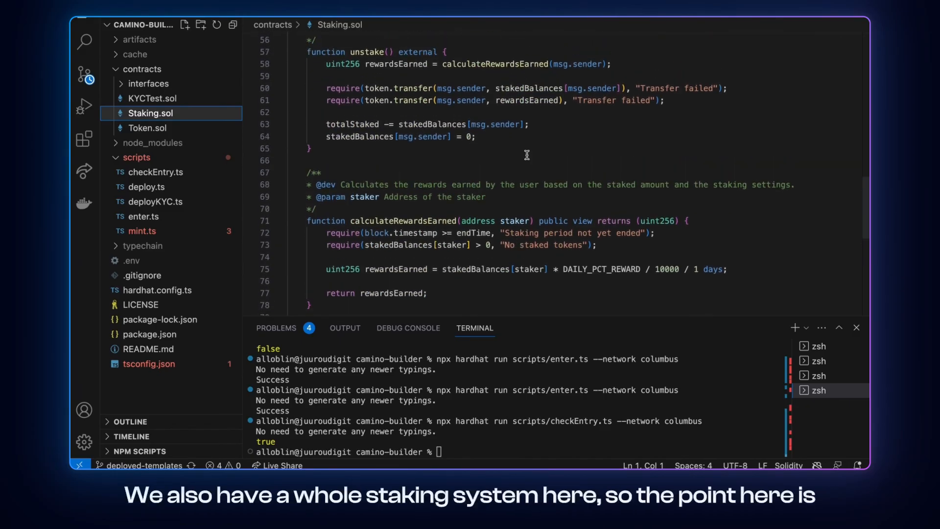
{"action": "scroll", "scroll_direction": "up", "scroll_amount": 3}
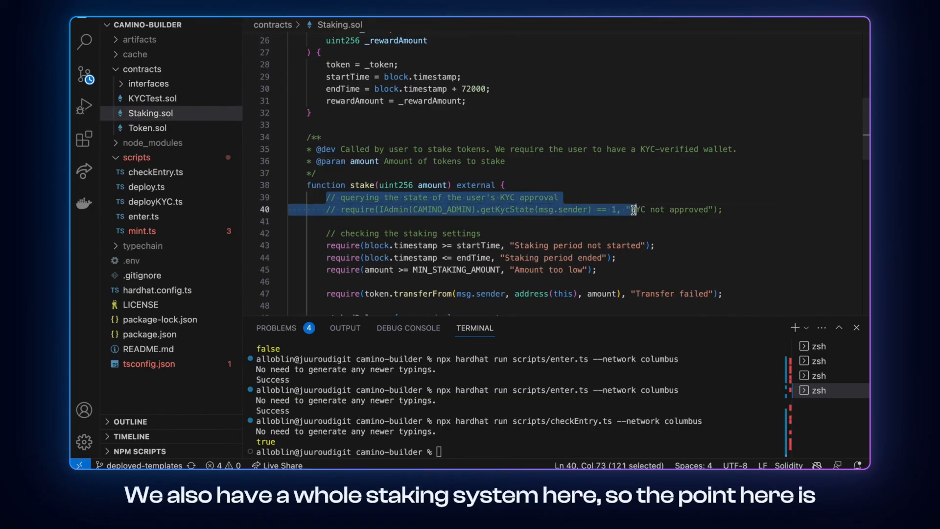
{"action": "left_click", "coordinate": [729, 221]}
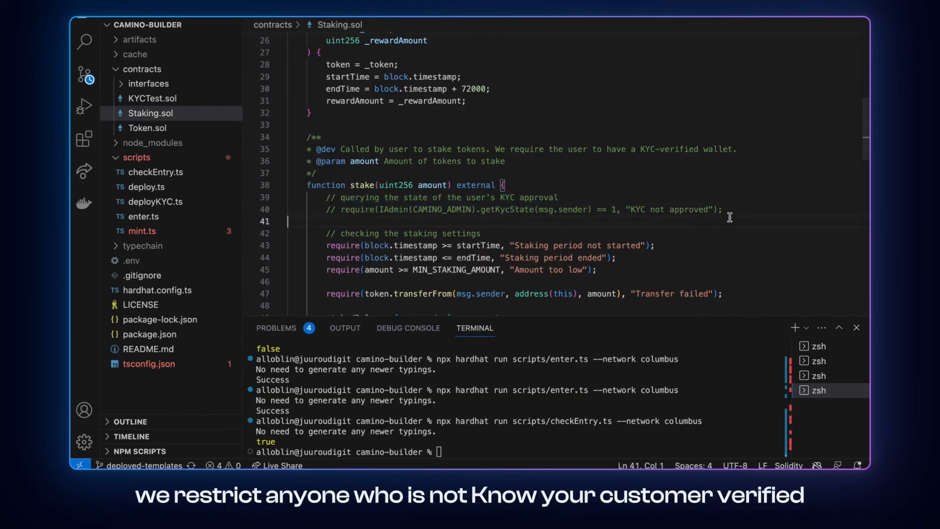
{"action": "mouse_move", "coordinate": [514, 204]}
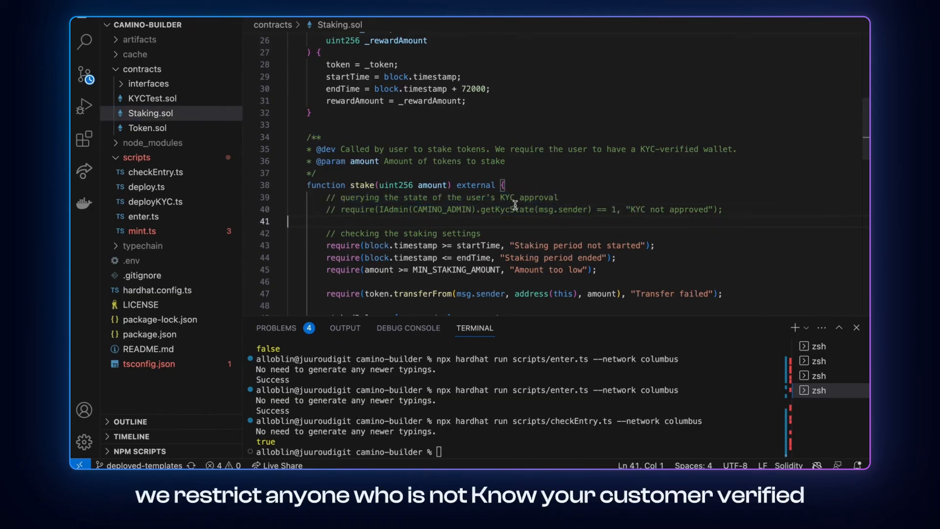
{"action": "mouse_move", "coordinate": [620, 211]}
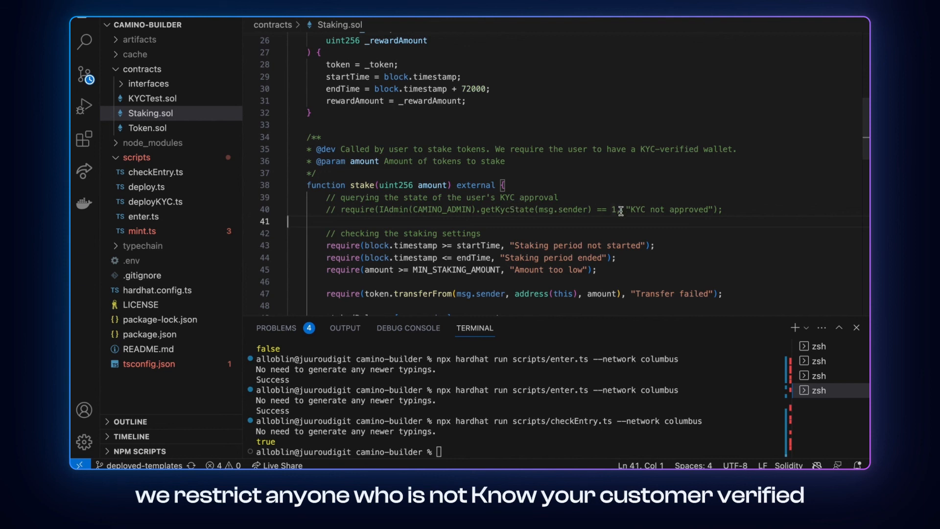
{"action": "mouse_move", "coordinate": [693, 220]}
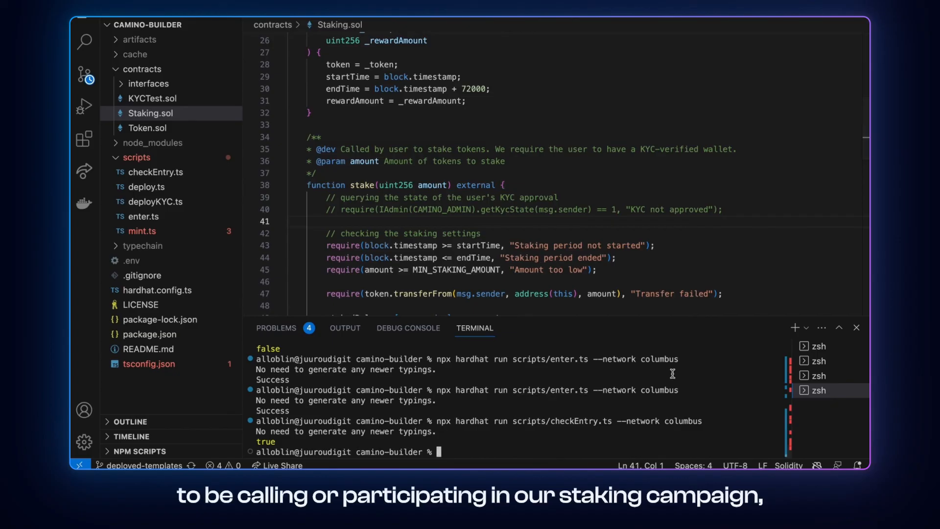
{"action": "type", "text": "git checkout"}
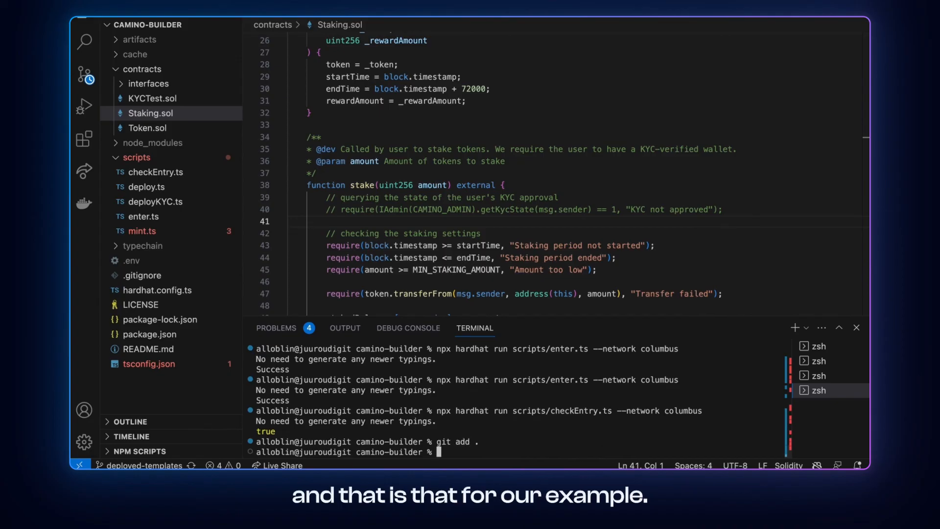
Commit the staged changes with message 'm' and push them to the remote staking branch.
{"action": "type", "text": "git commit -m \"m"}
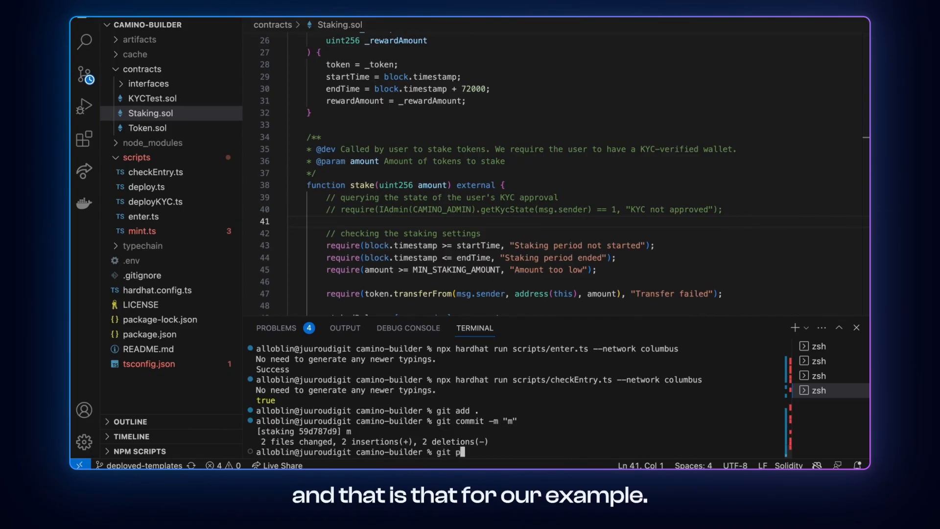
{"action": "key", "text": "Return"}
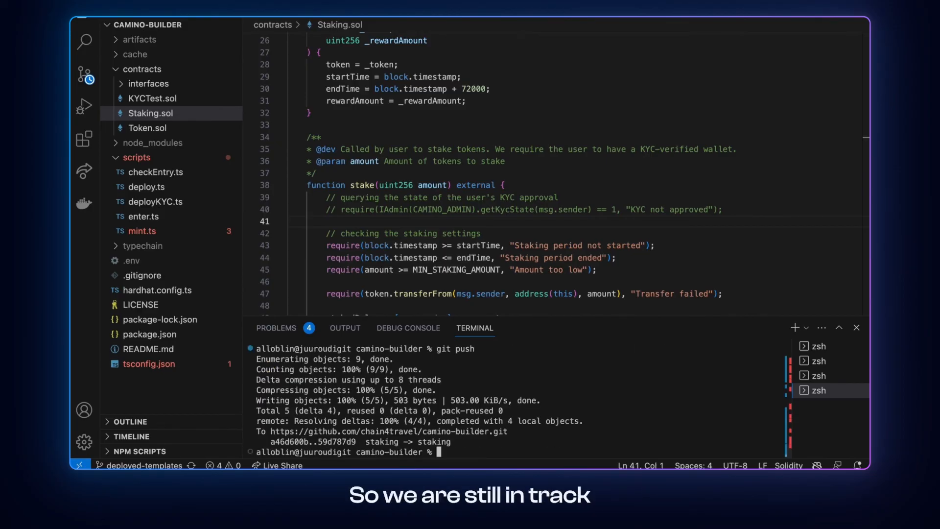
{"action": "type", "text": "git che"}
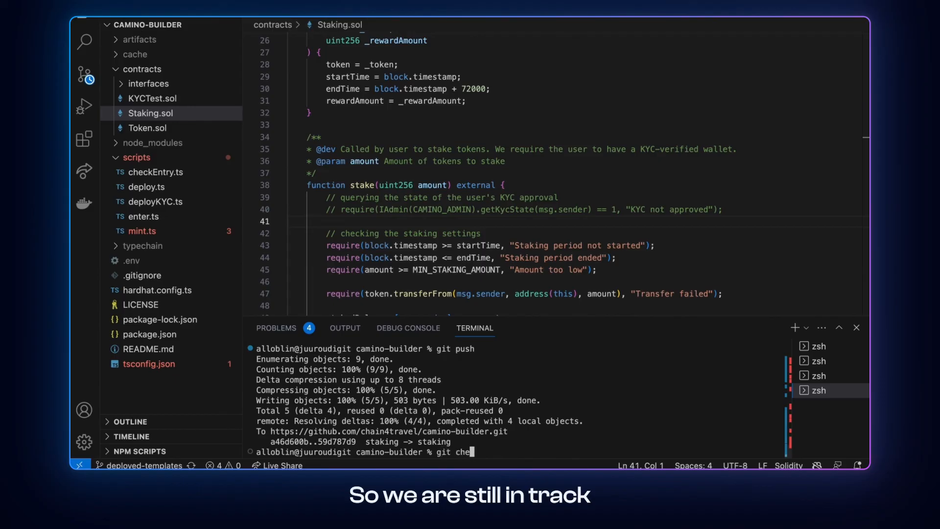